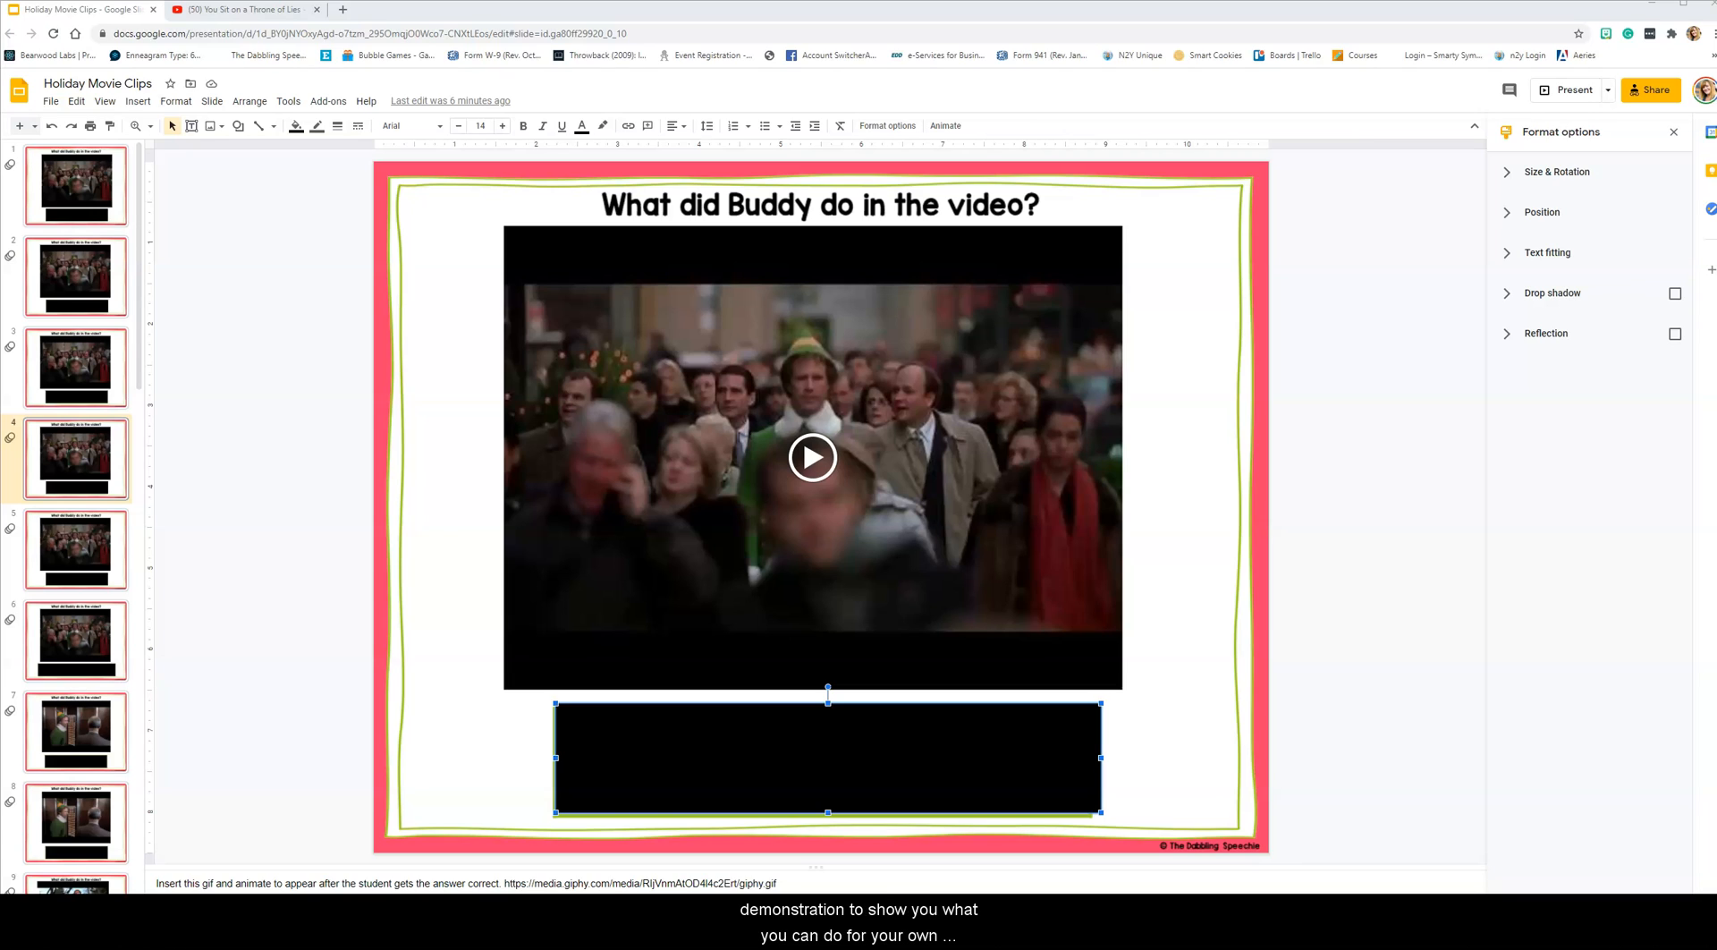
{"action": "mouse_move", "coordinate": [275, 749]}
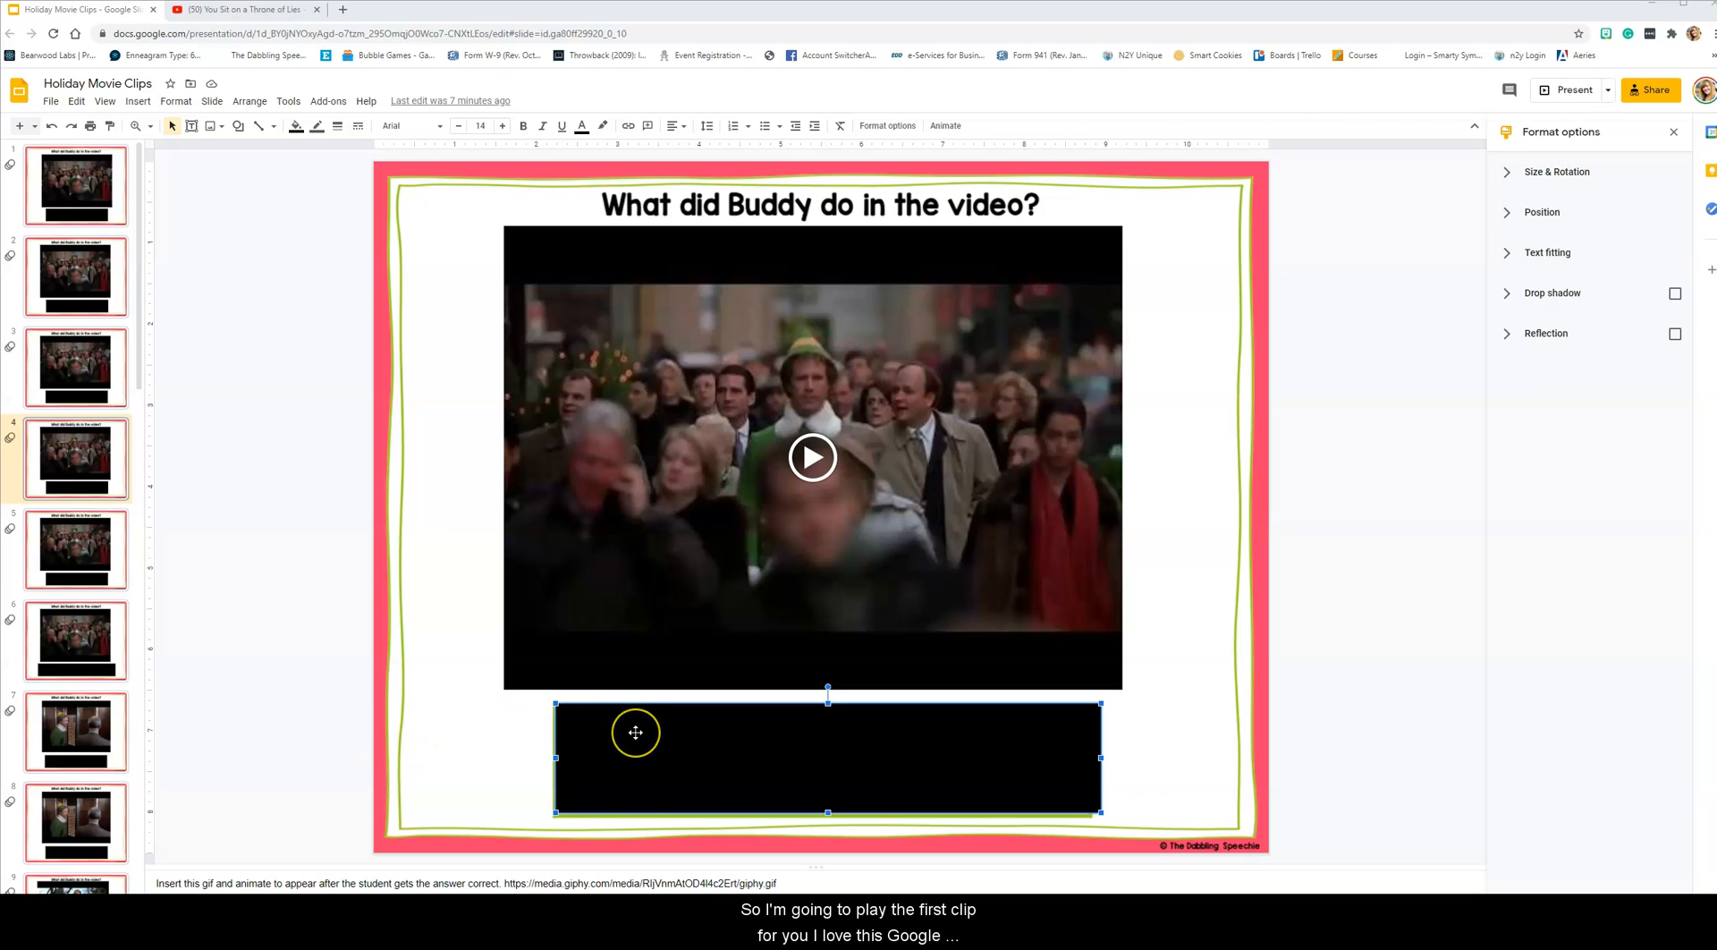
{"action": "mouse_move", "coordinate": [515, 436]}
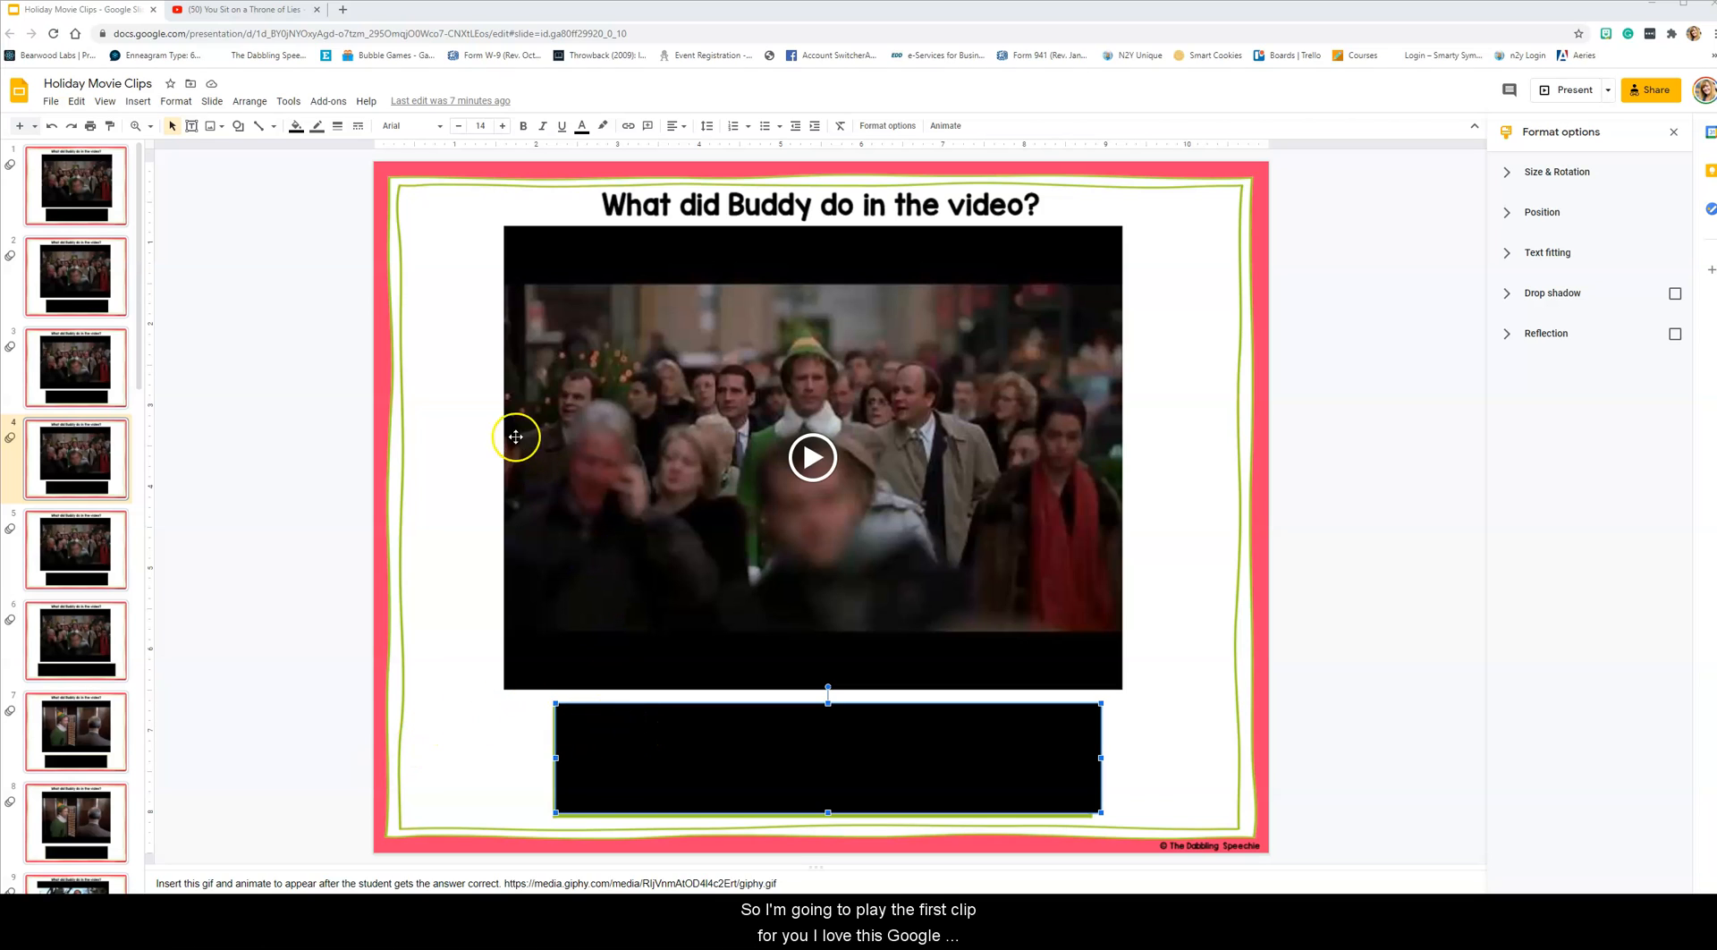
{"action": "mouse_move", "coordinate": [547, 759]}
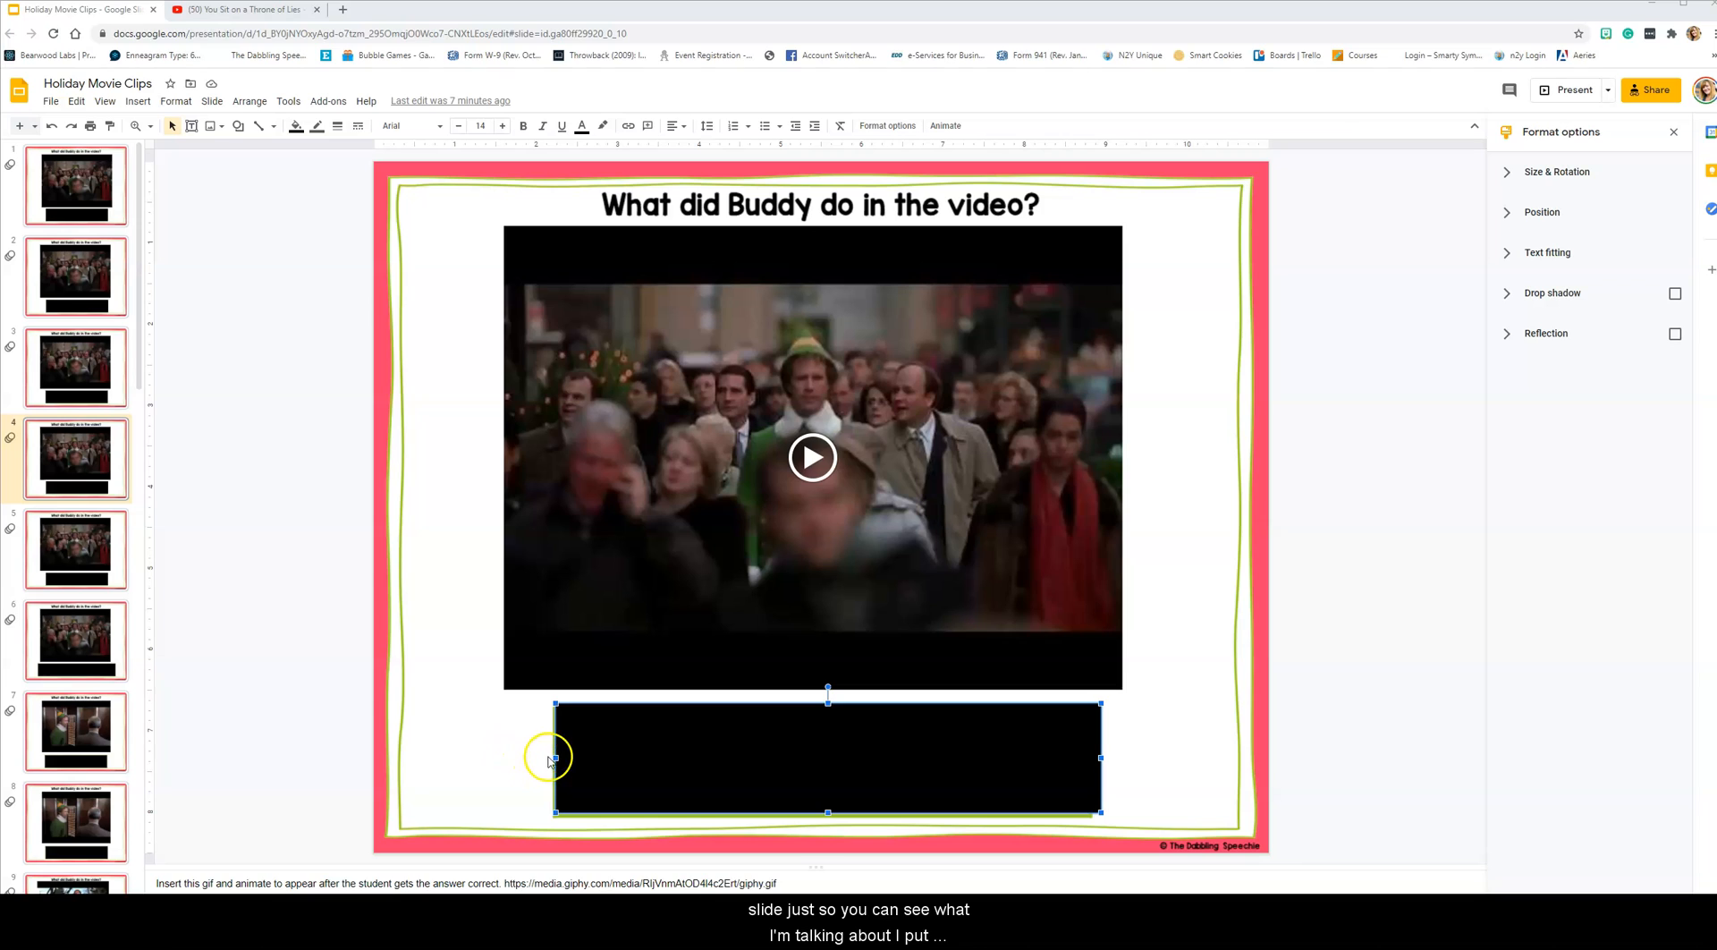
{"action": "mouse_move", "coordinate": [570, 745]}
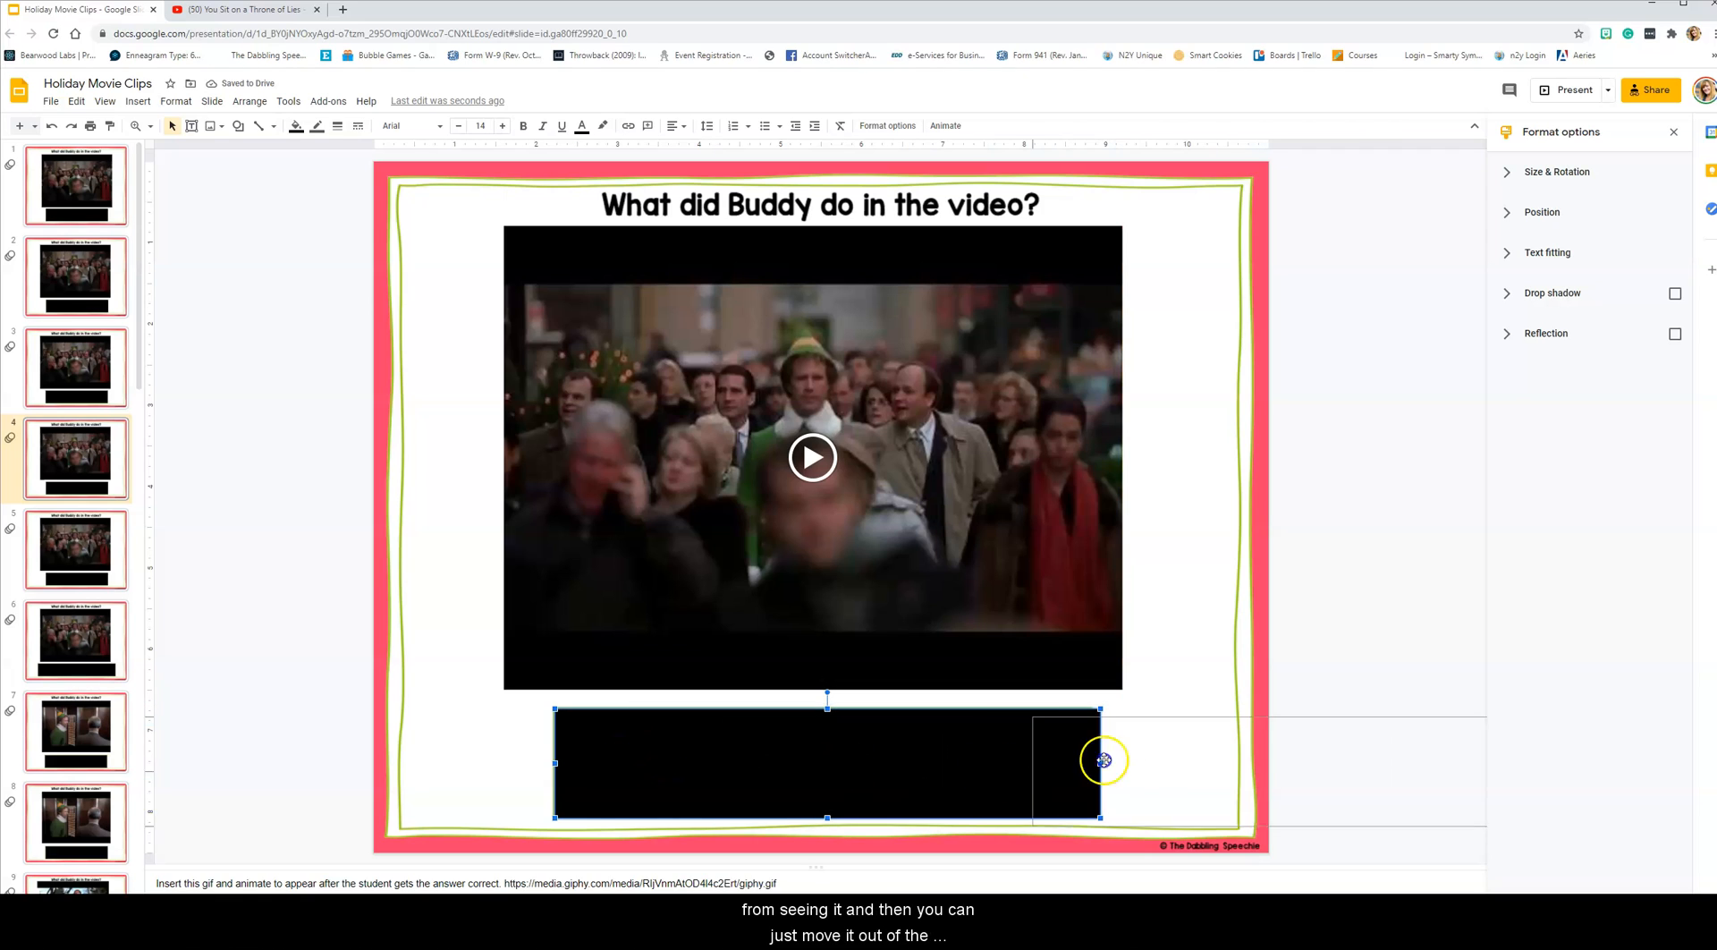
Step: Move the black rectangle off the slide to uncover the sentence, then select the Elf clip
{"action": "left_click_drag", "start_coordinate": [1103, 760], "coordinate": [1188, 760]}
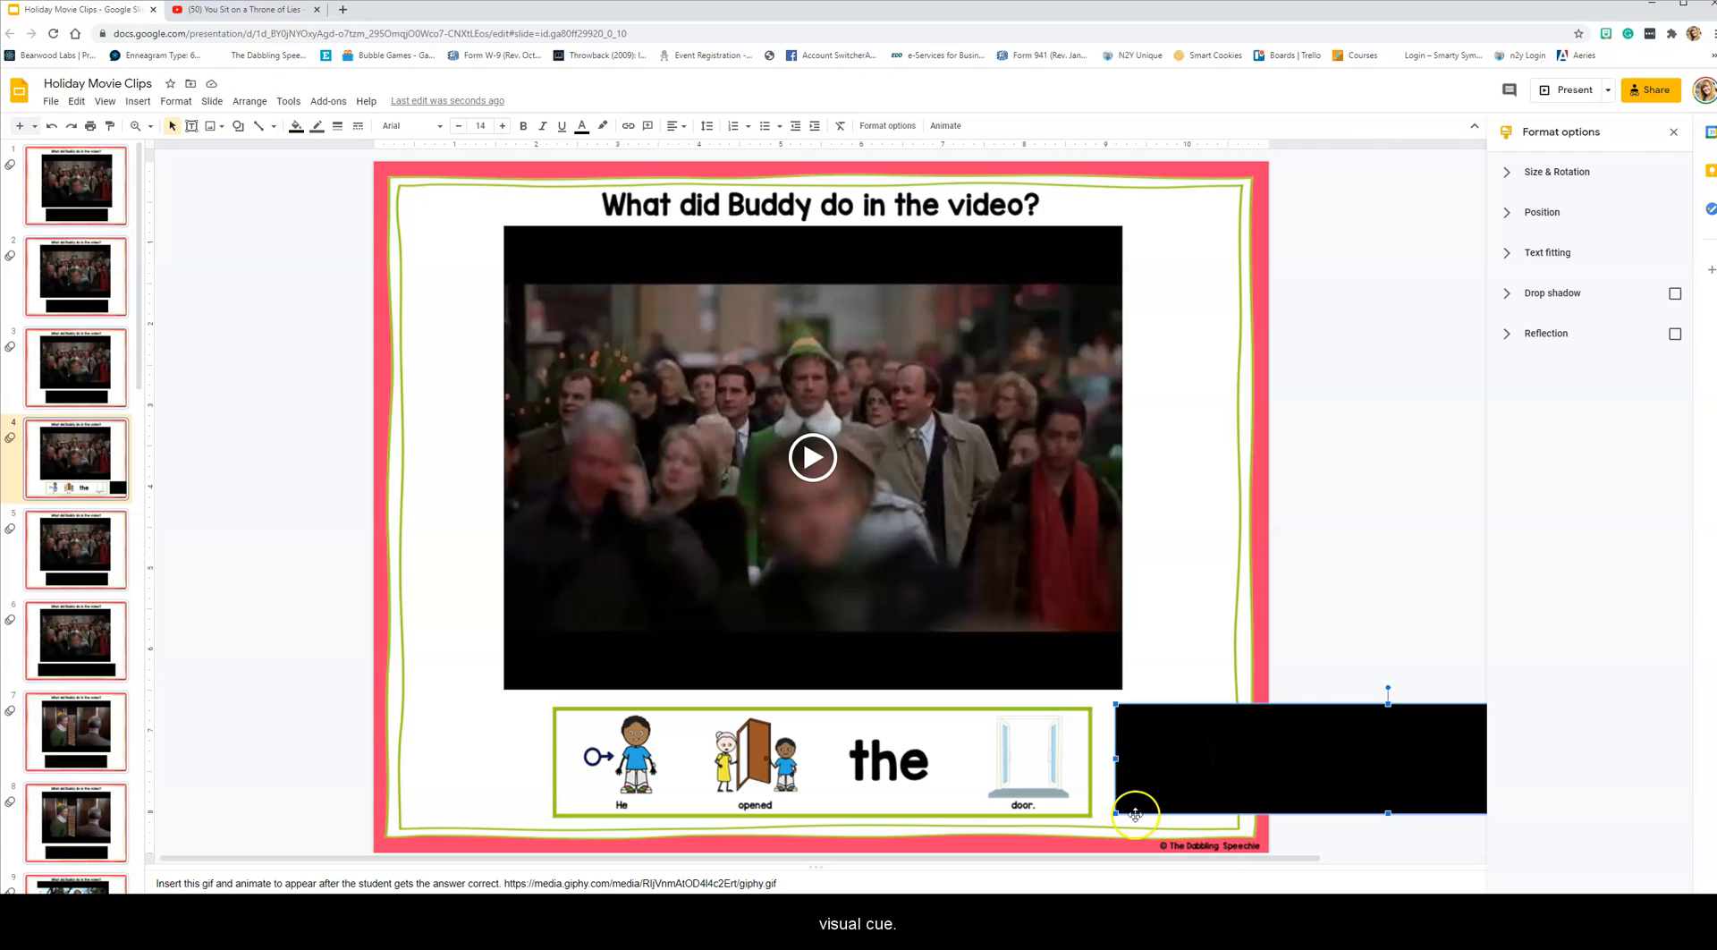
{"action": "mouse_move", "coordinate": [646, 260]}
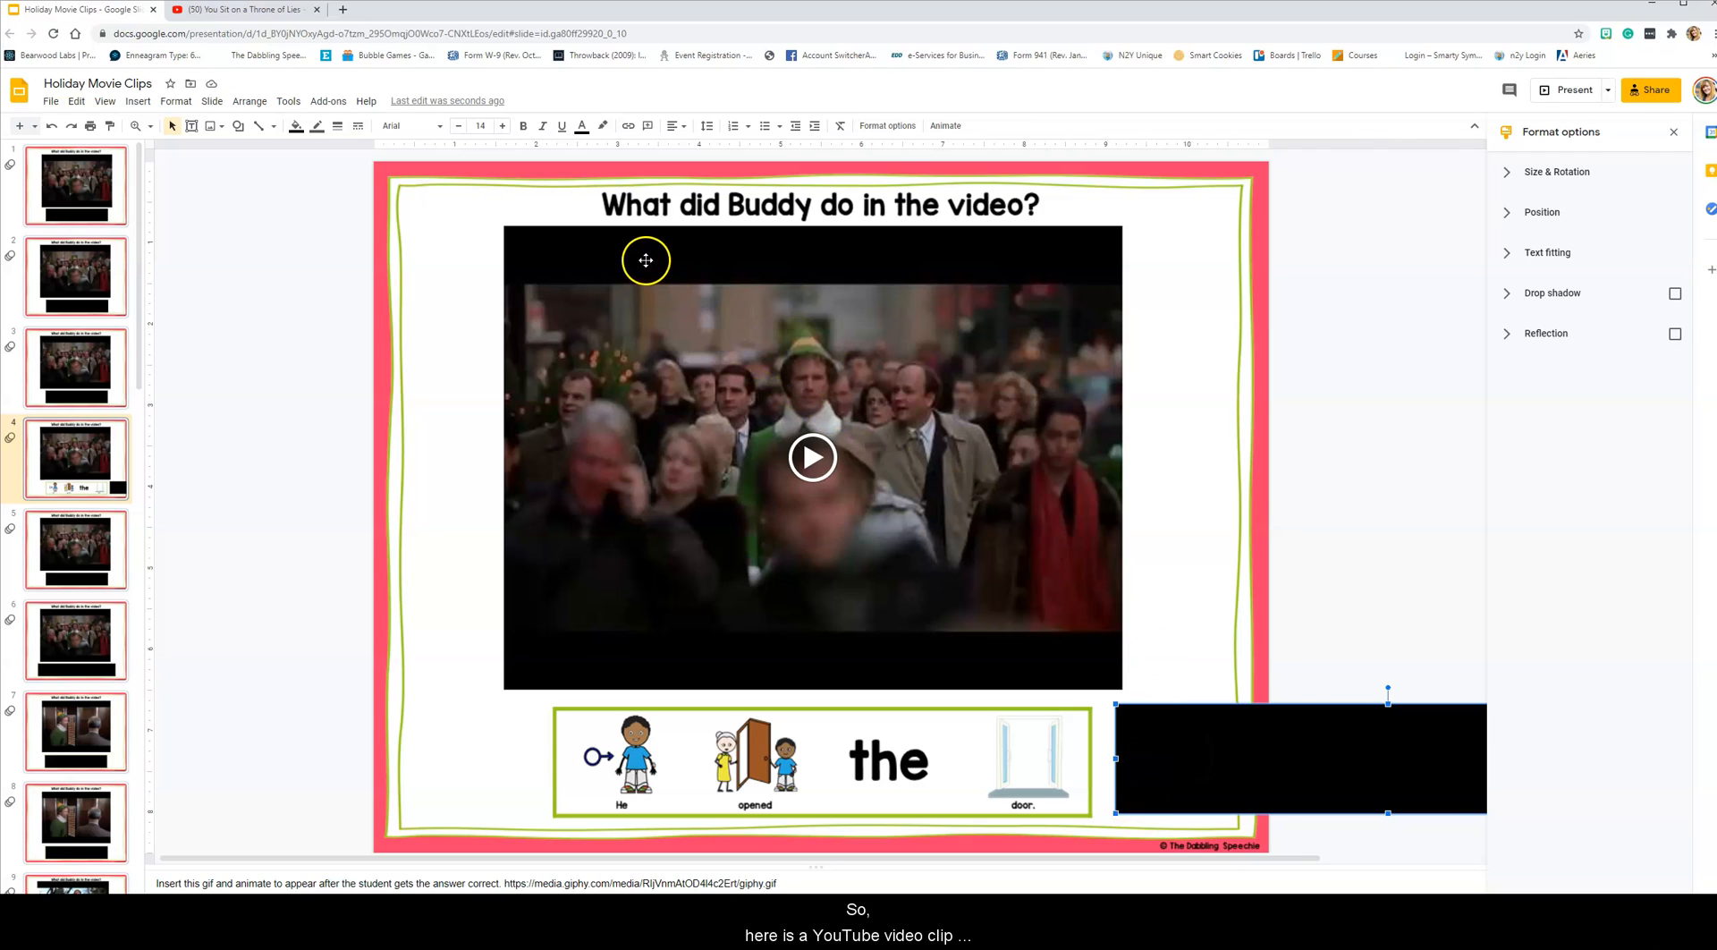
{"action": "left_click", "coordinate": [813, 457]}
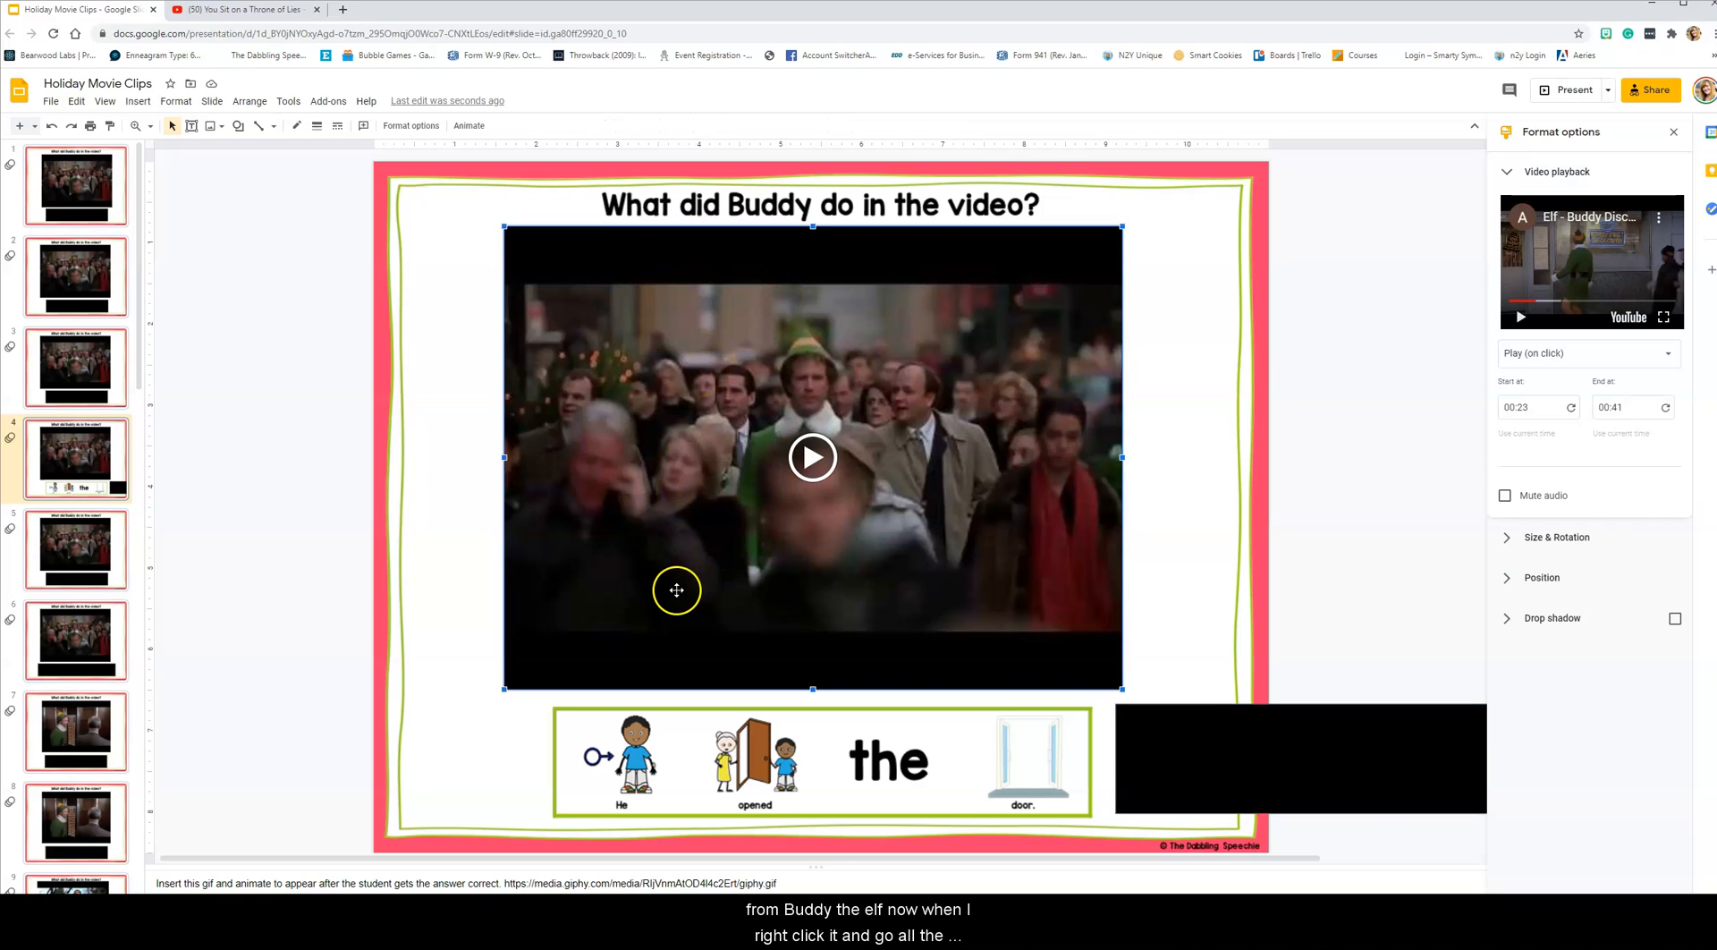
Step: Keep the Elf clip's playback set to Play (on click), trimmed 0:23–0:41
{"action": "right_click", "coordinate": [806, 312]}
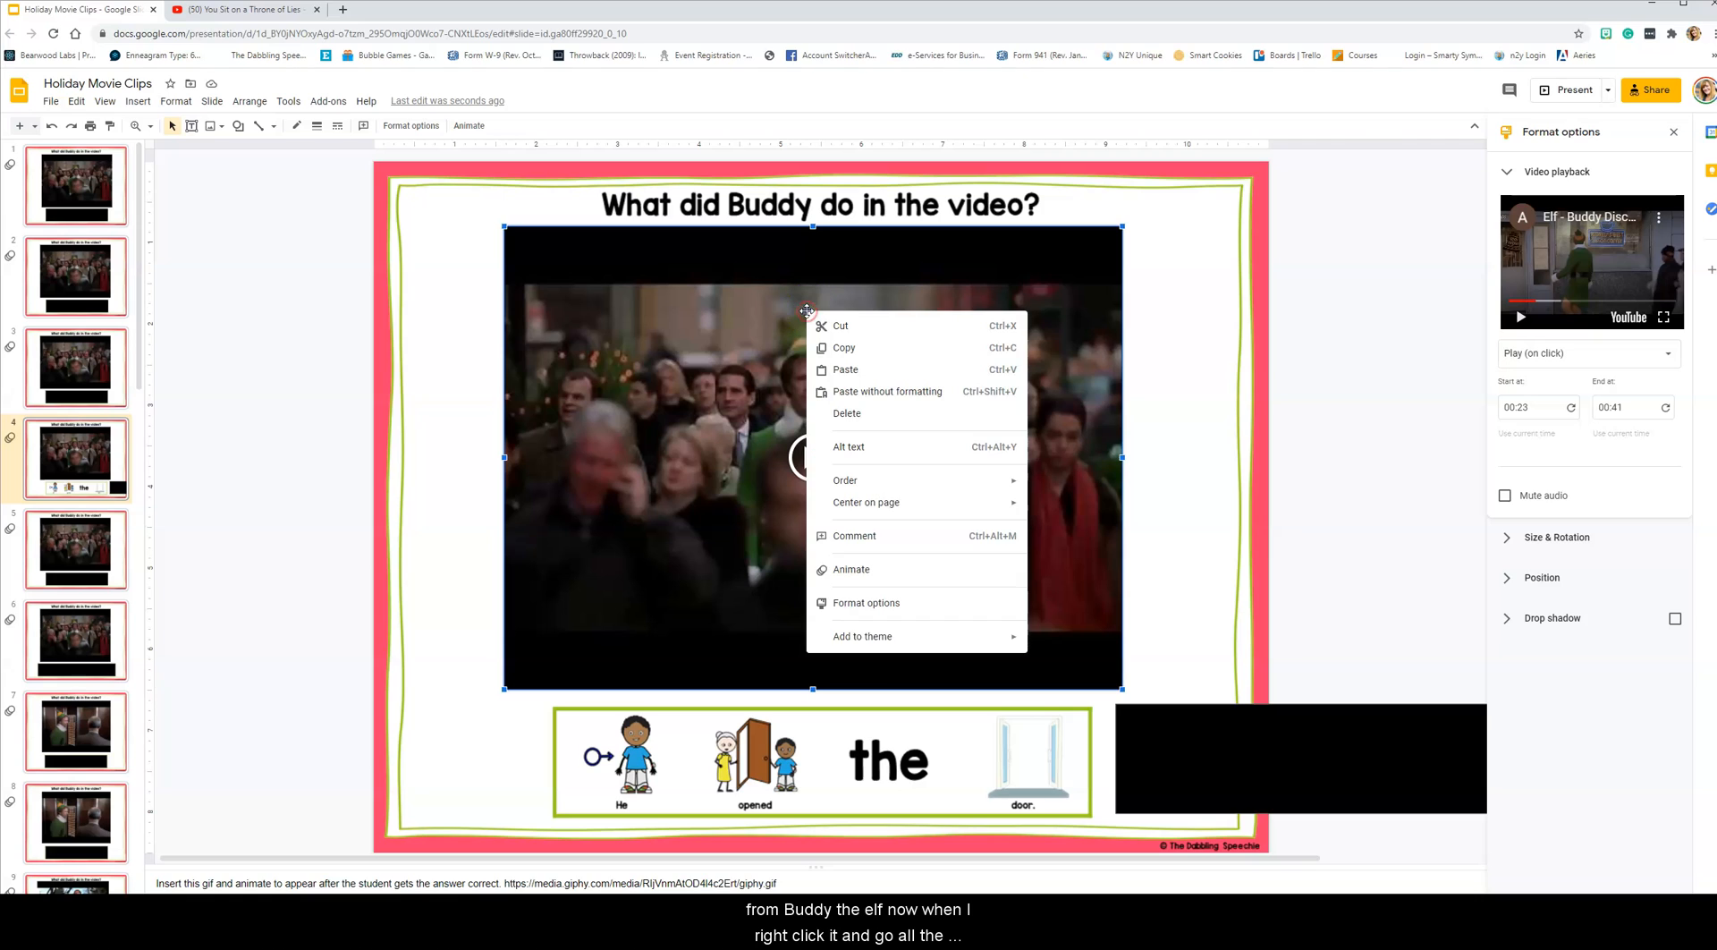
{"action": "mouse_move", "coordinate": [898, 603]}
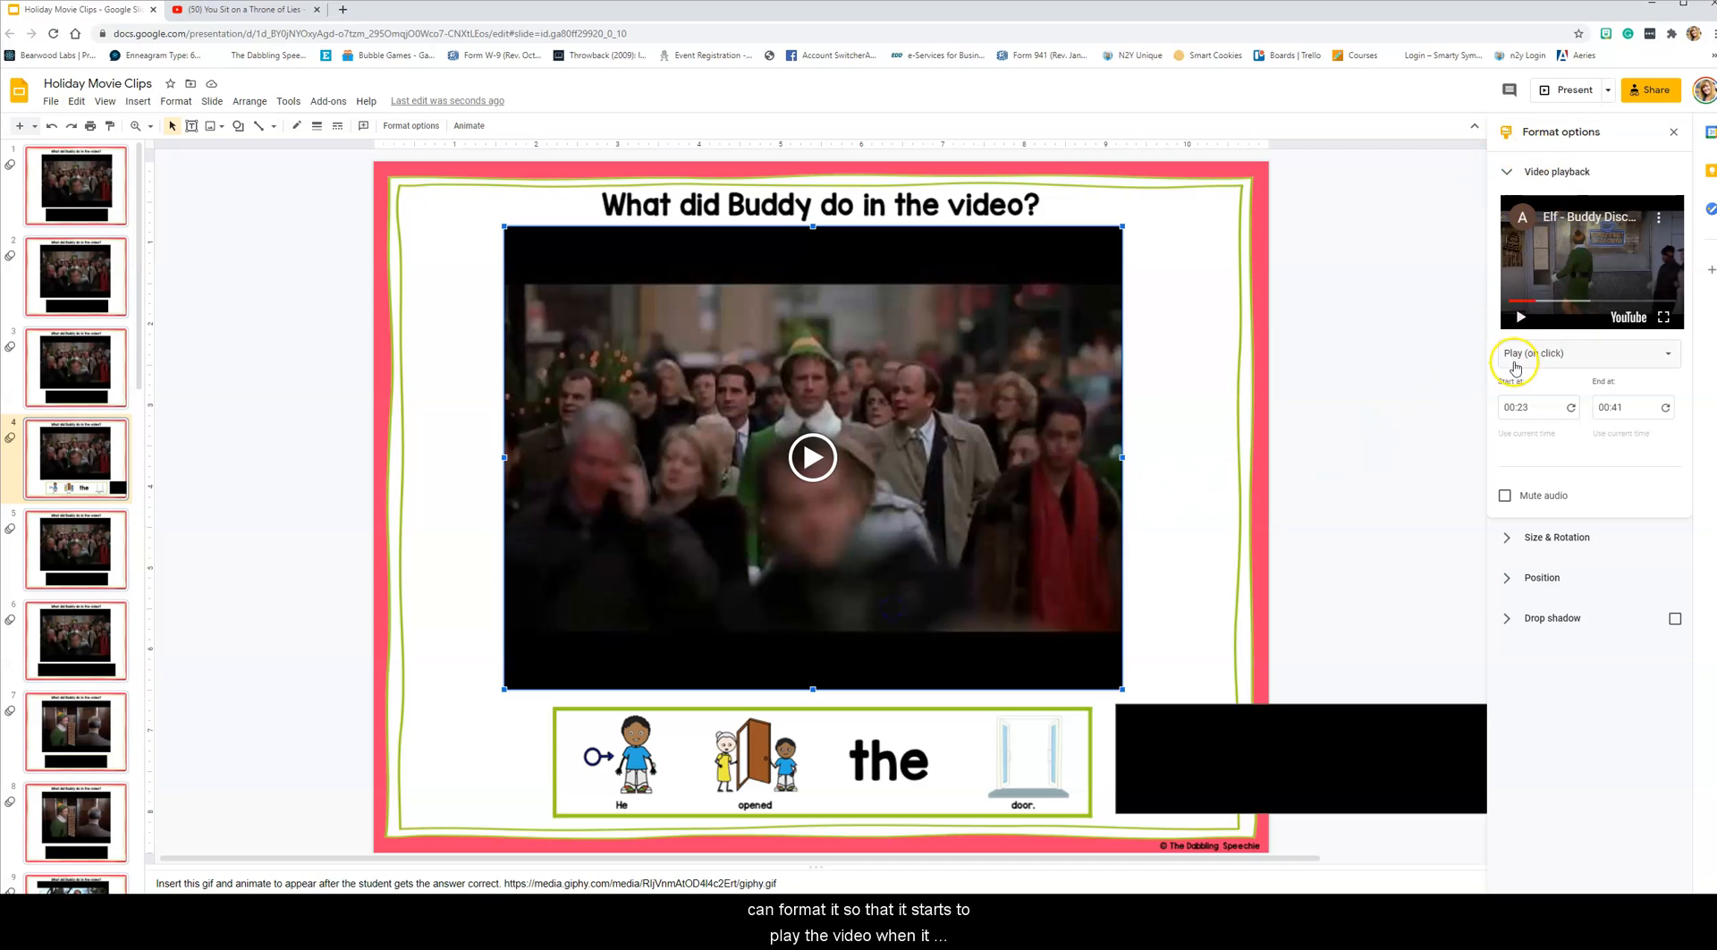
{"action": "left_click", "coordinate": [1585, 353]}
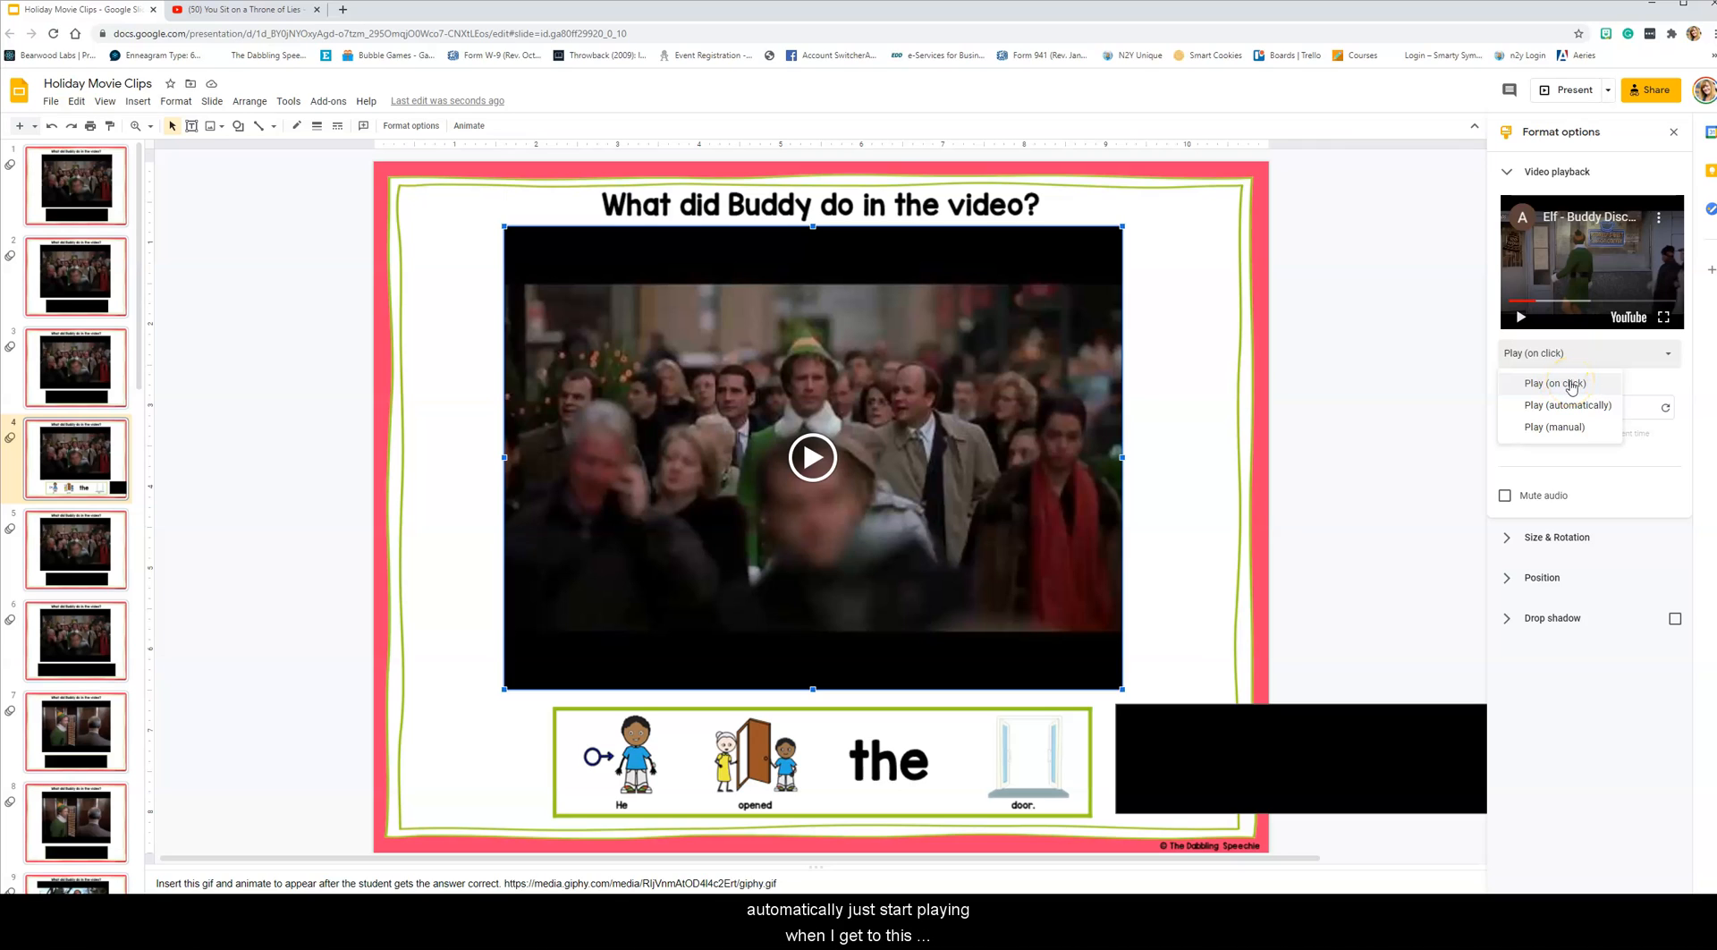
{"action": "mouse_move", "coordinate": [1568, 404]}
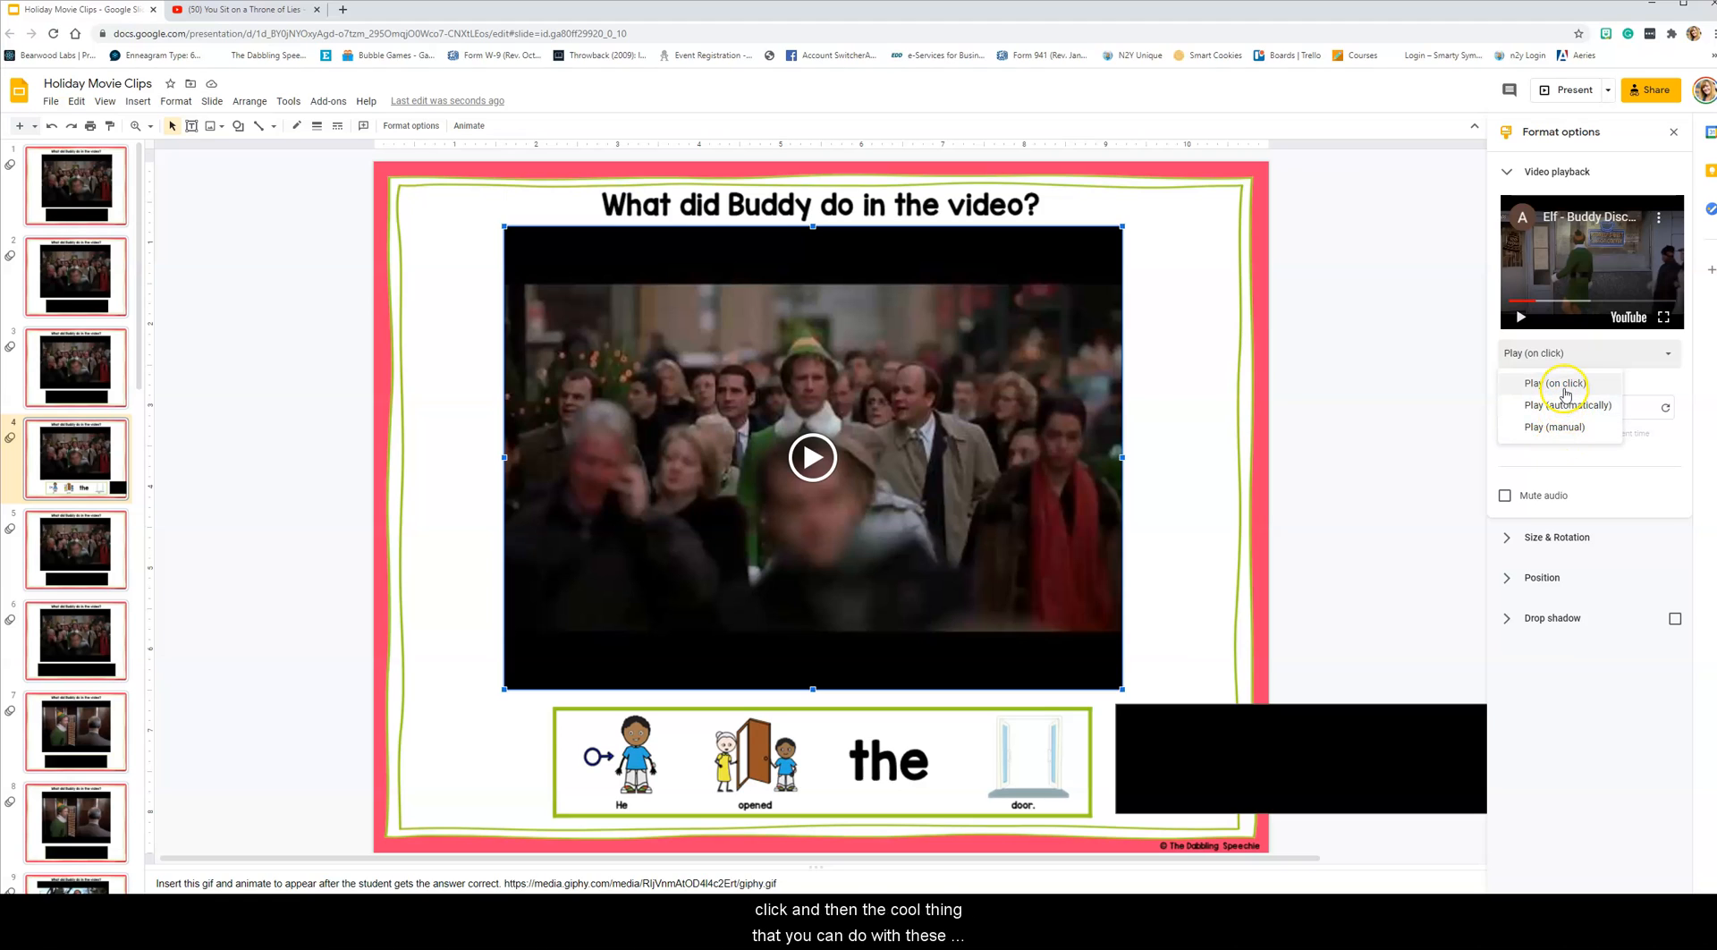
{"action": "left_click", "coordinate": [1560, 382]}
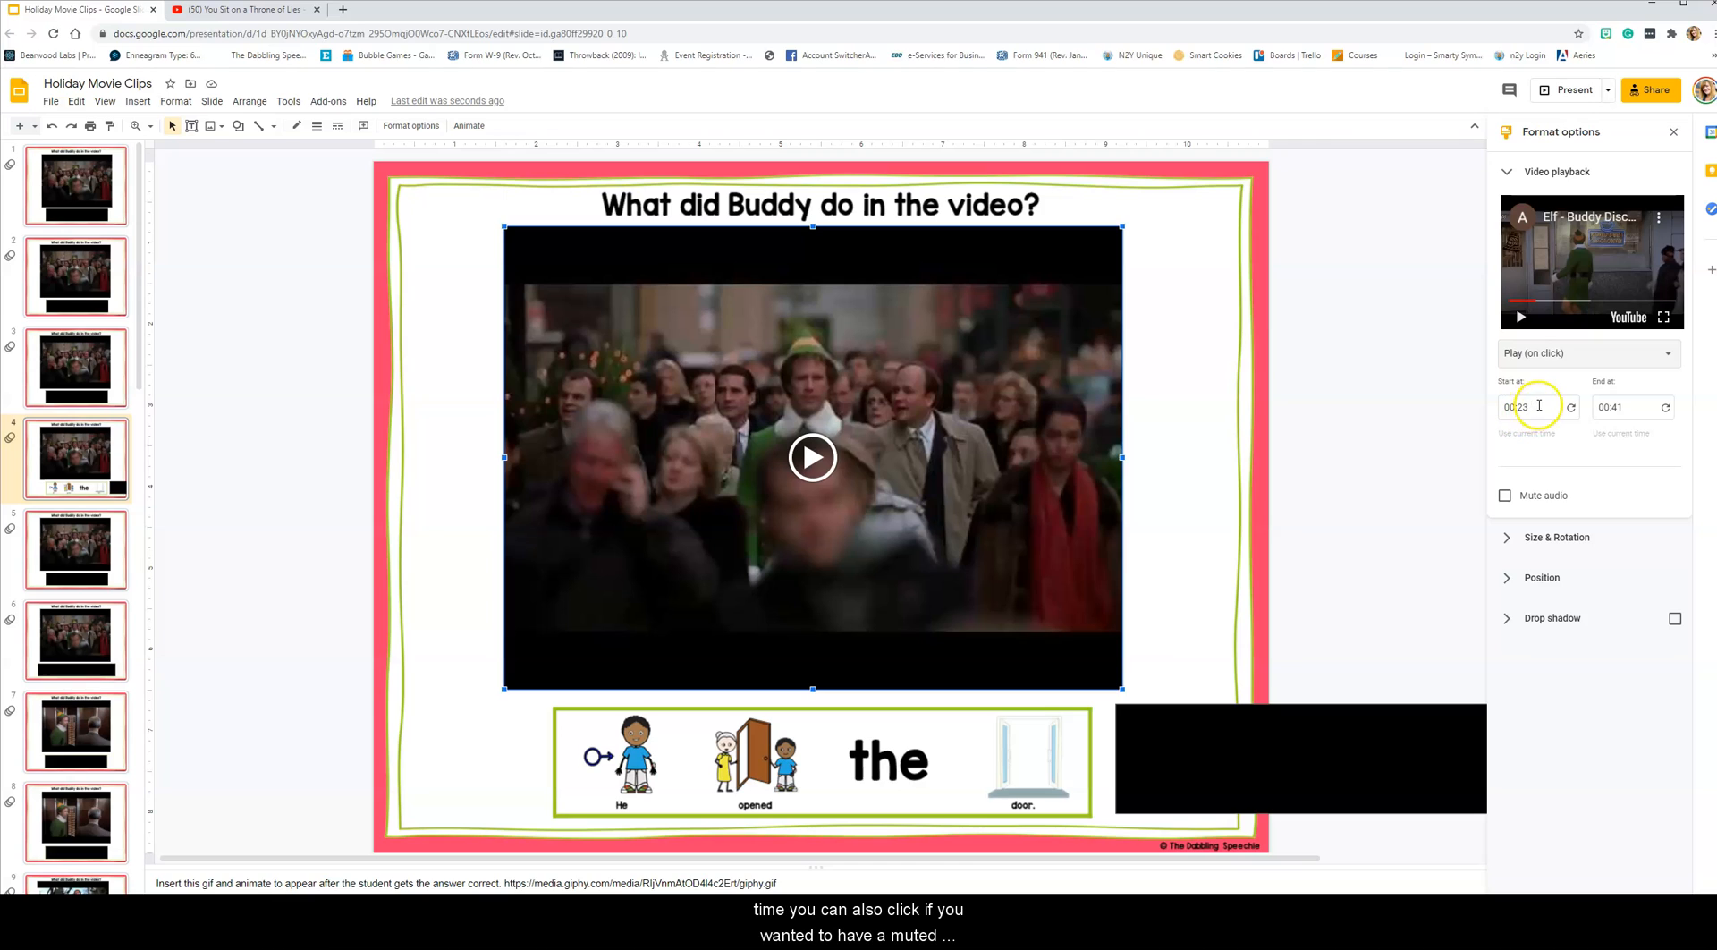
{"action": "mouse_move", "coordinate": [1630, 408]}
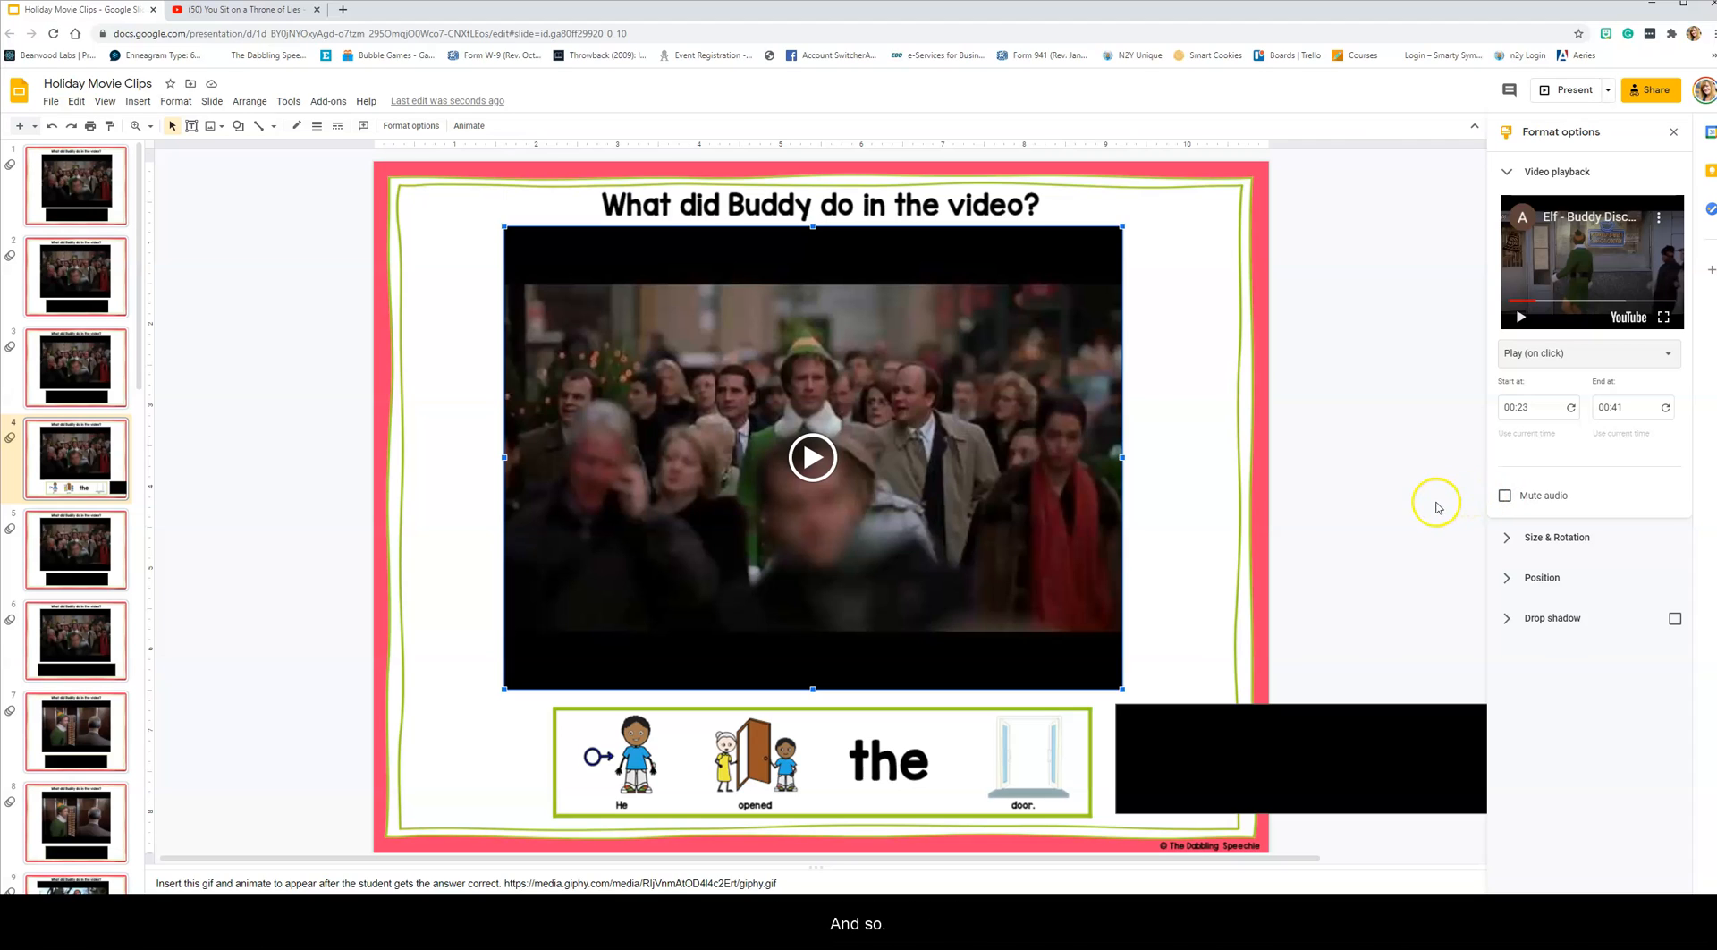
{"action": "mouse_move", "coordinate": [1073, 592]}
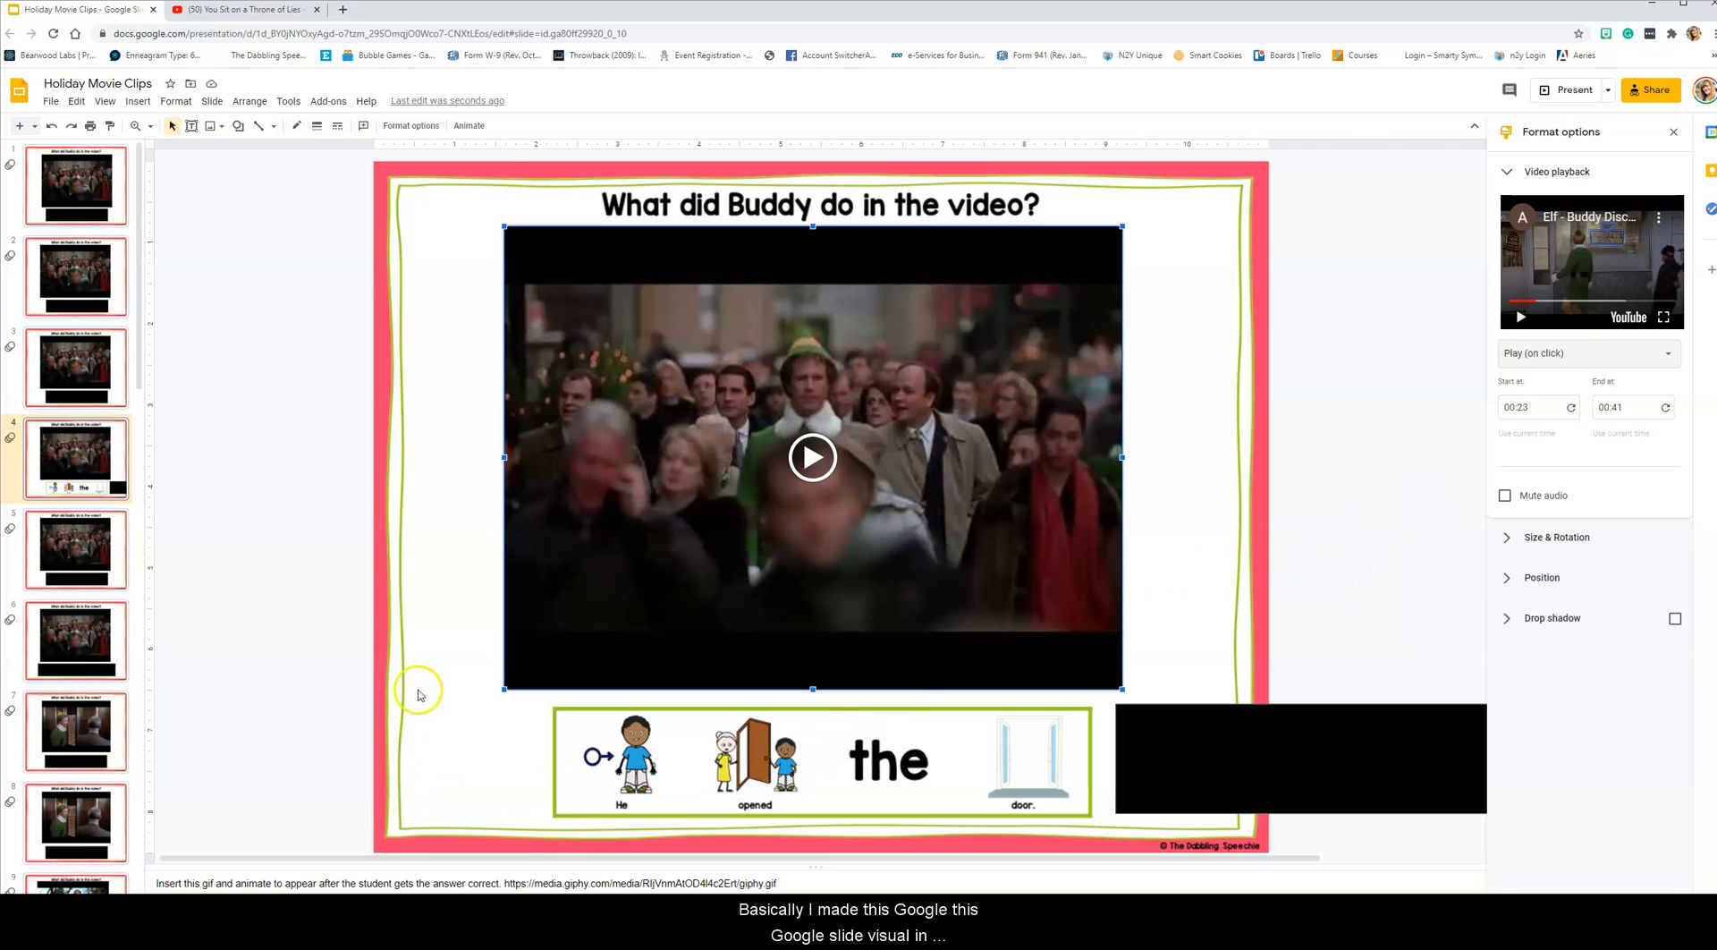
{"action": "mouse_move", "coordinate": [1073, 723]}
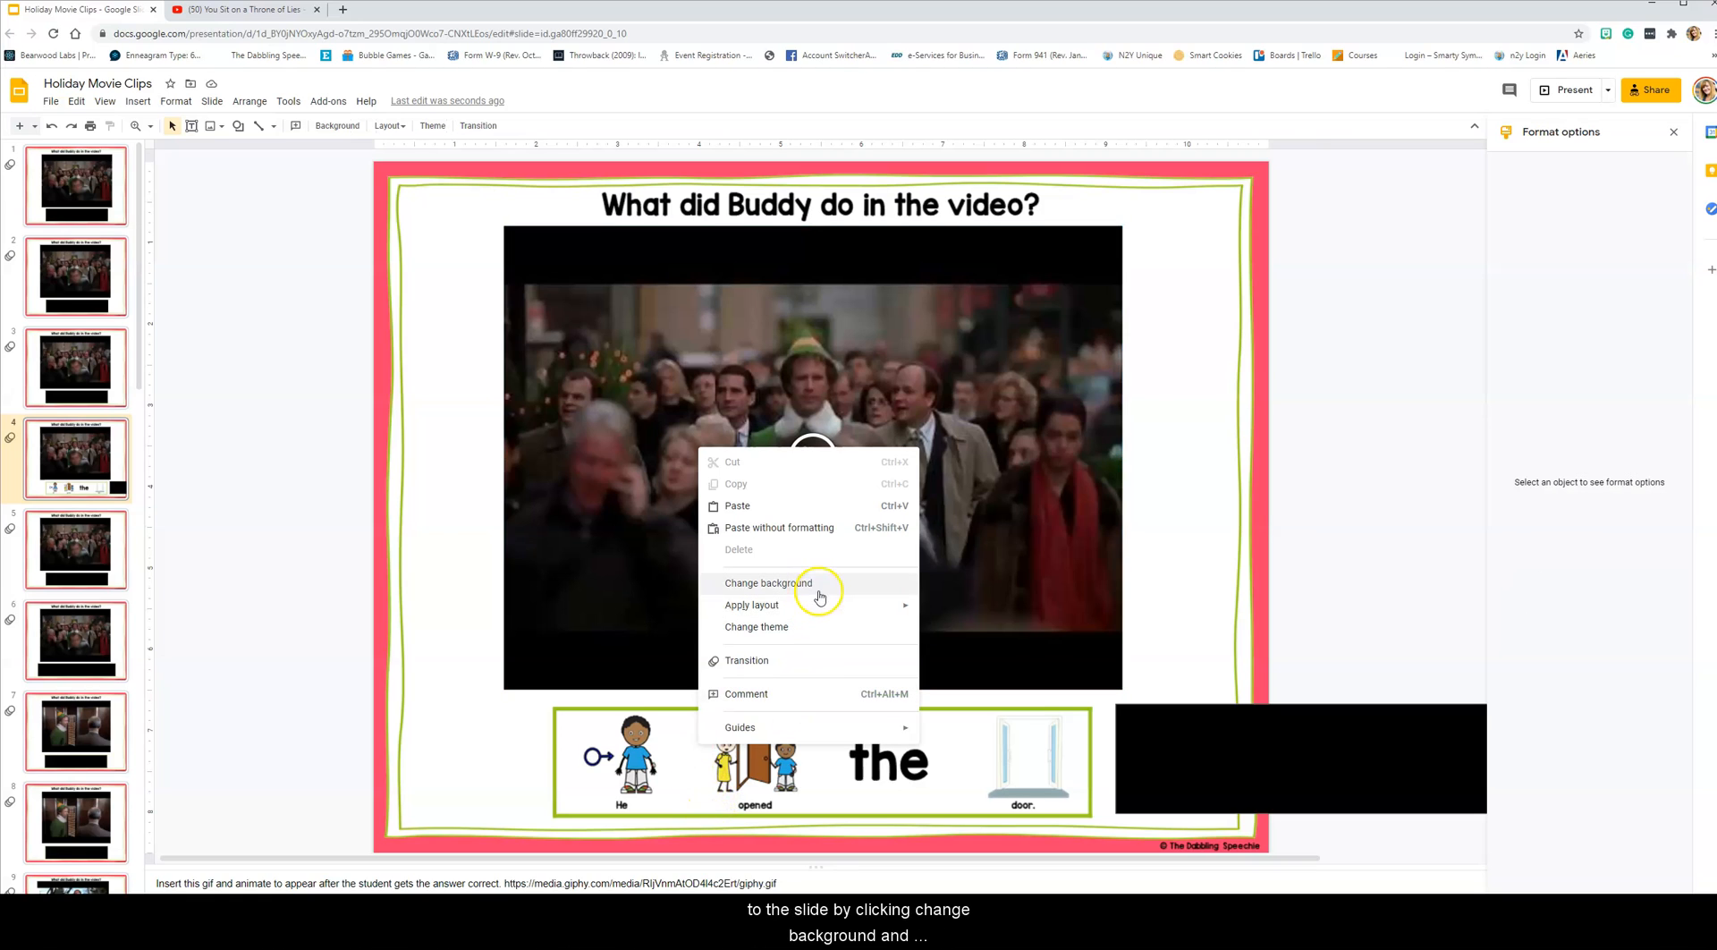
{"action": "left_click", "coordinate": [768, 581]}
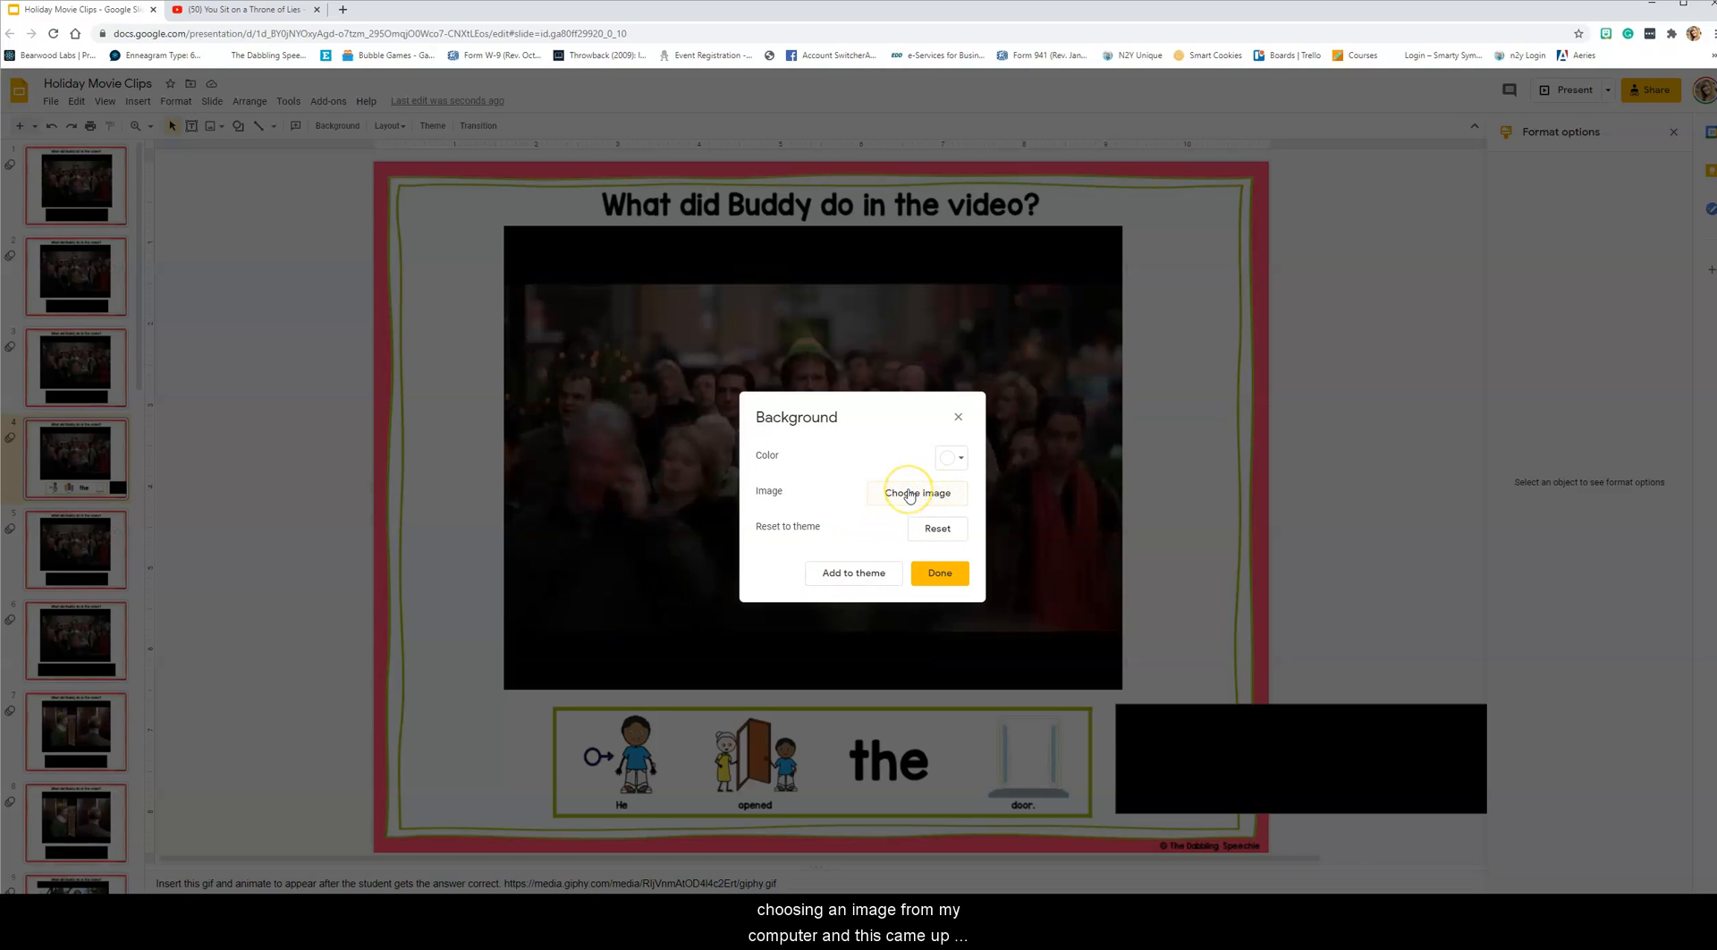
{"action": "left_click", "coordinate": [938, 574]}
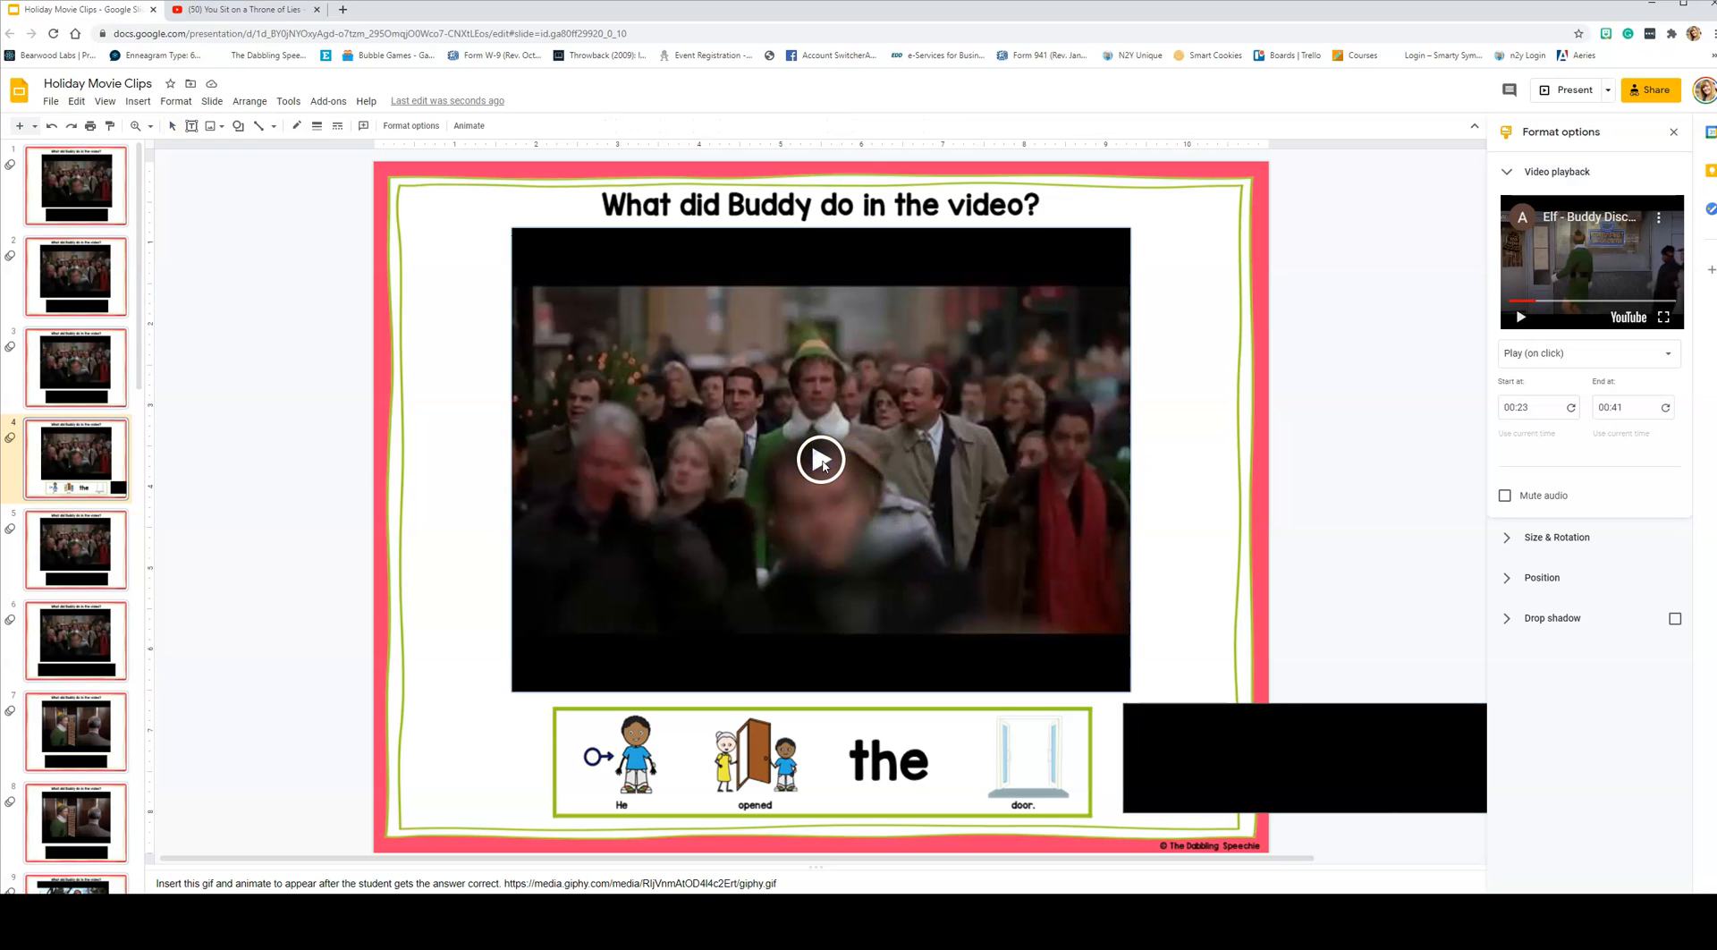
Step: Play and then stop the Elf clip on the Buddy slide to preview it
{"action": "left_click", "coordinate": [820, 458]}
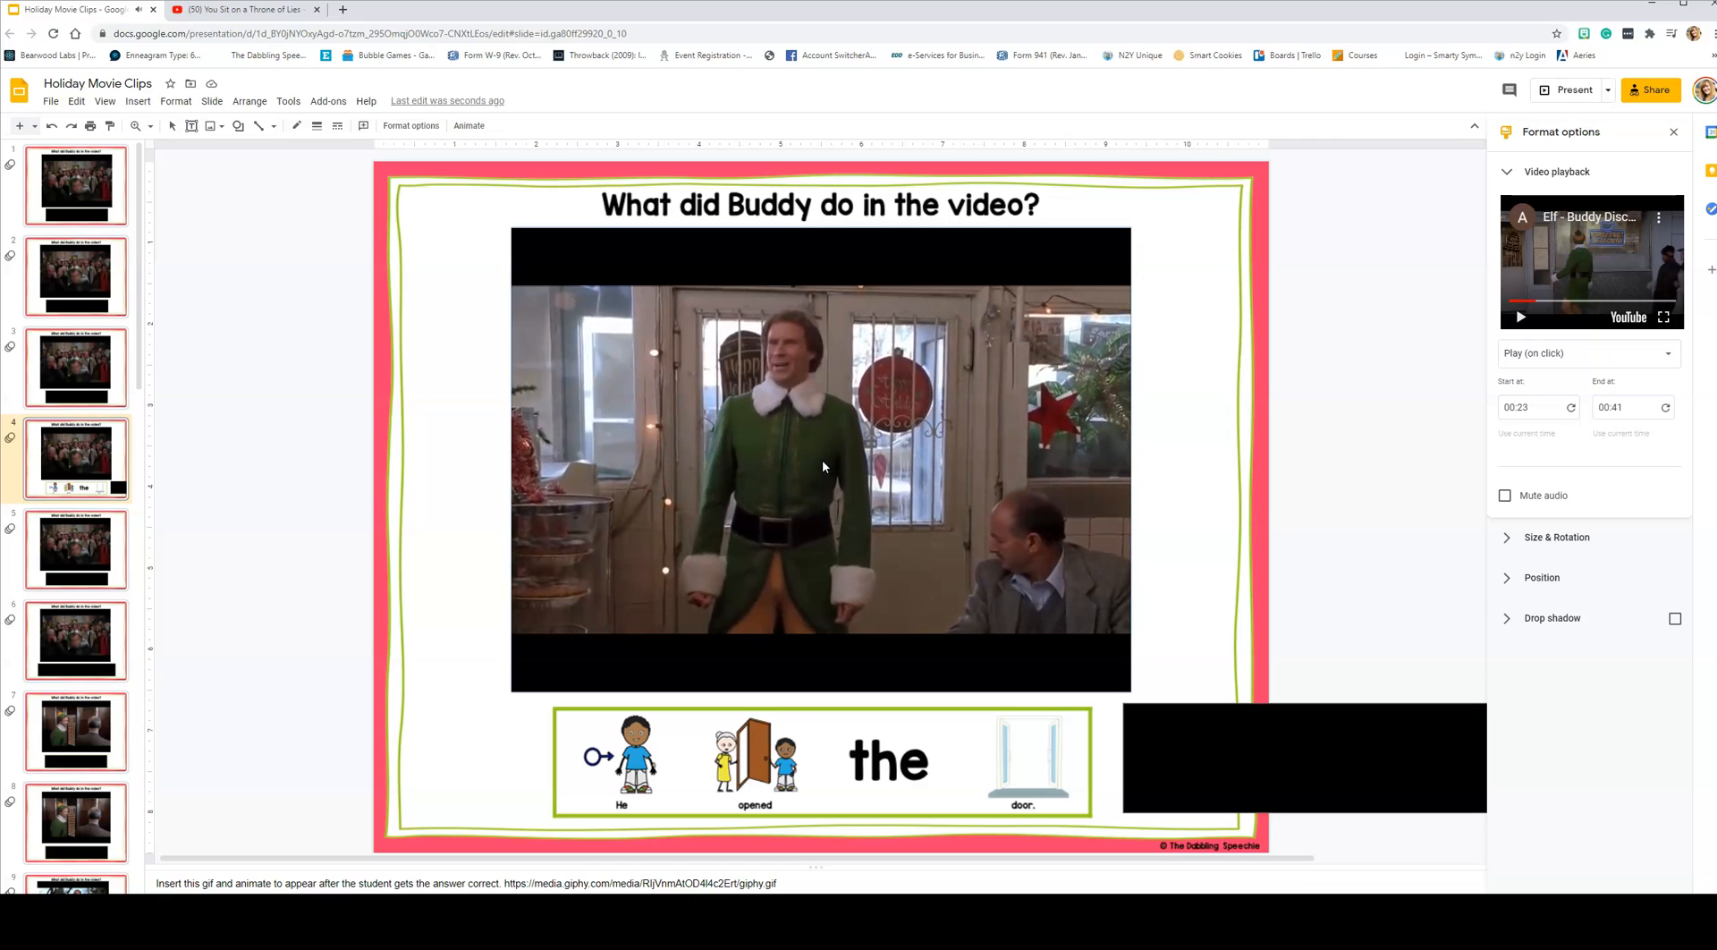
{"action": "left_click", "coordinate": [821, 460]}
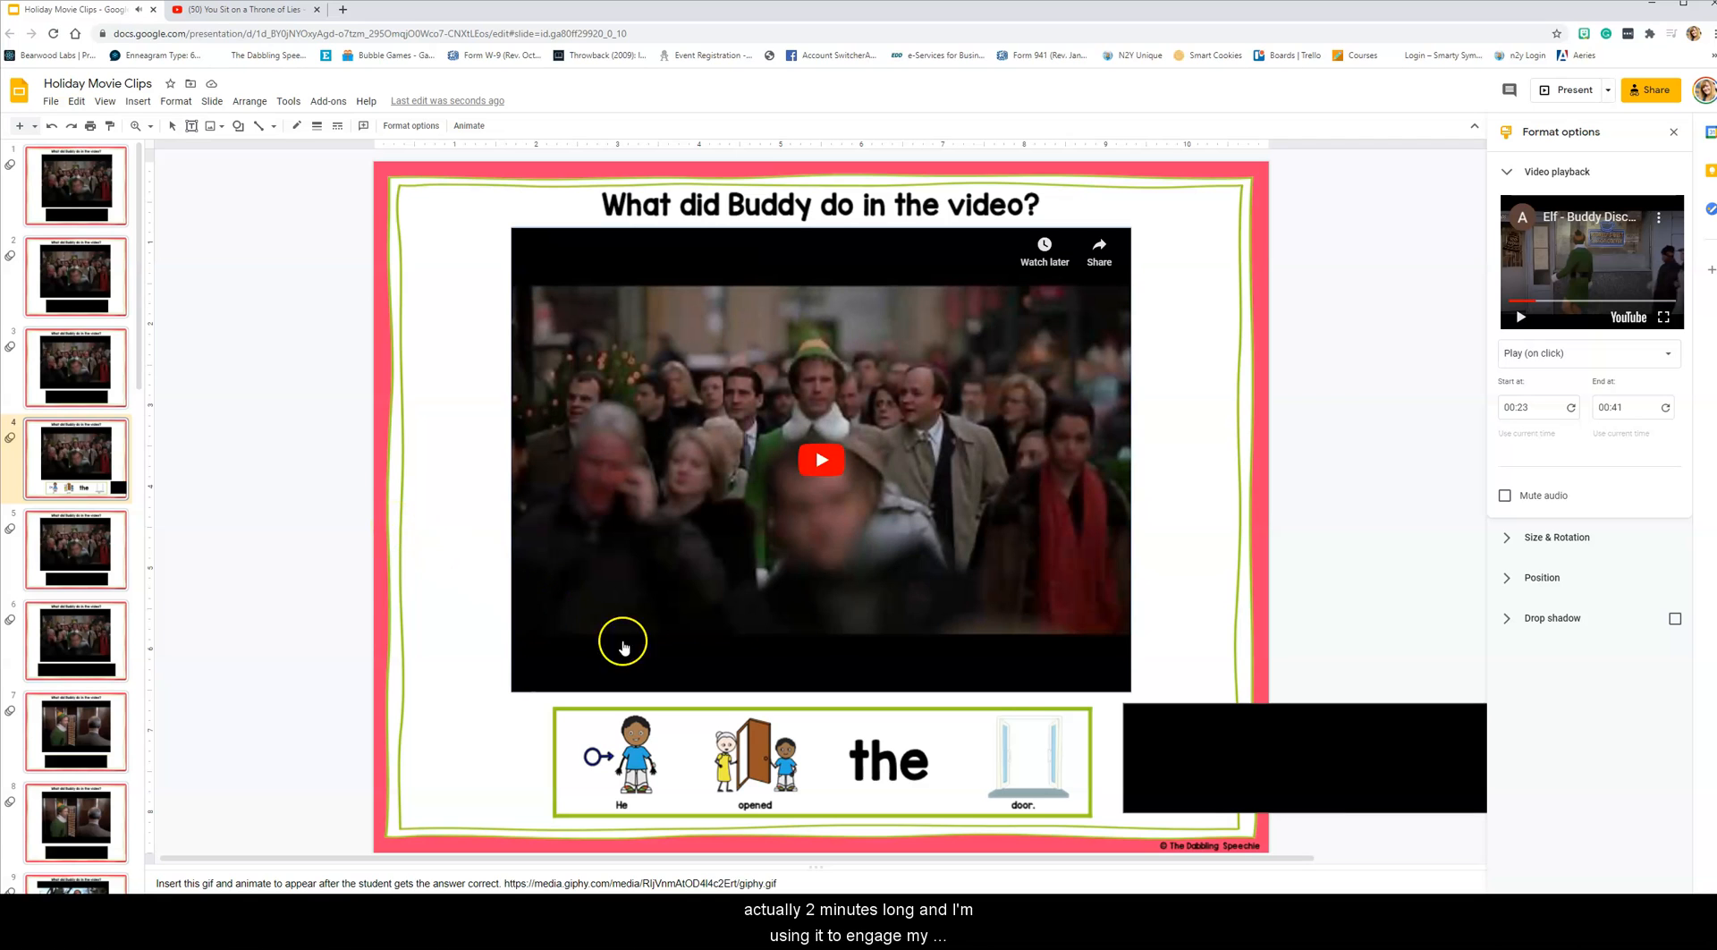
{"action": "mouse_move", "coordinate": [843, 542]}
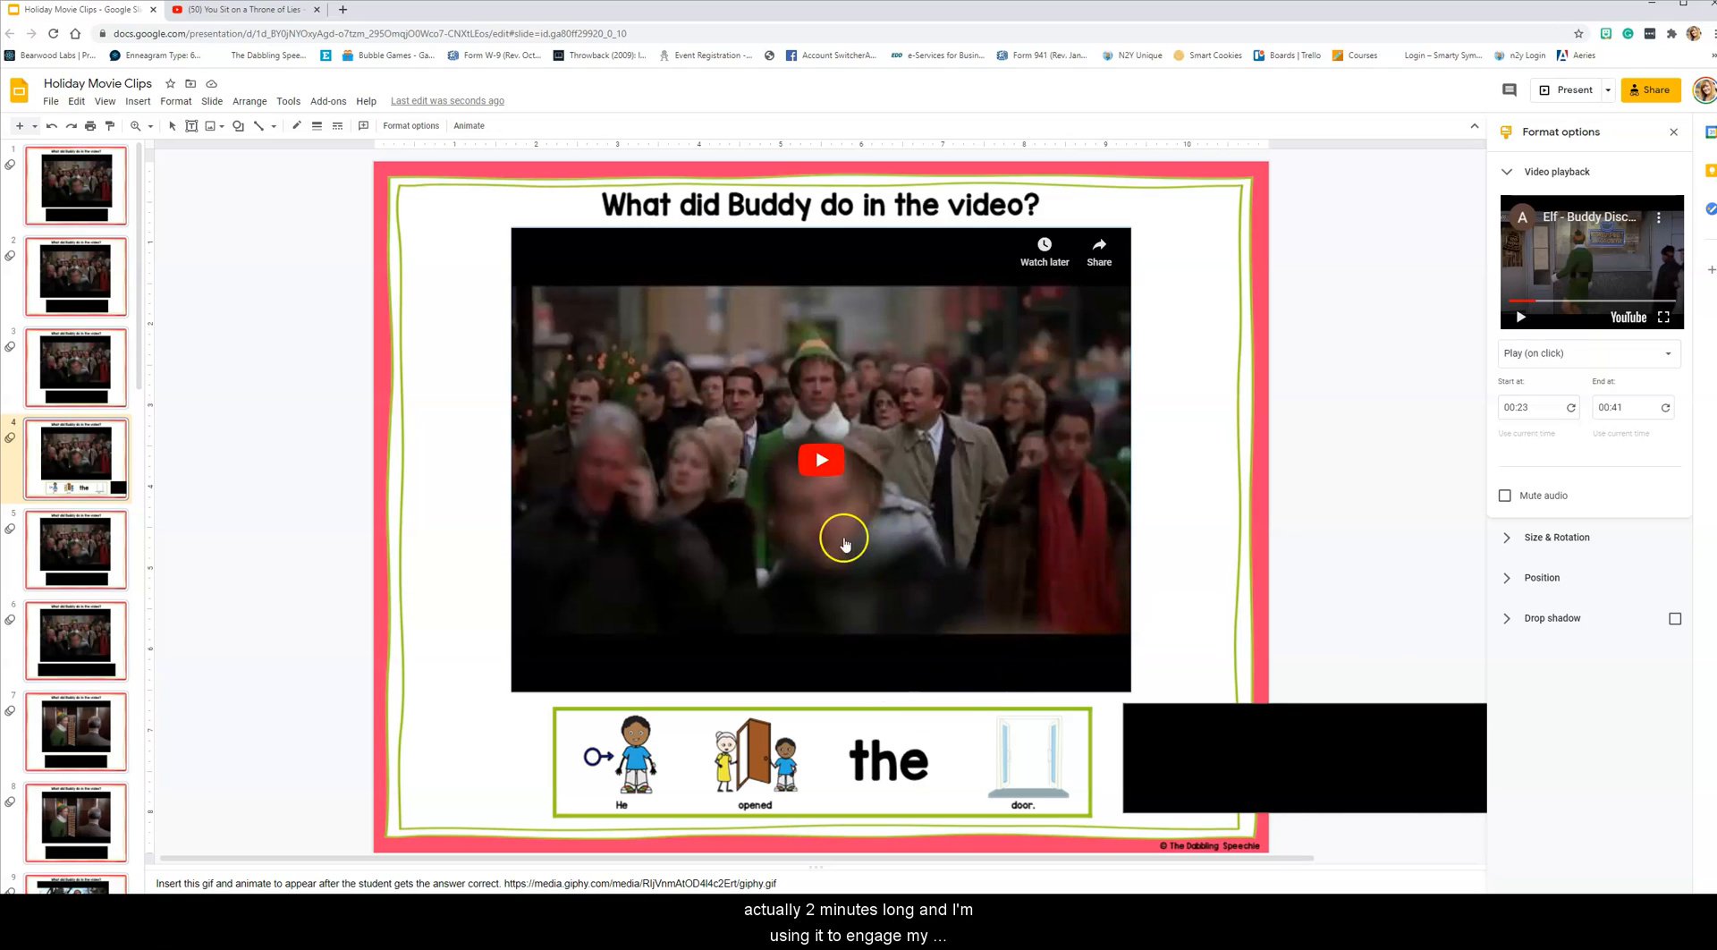
{"action": "mouse_move", "coordinate": [899, 604]}
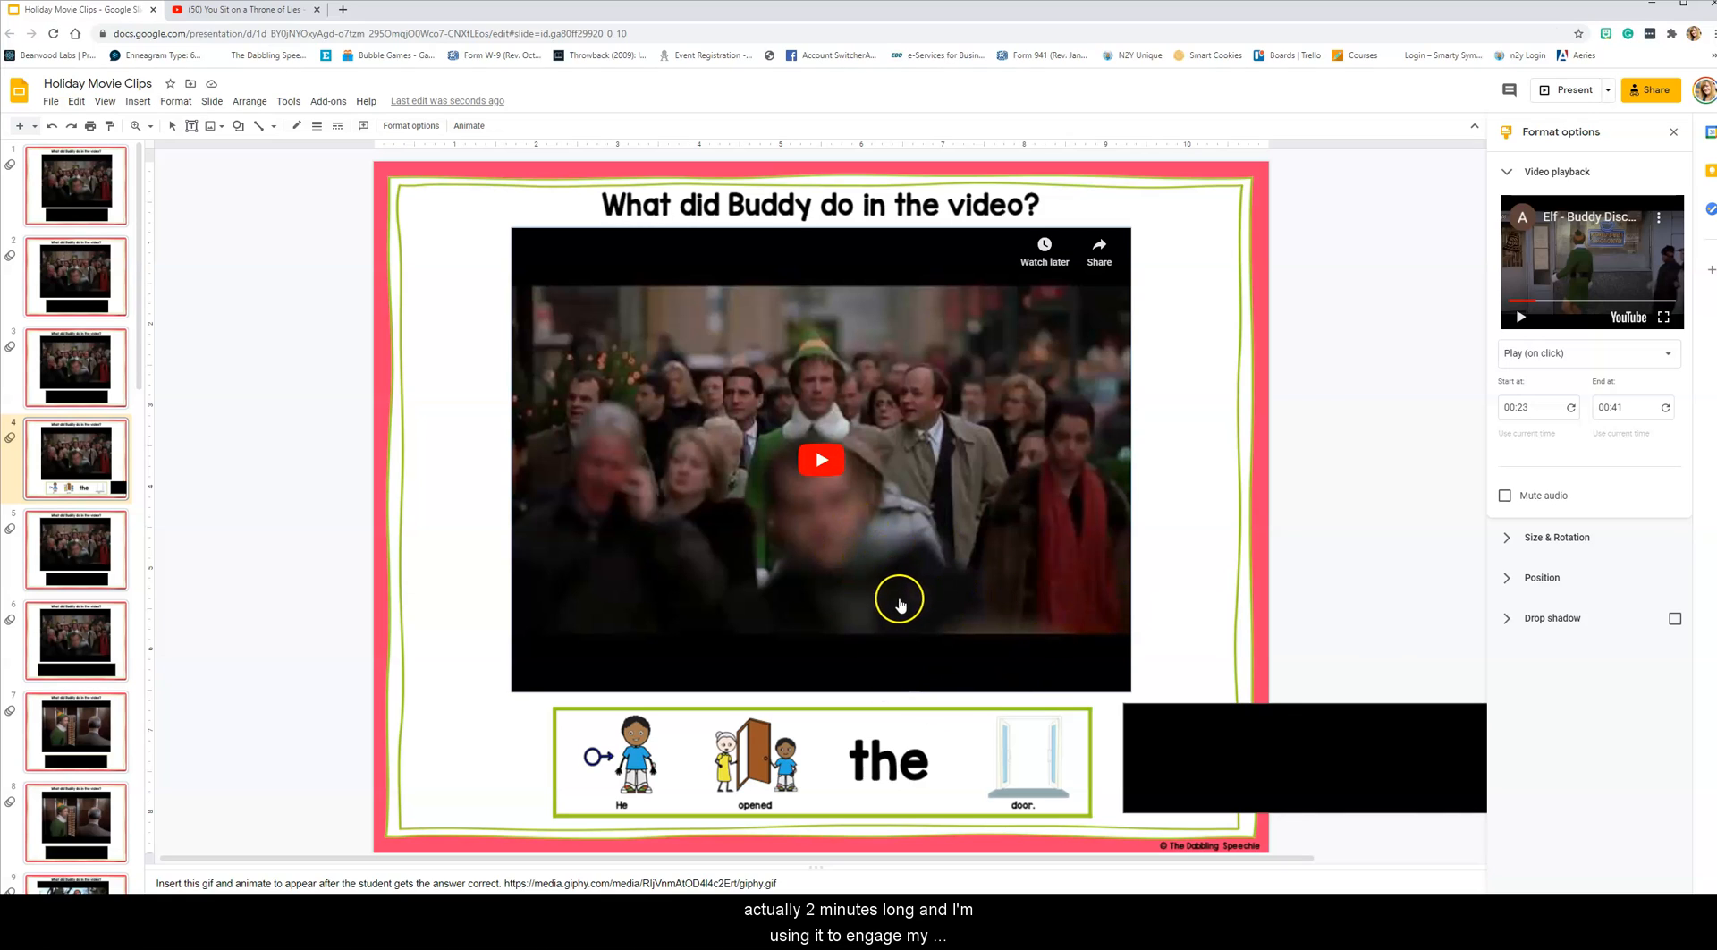
{"action": "mouse_move", "coordinate": [892, 605]}
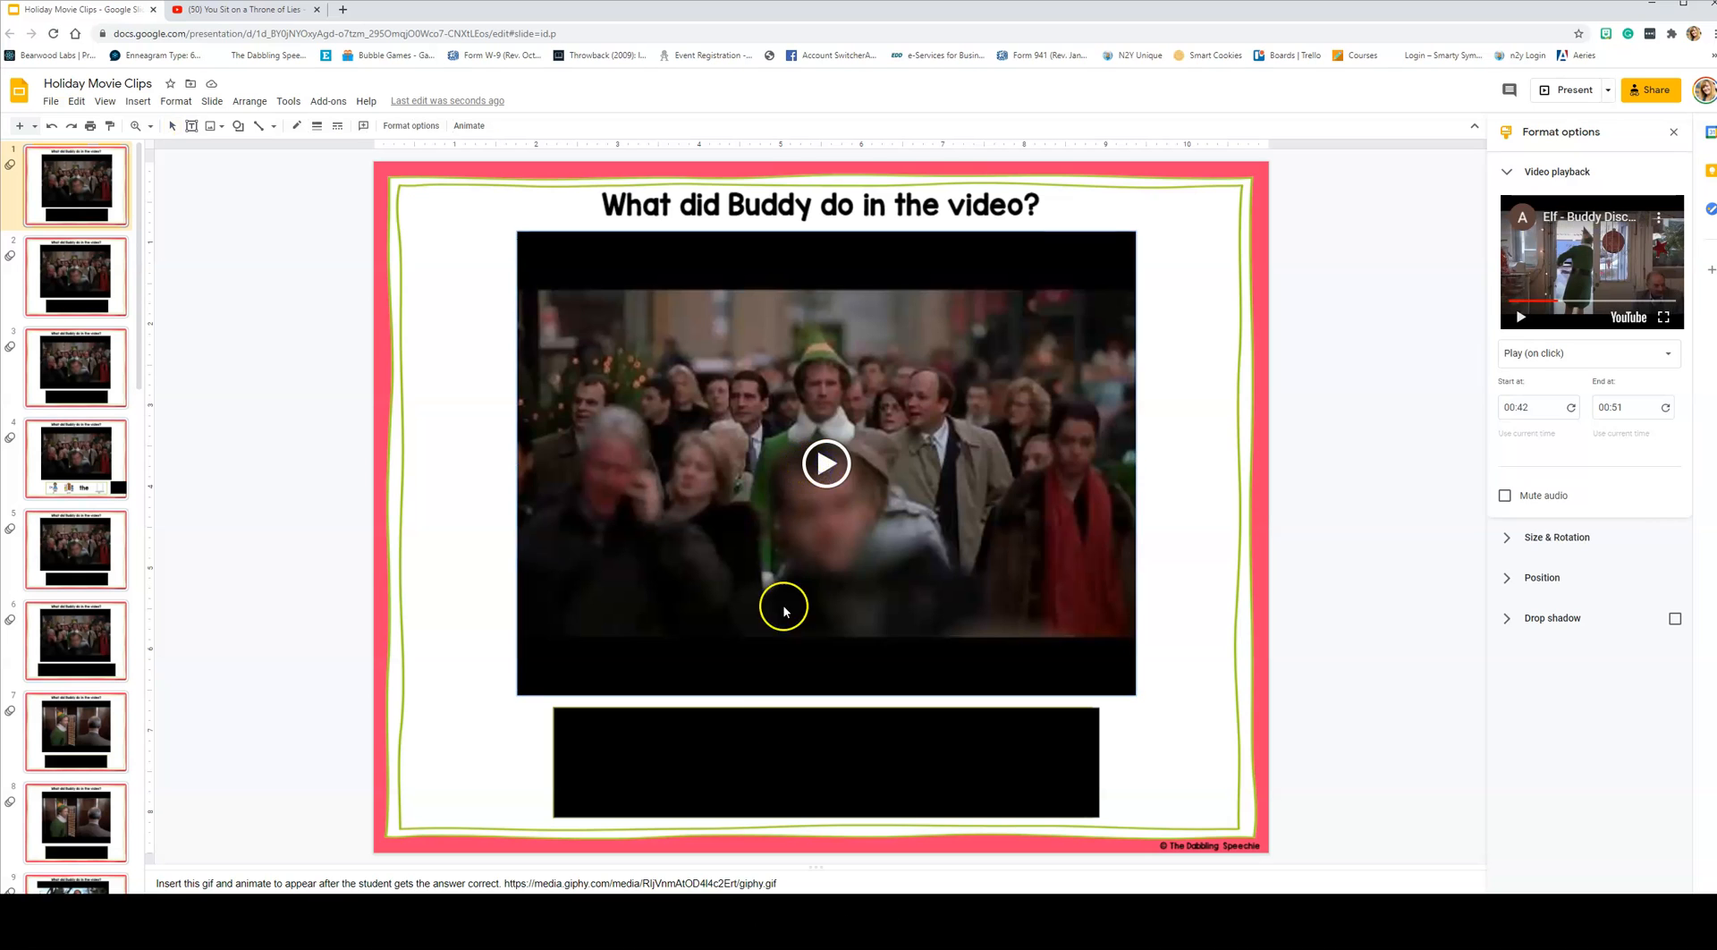
Step: Preview the first slide's Elf clip, which plays on click from 0:42 to 0:51
{"action": "left_click", "coordinate": [824, 463]}
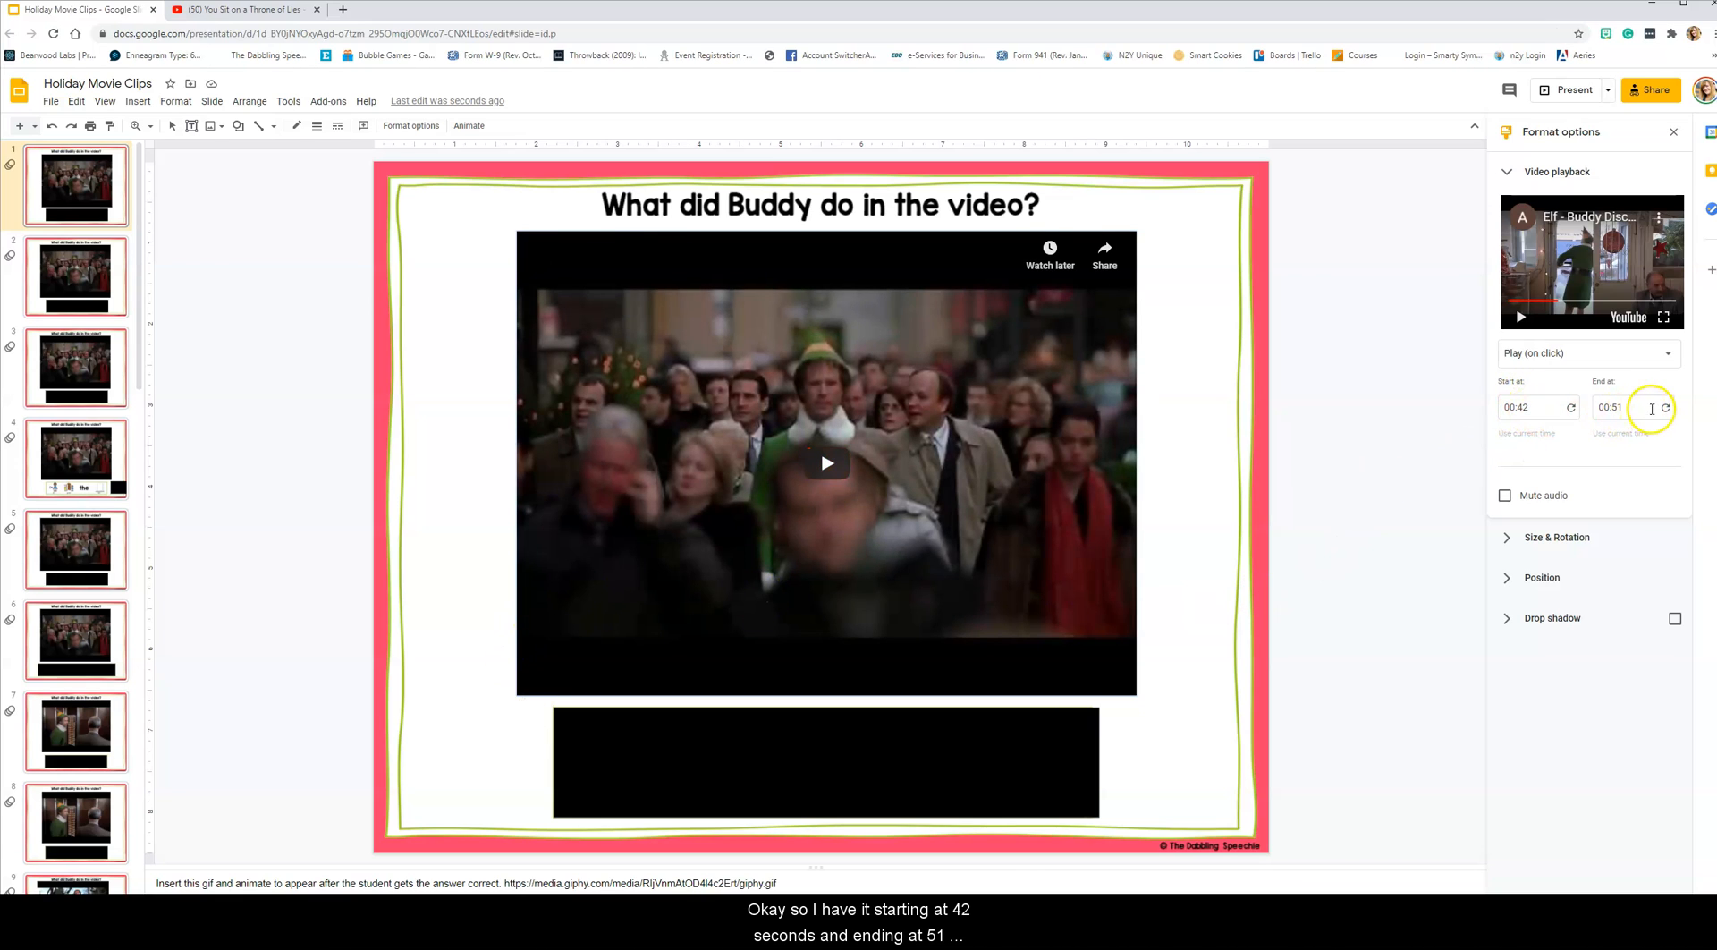
{"action": "mouse_move", "coordinate": [621, 744]}
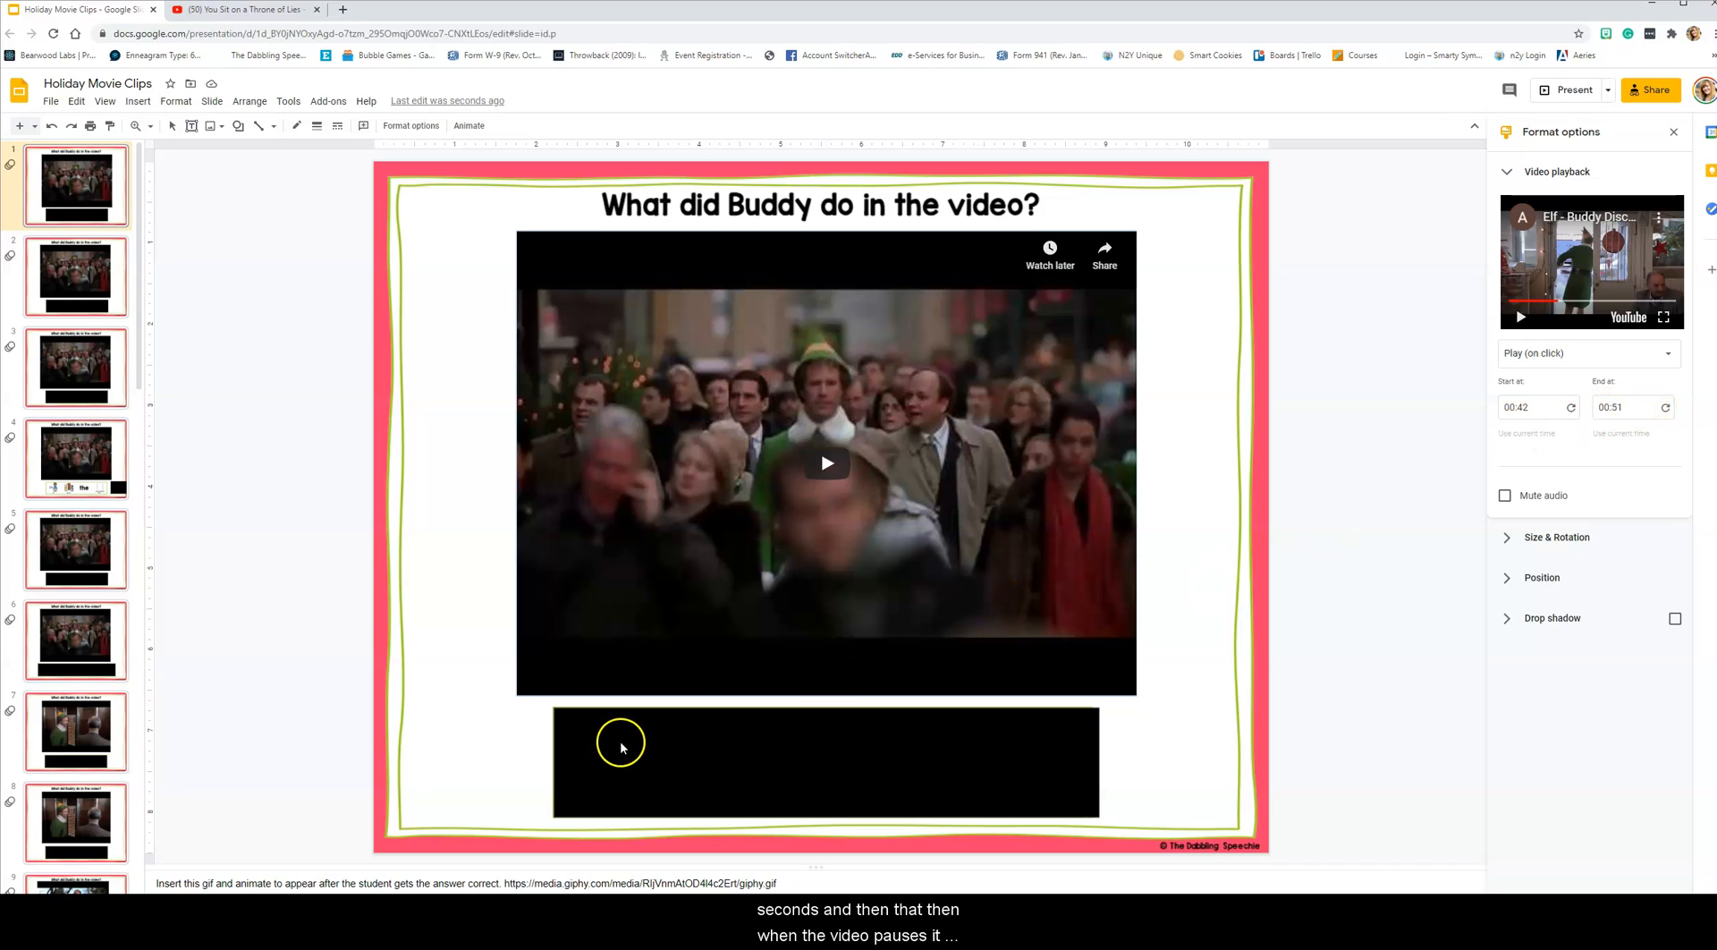
{"action": "mouse_move", "coordinate": [654, 740]}
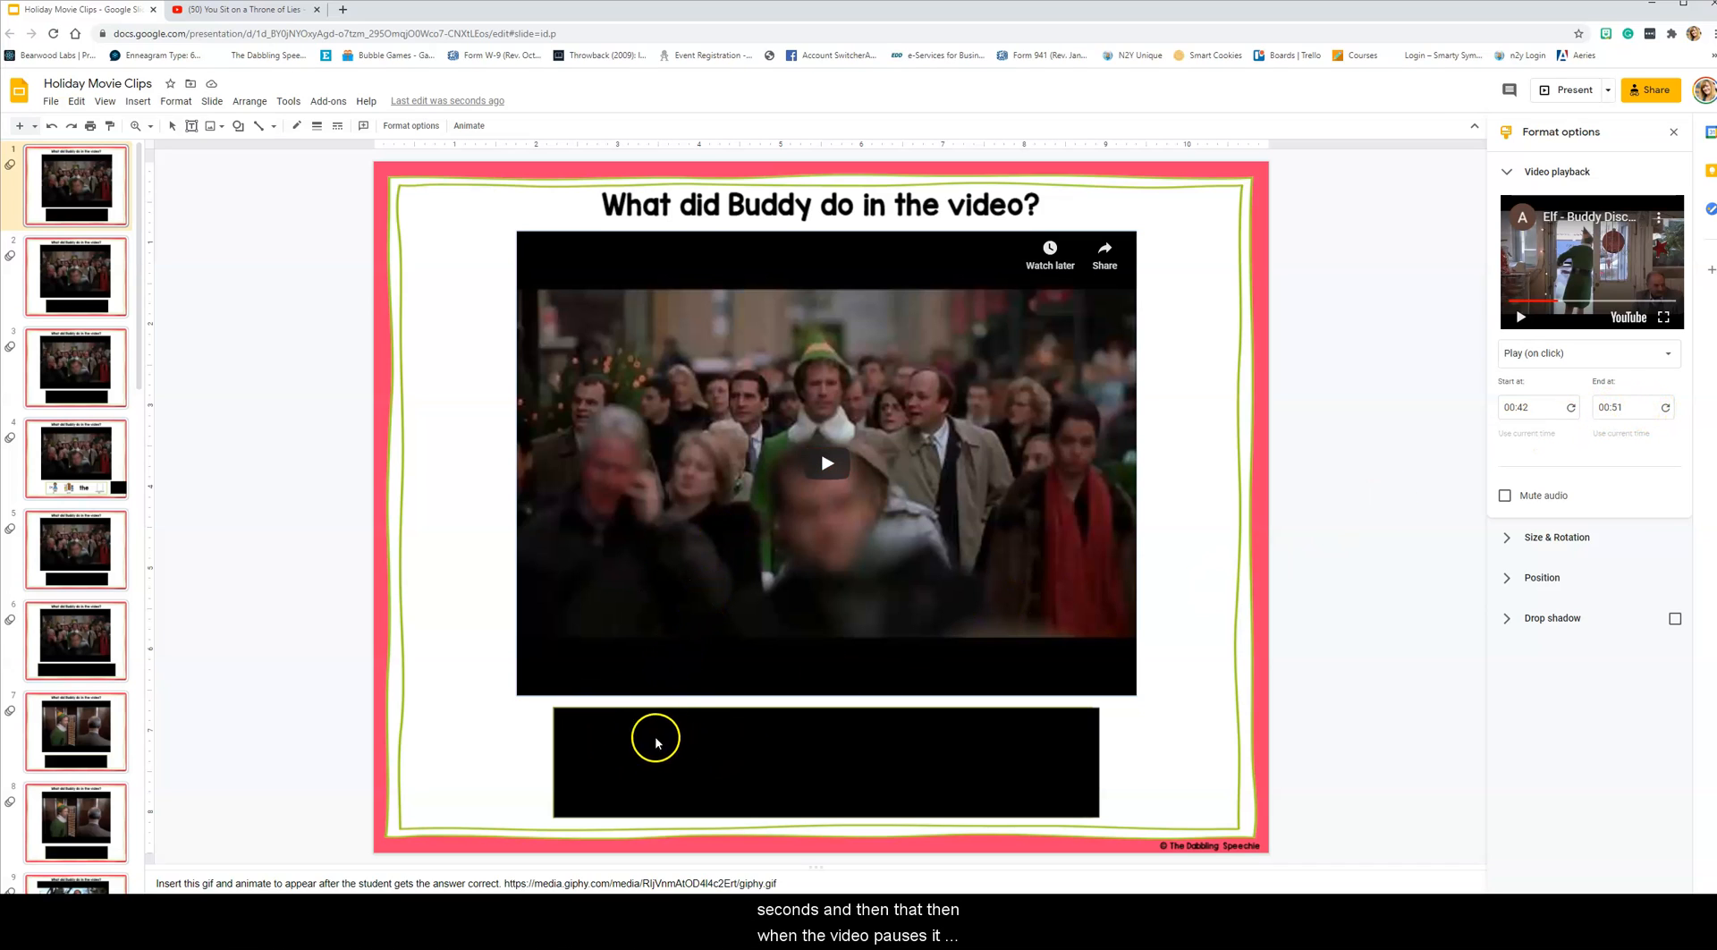
{"action": "mouse_move", "coordinate": [613, 756]}
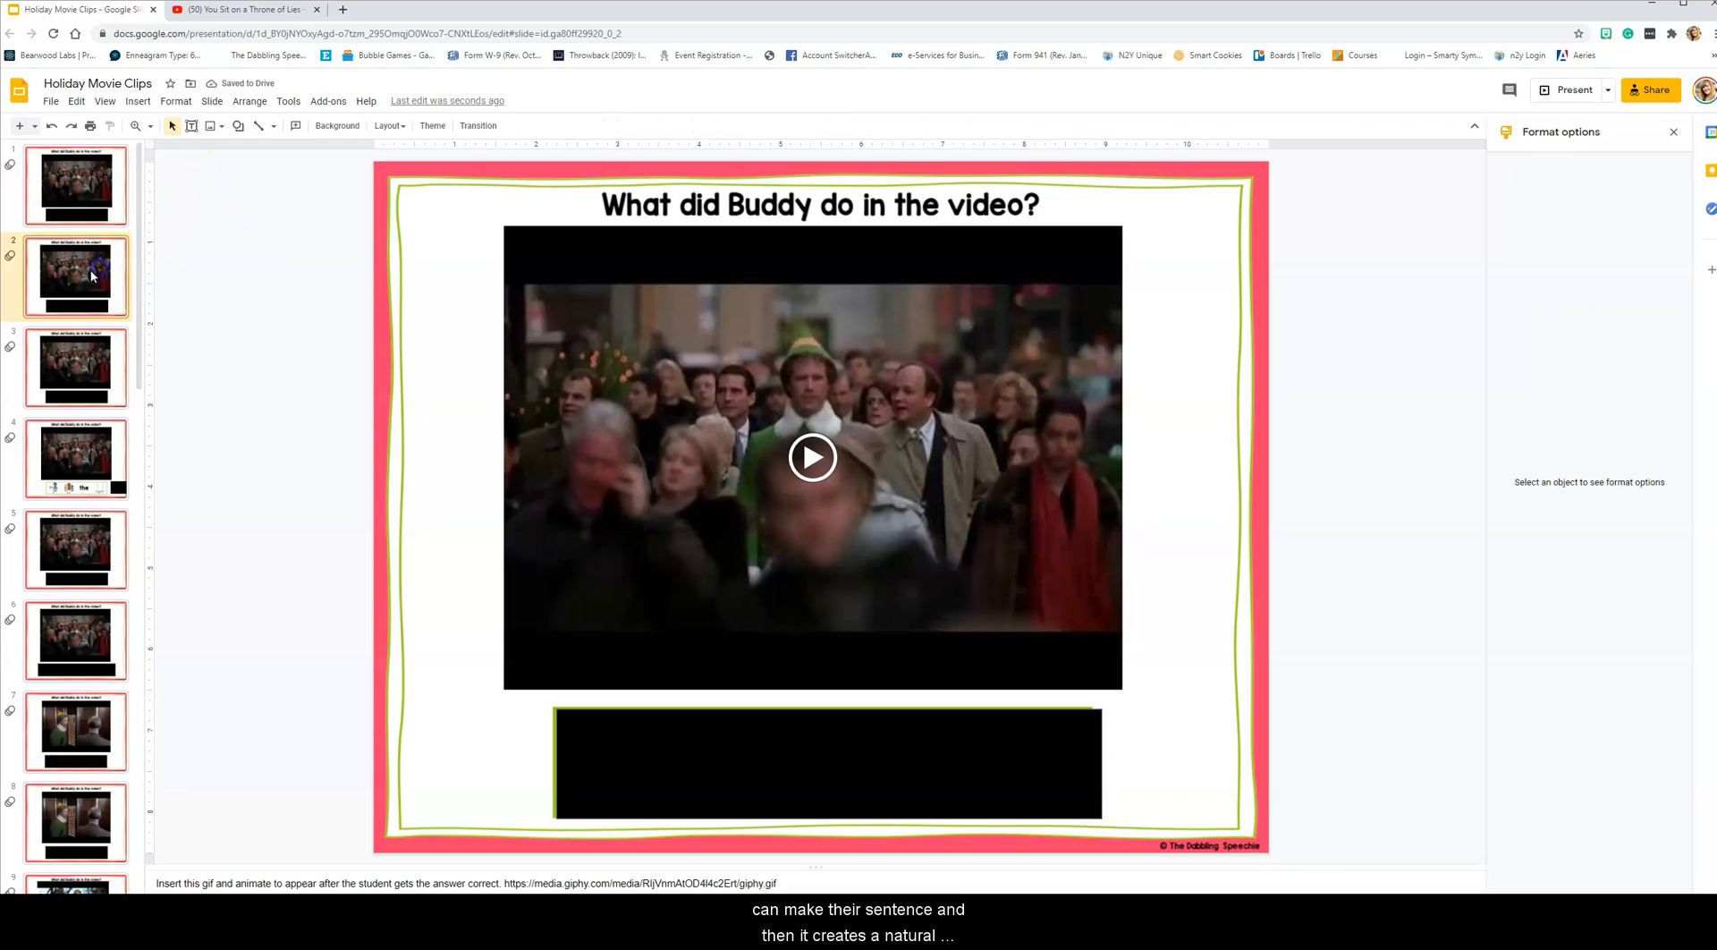
{"action": "mouse_move", "coordinate": [99, 305]}
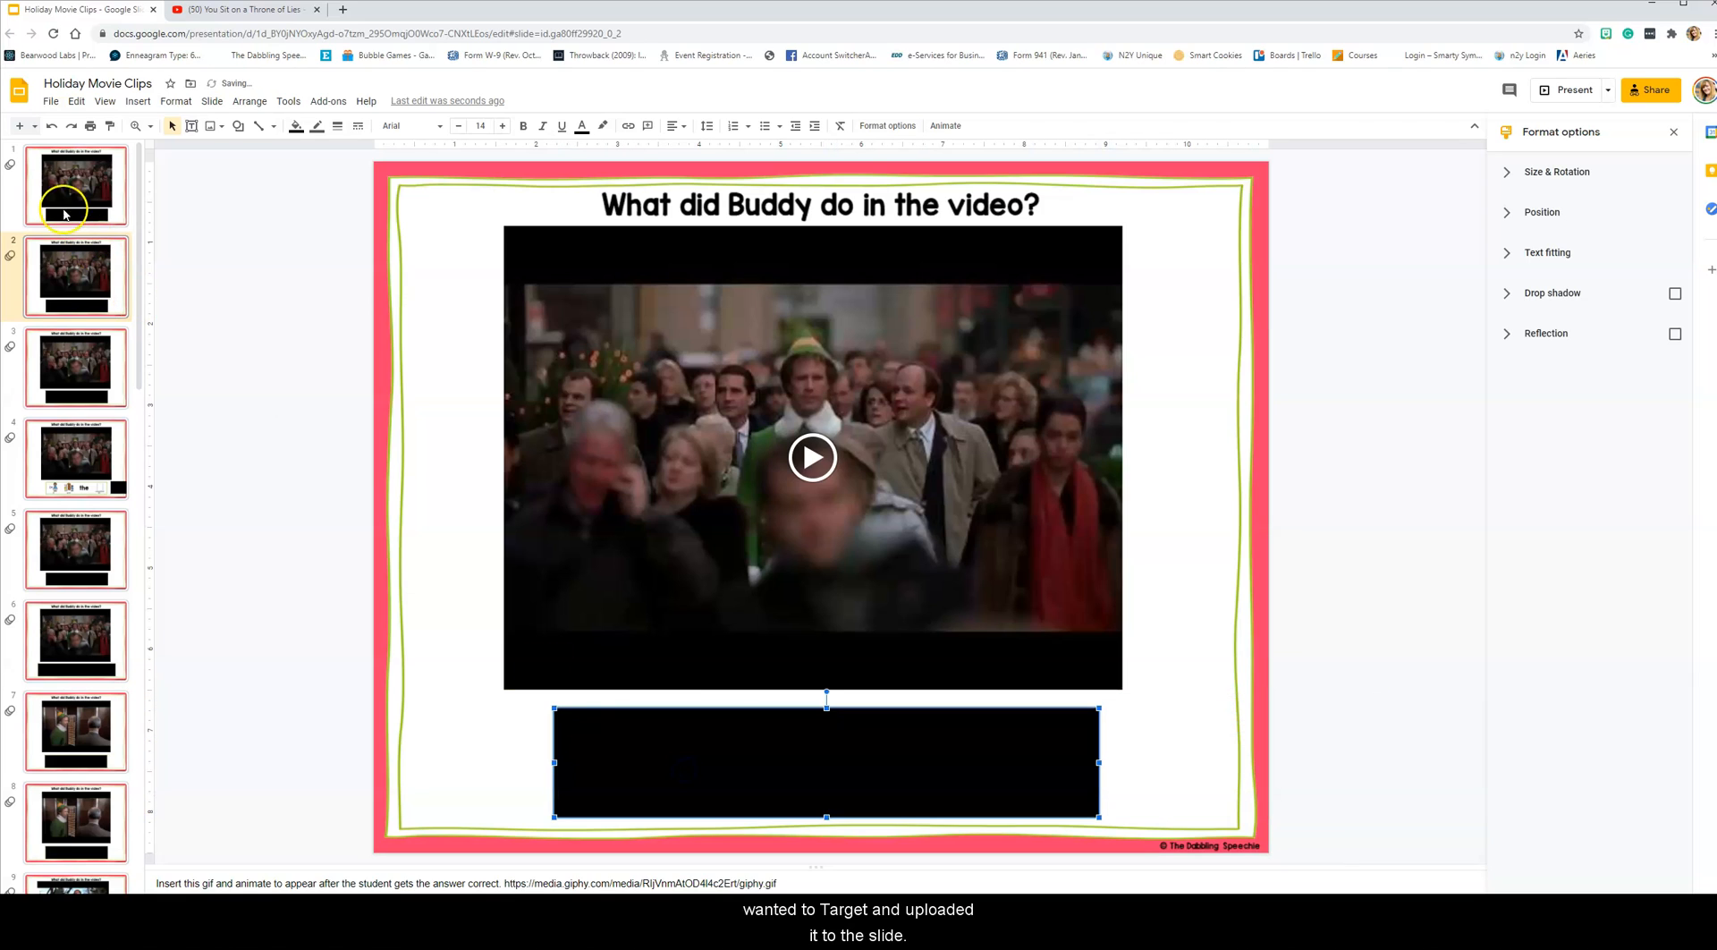
Step: Page through the clip slides in the filmstrip, scrolling down toward slide 21
{"action": "right_click", "coordinate": [75, 185]}
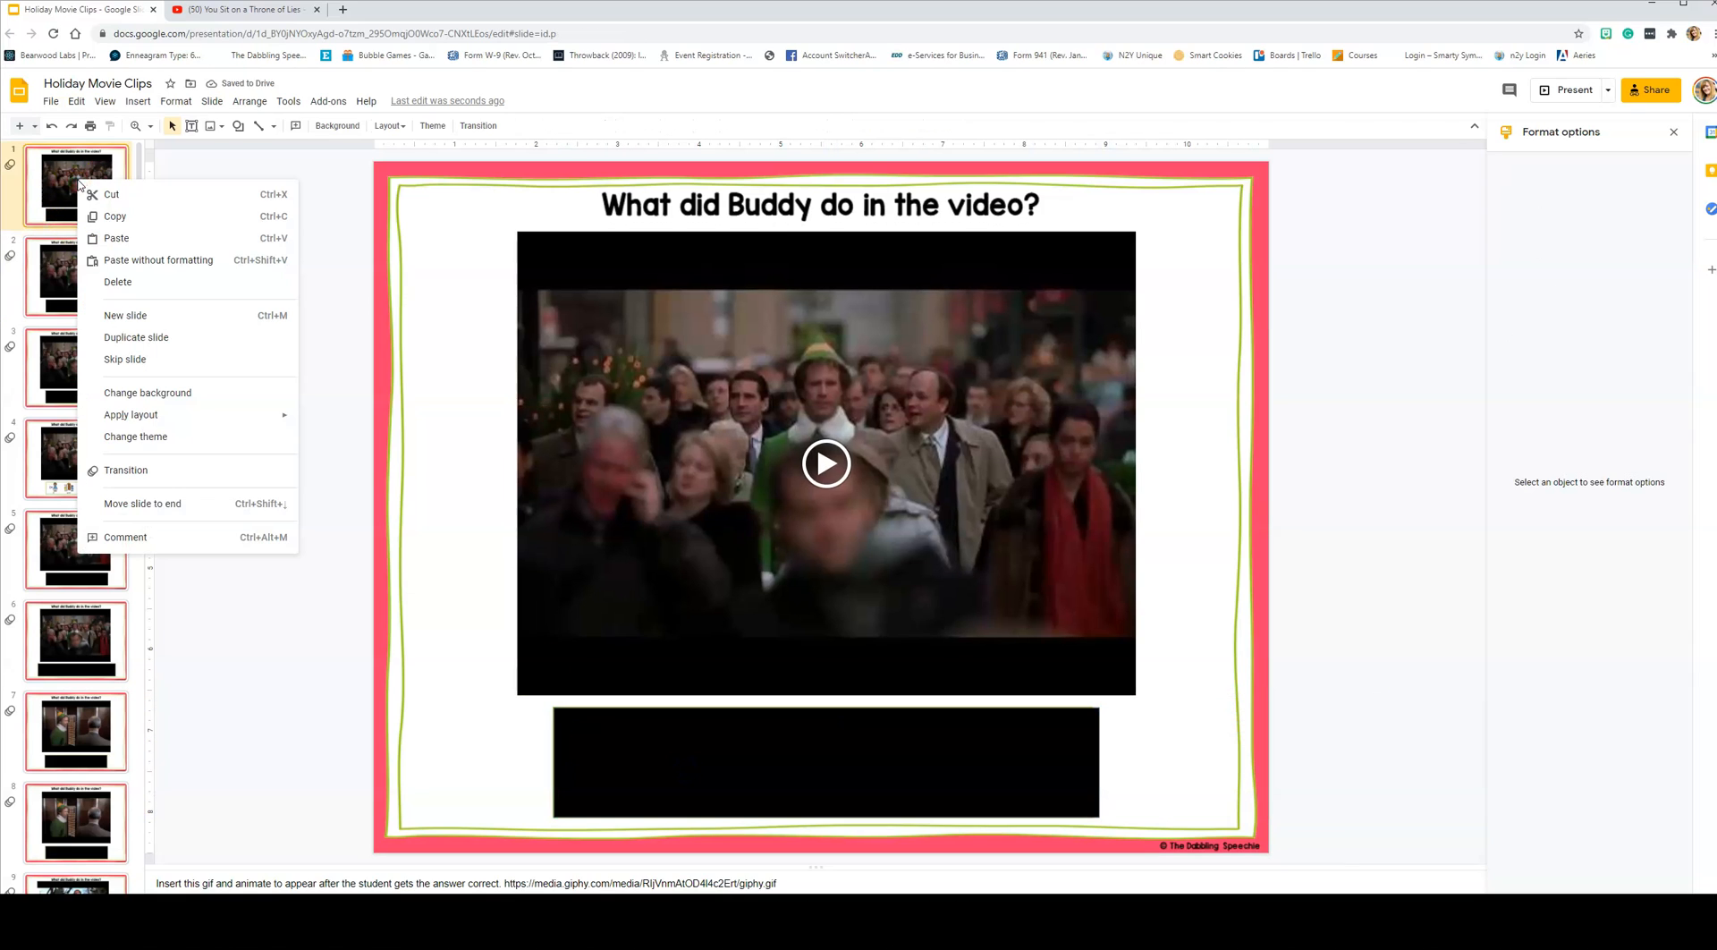
{"action": "mouse_move", "coordinate": [136, 343]}
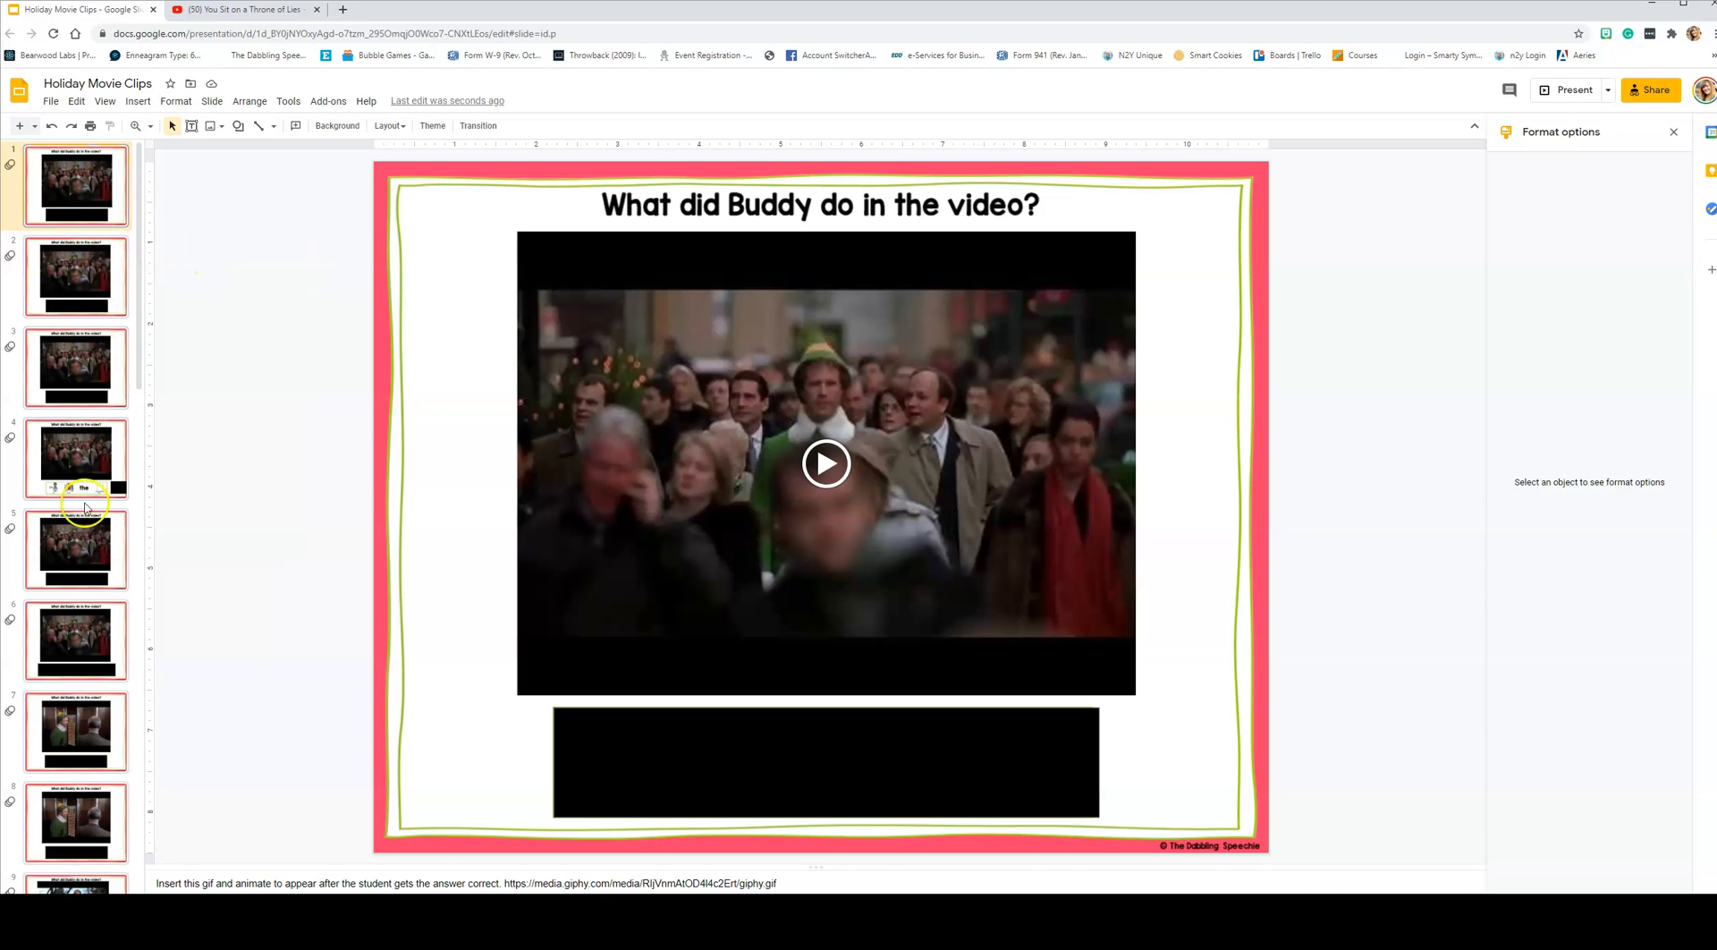
{"action": "left_click", "coordinate": [75, 367]}
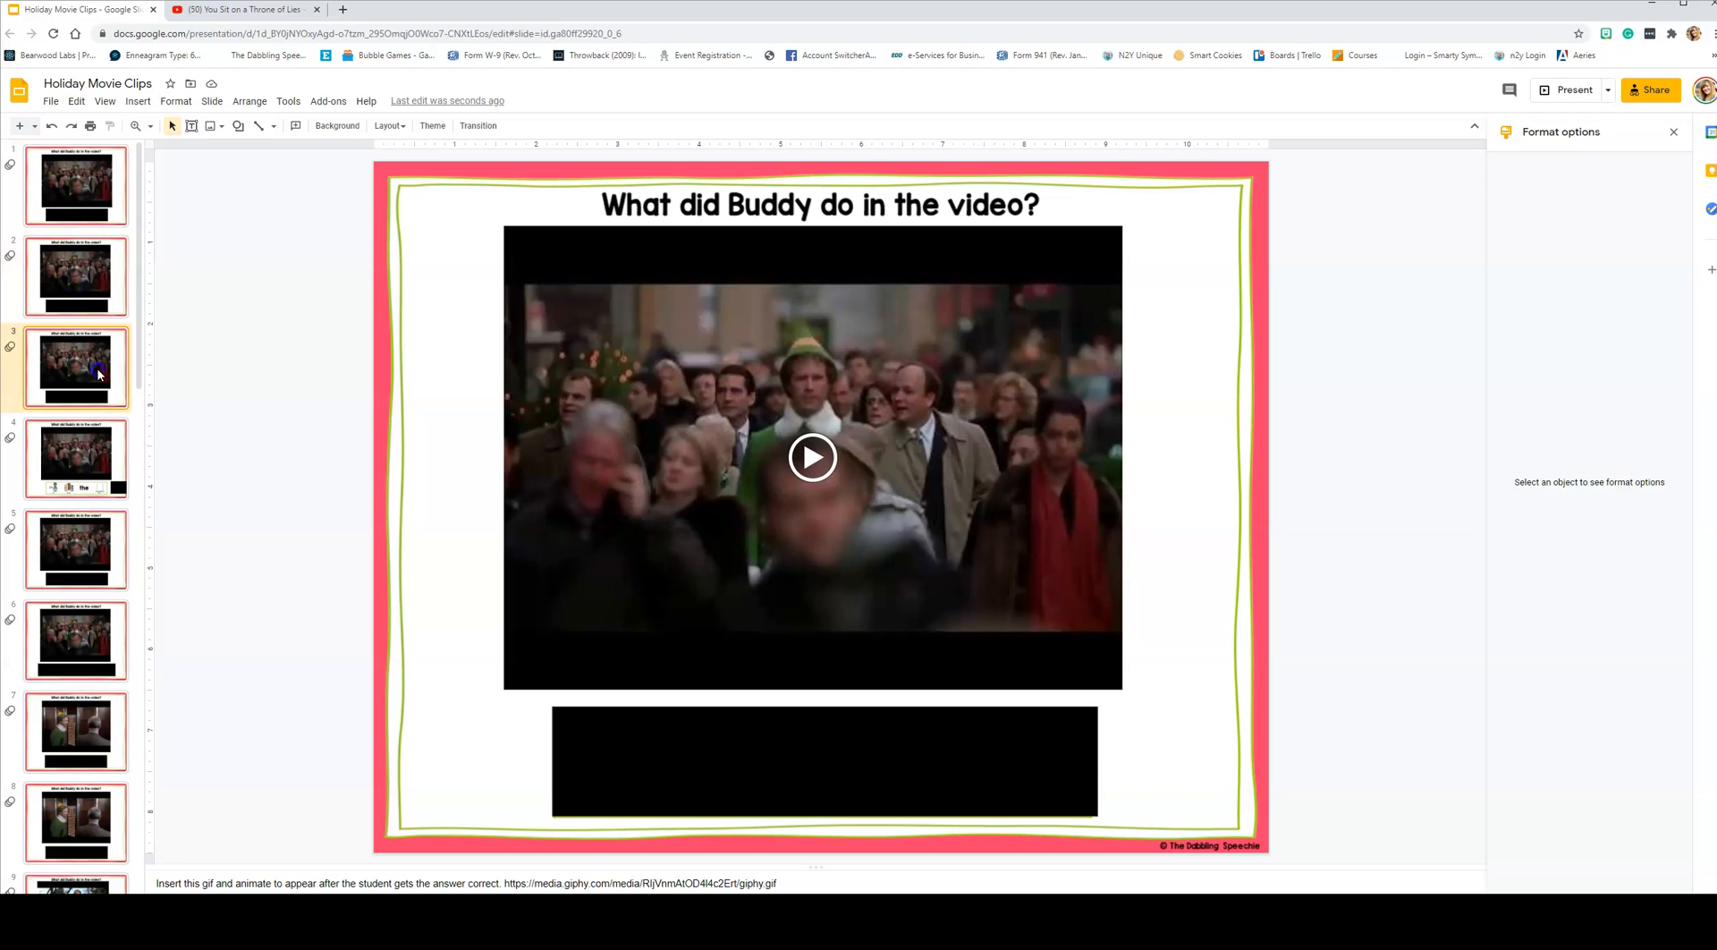
{"action": "left_click", "coordinate": [75, 550]}
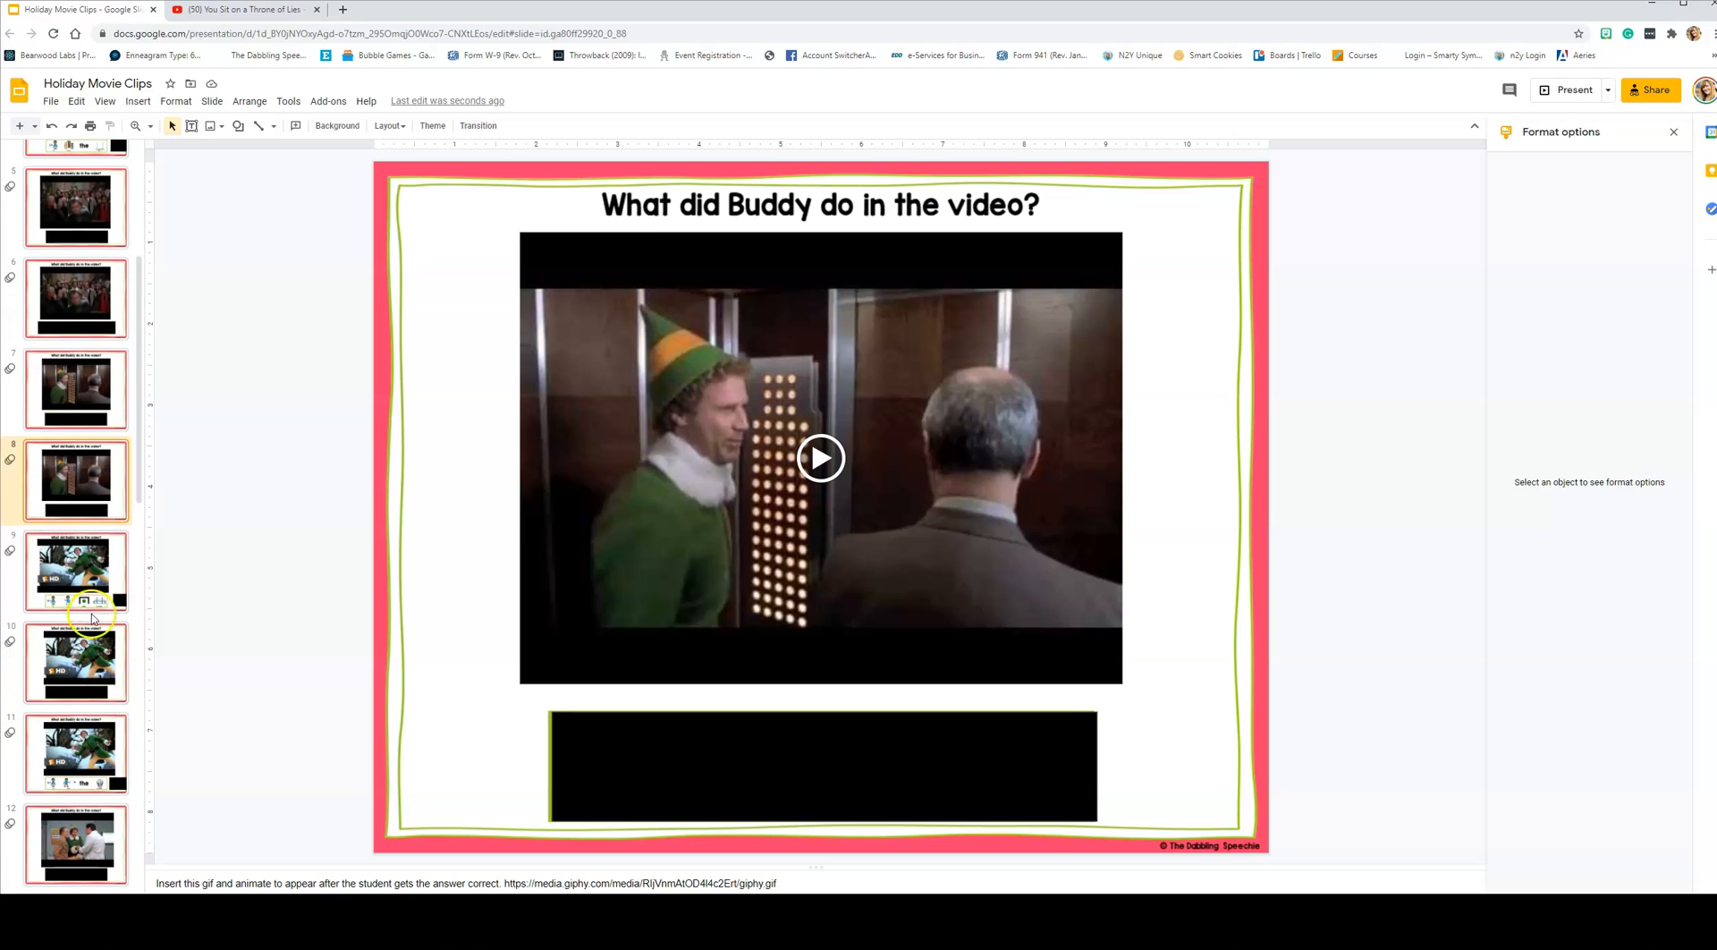
{"action": "left_click", "coordinate": [75, 712]}
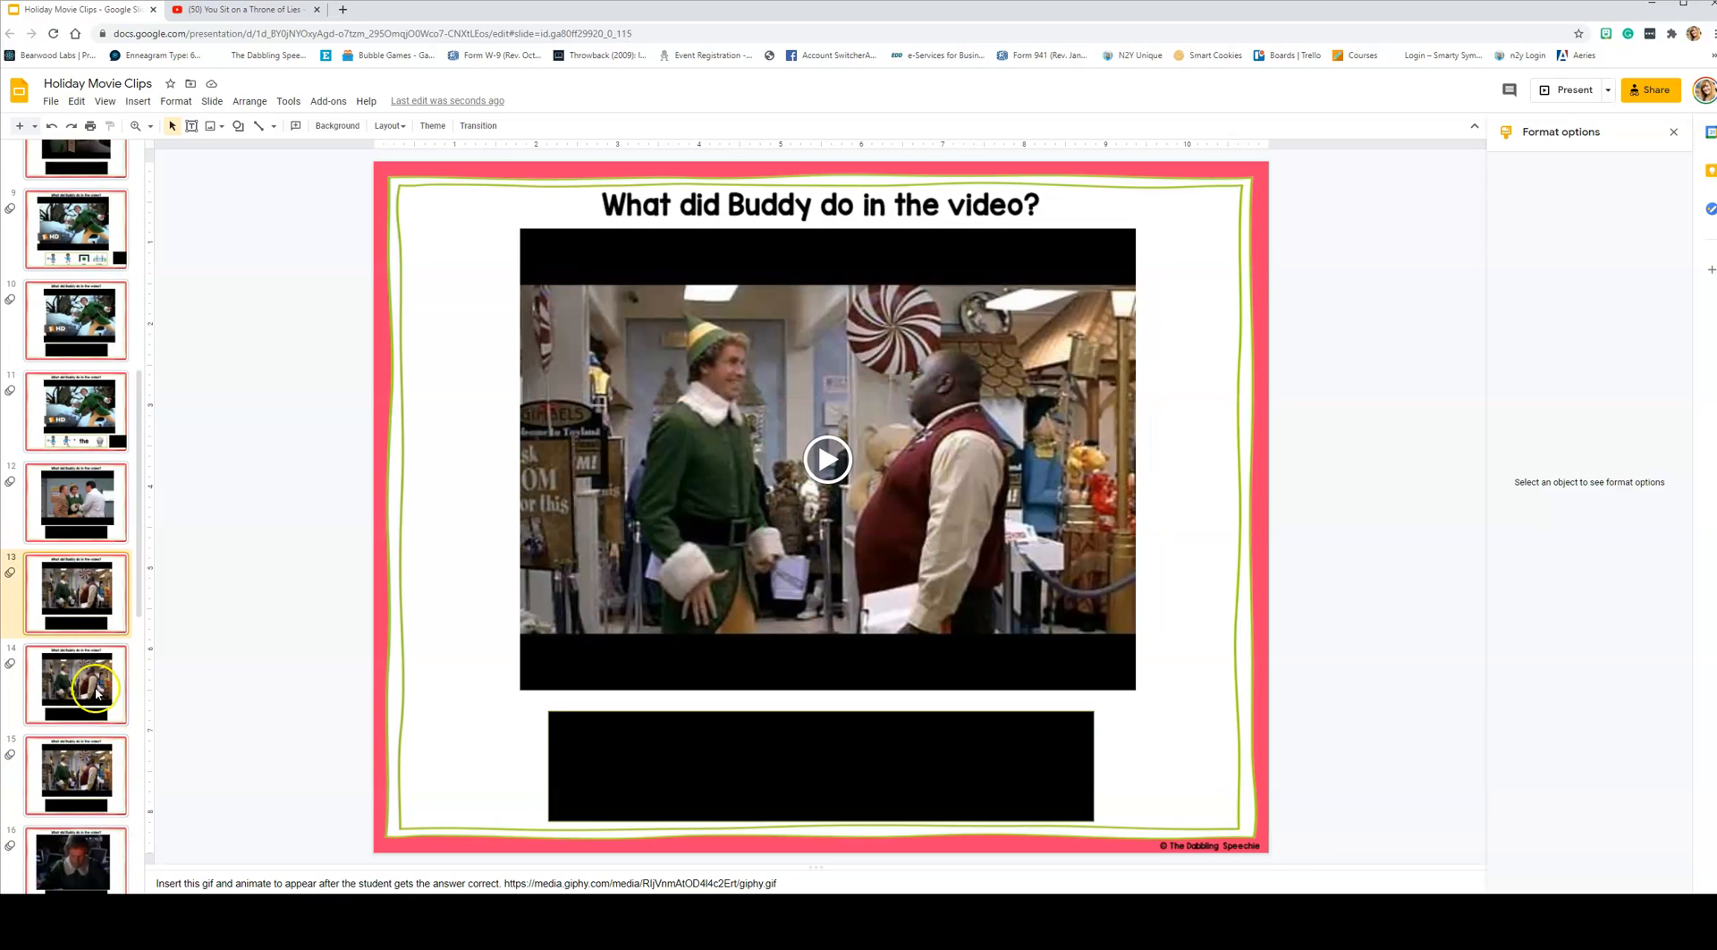
{"action": "scroll", "scroll_direction": "down", "scroll_amount": 3}
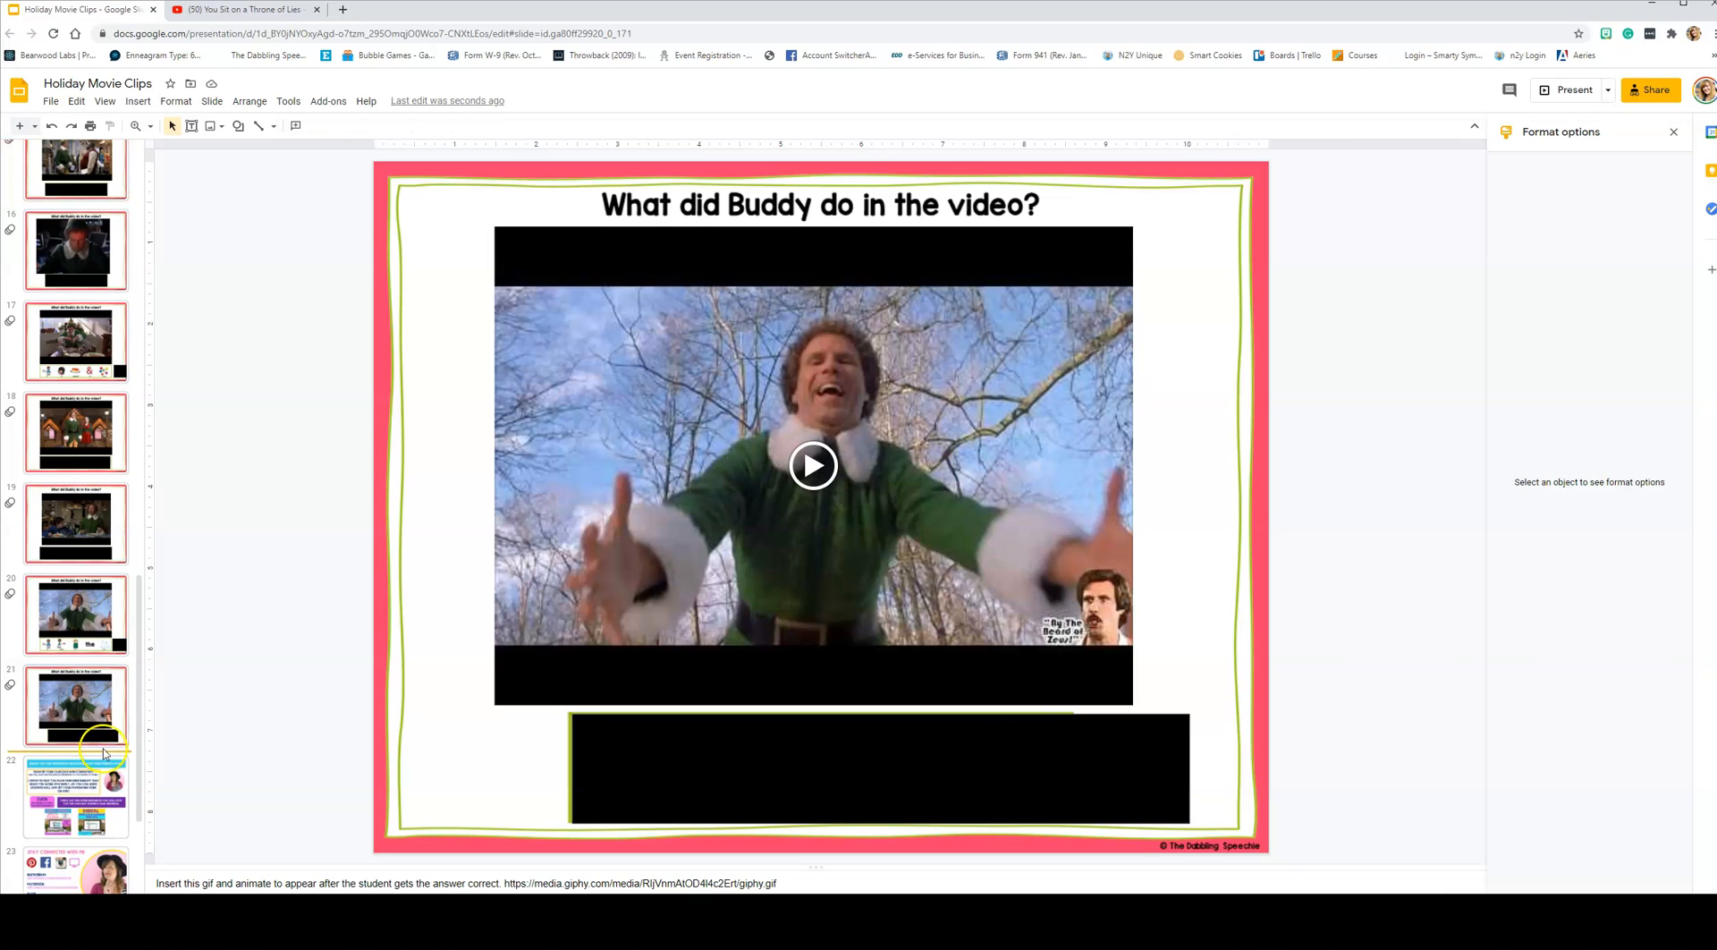
{"action": "mouse_move", "coordinate": [136, 101]}
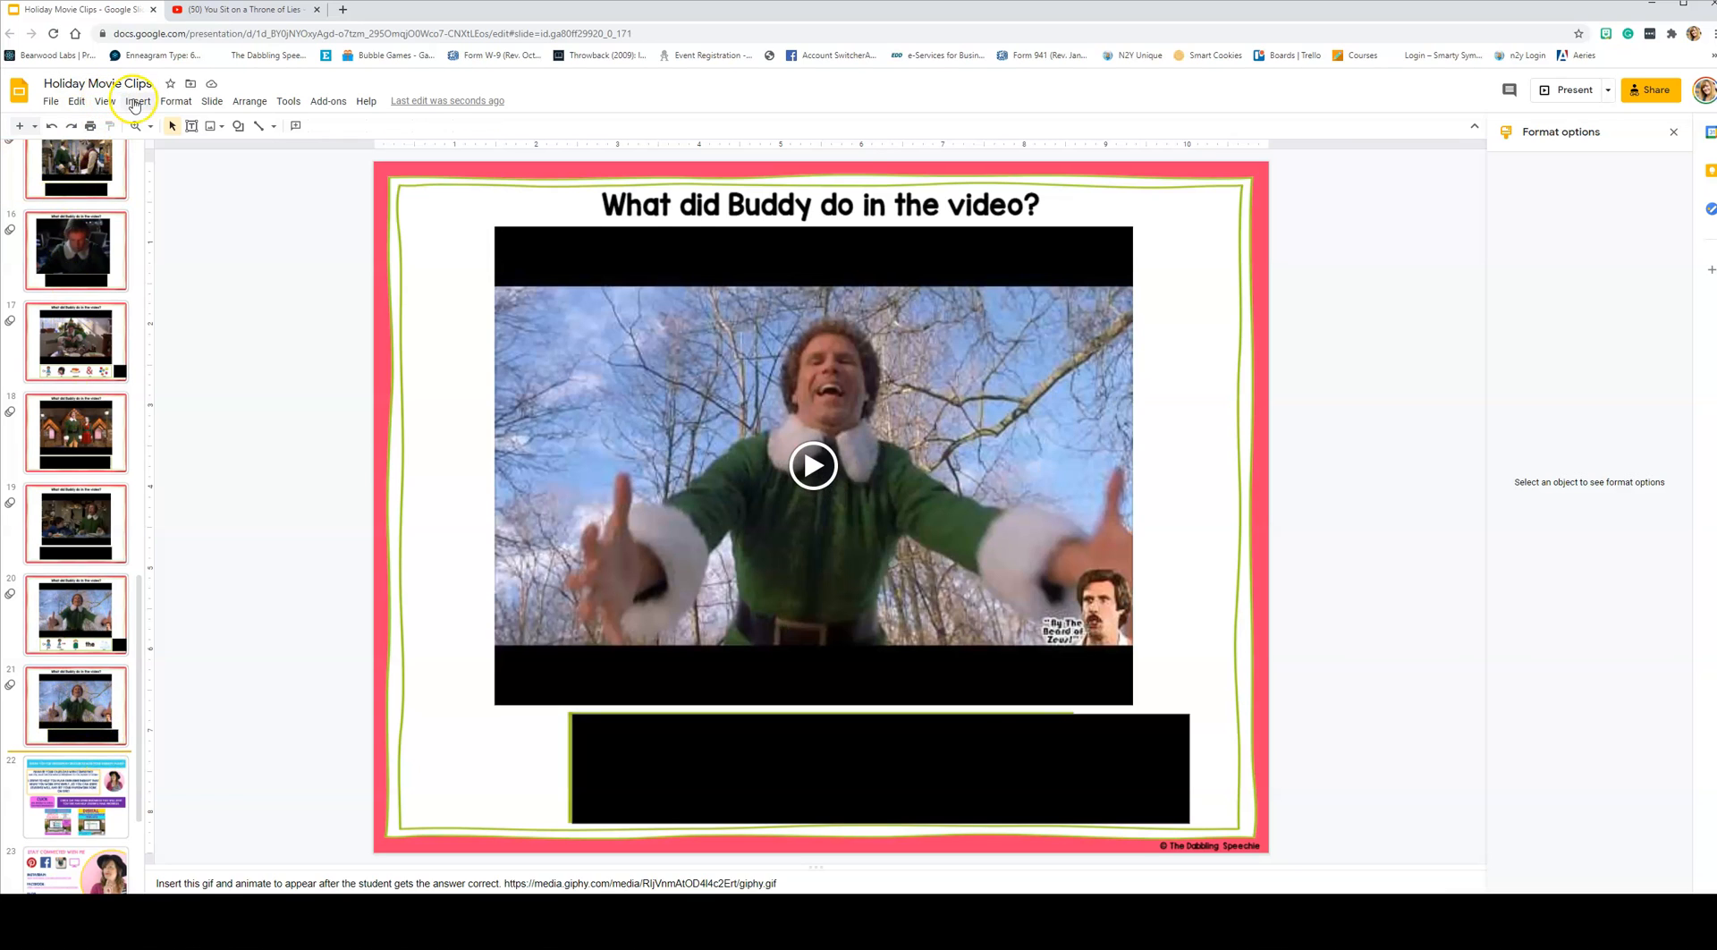
Step: Insert a new slide 22 and remove its title and subtitle placeholders
{"action": "left_click", "coordinate": [137, 99]}
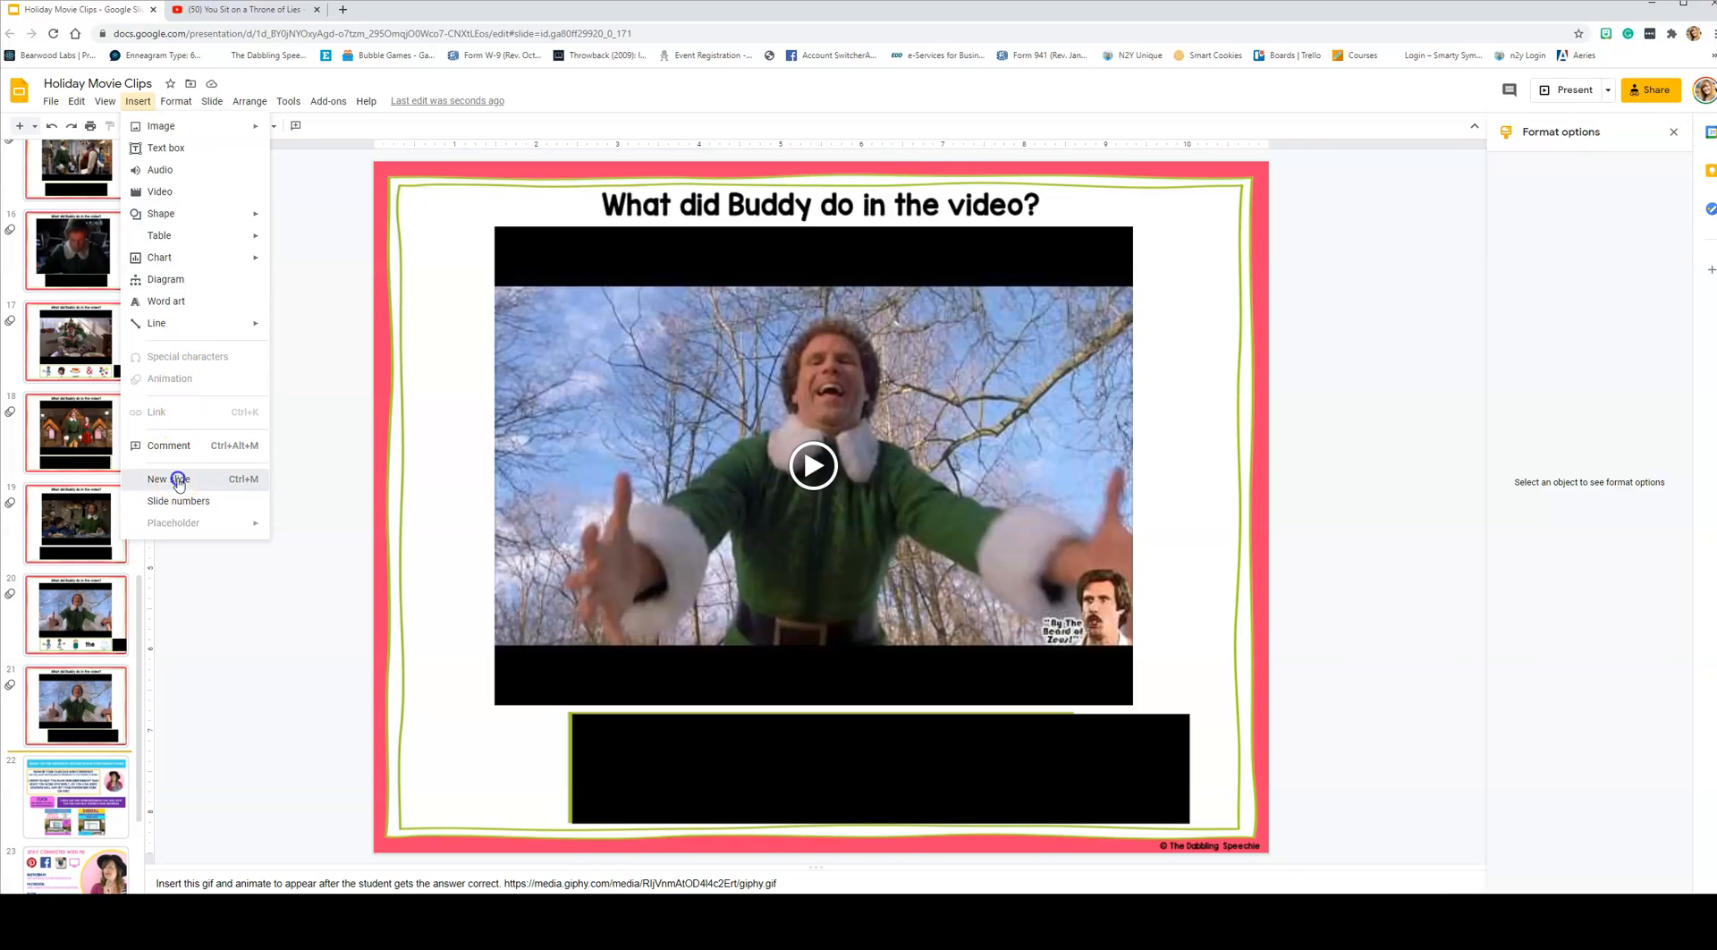
{"action": "left_click", "coordinate": [168, 478]}
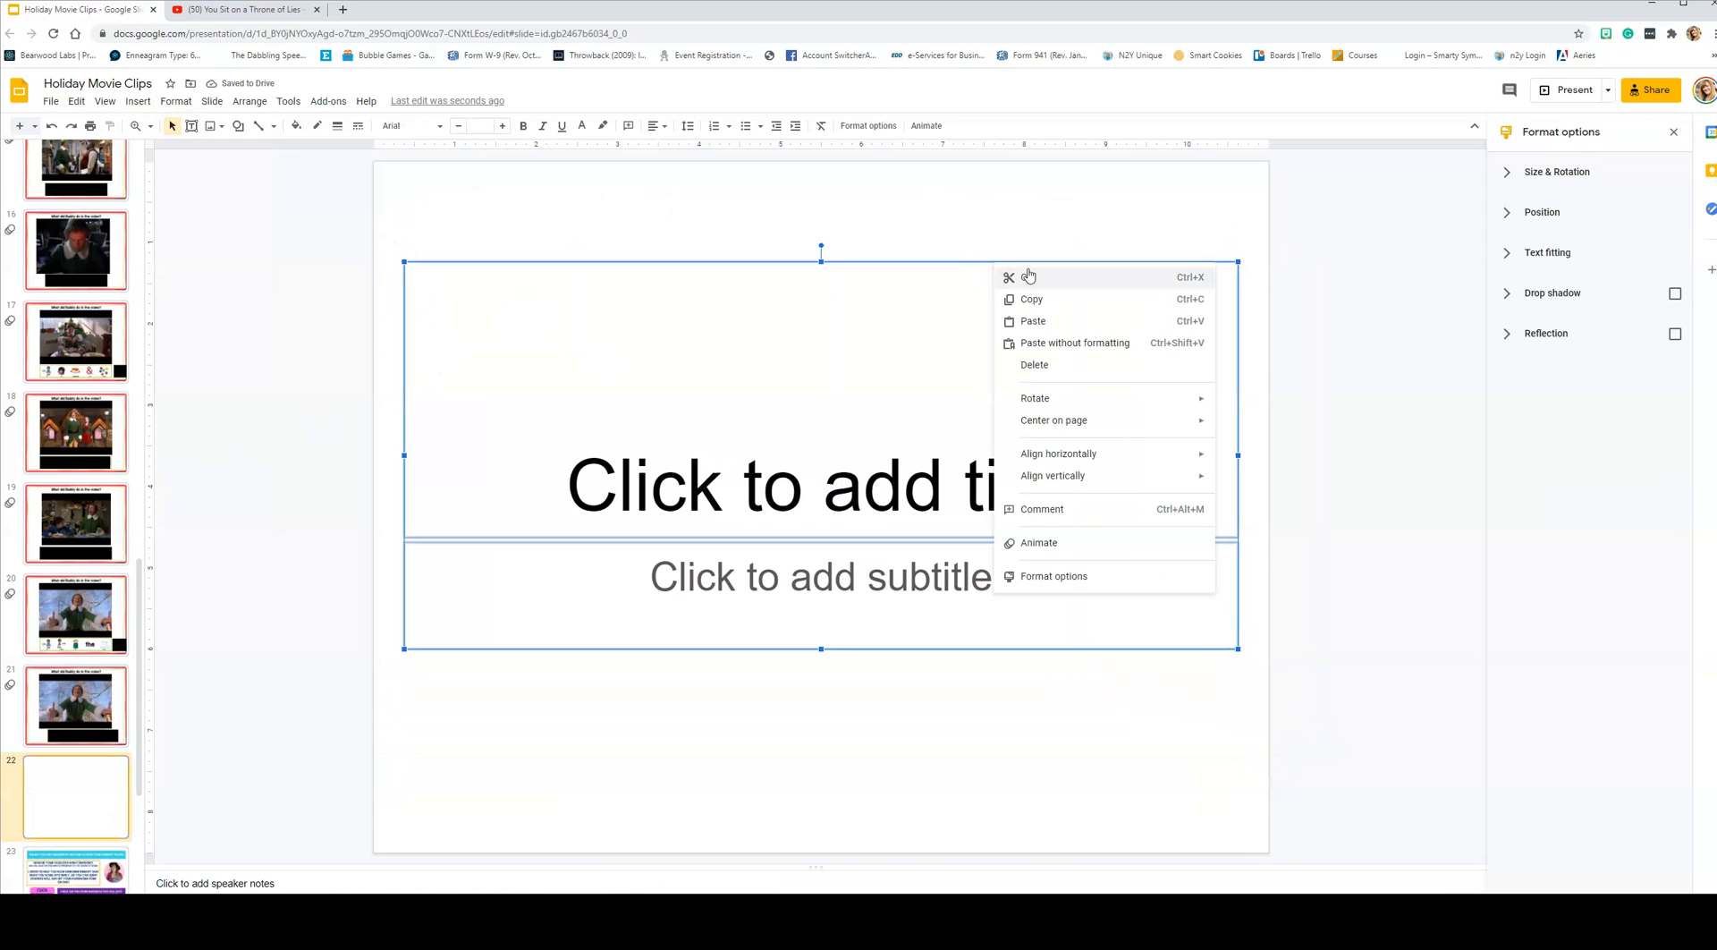
{"action": "left_click", "coordinate": [1033, 364]}
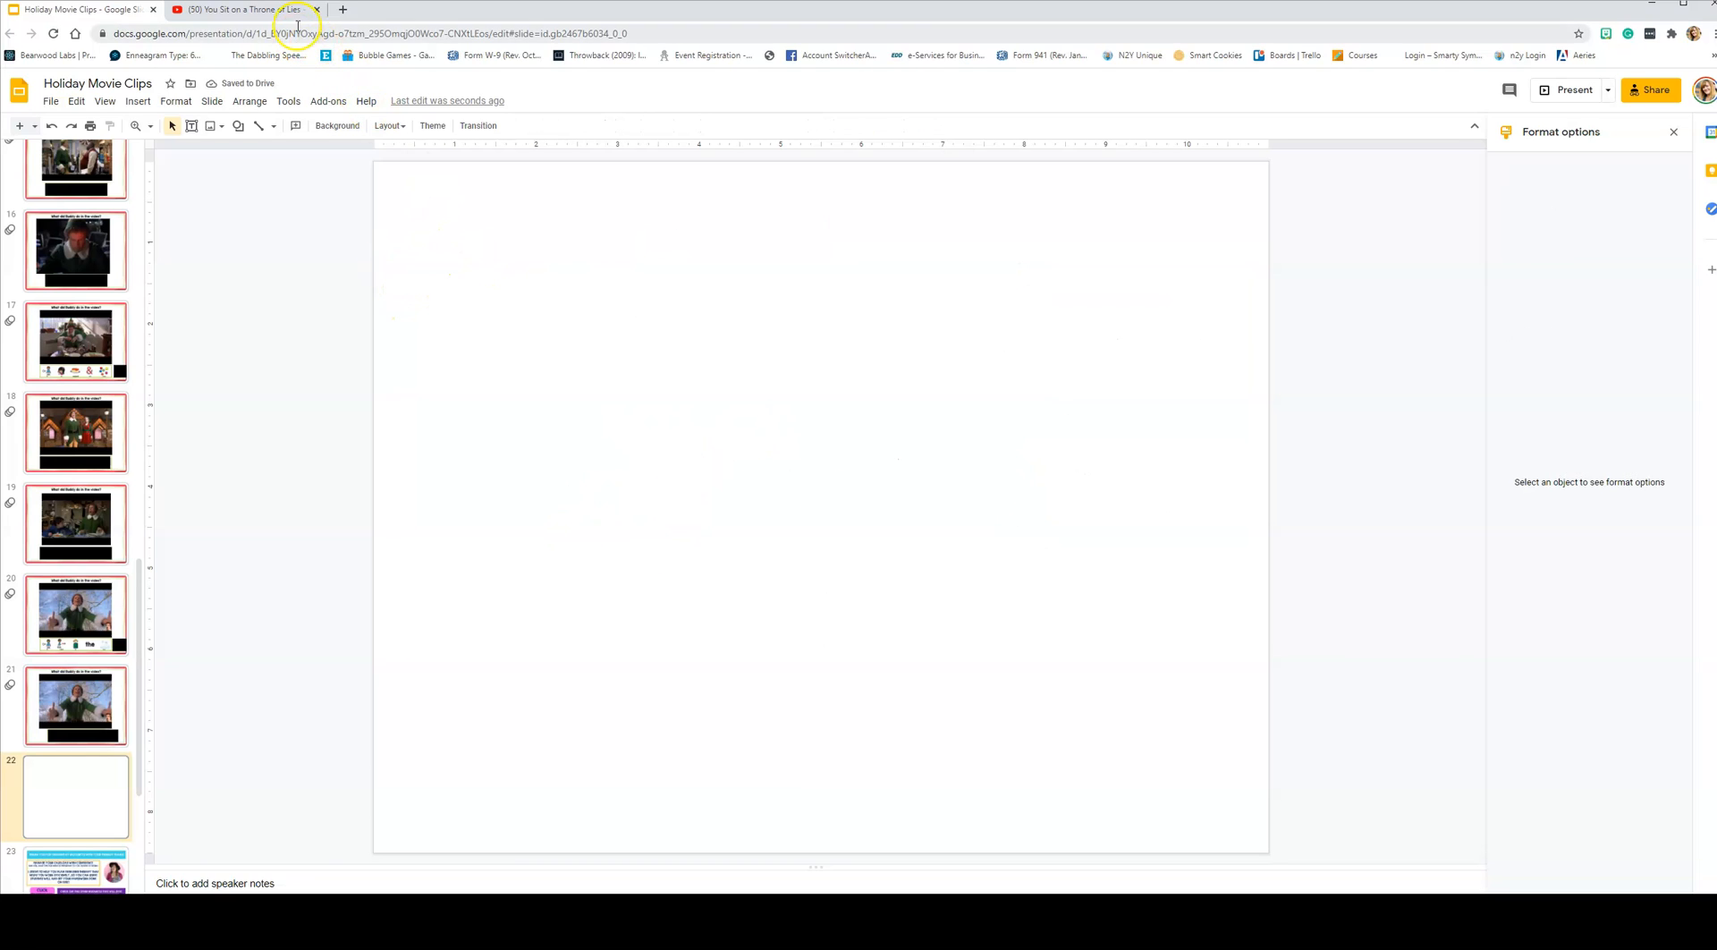
Step: Copy the Throne of Lies video's URL from the YouTube tab
{"action": "left_click", "coordinate": [247, 9]}
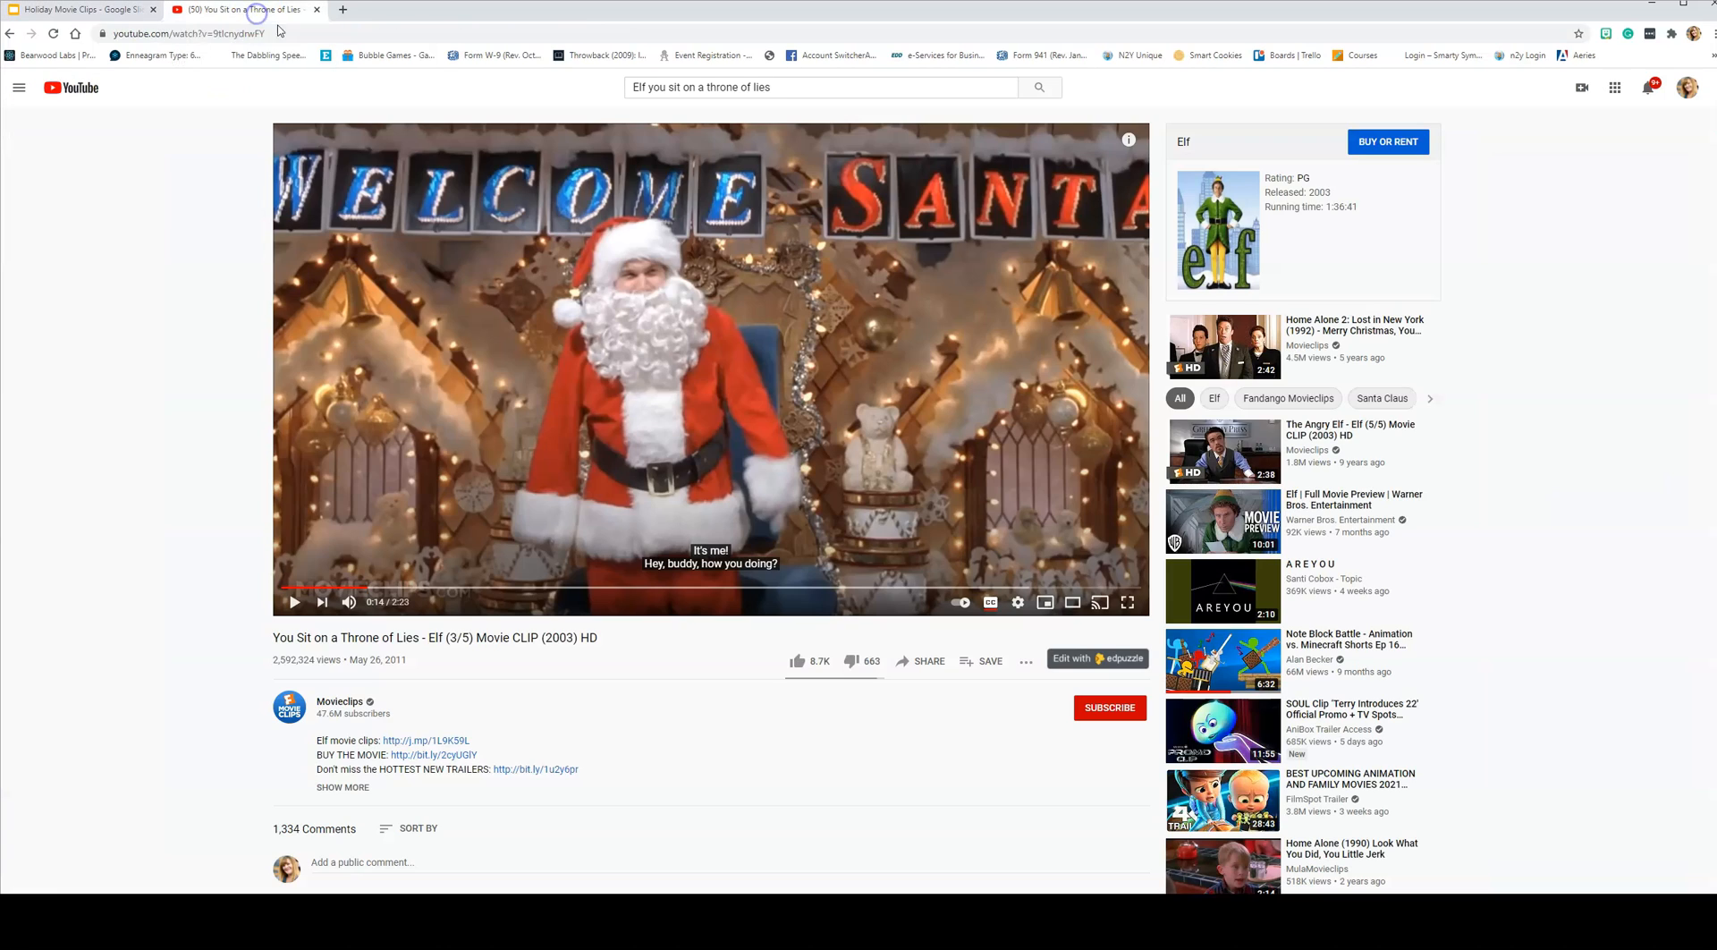
{"action": "left_click", "coordinate": [186, 33]}
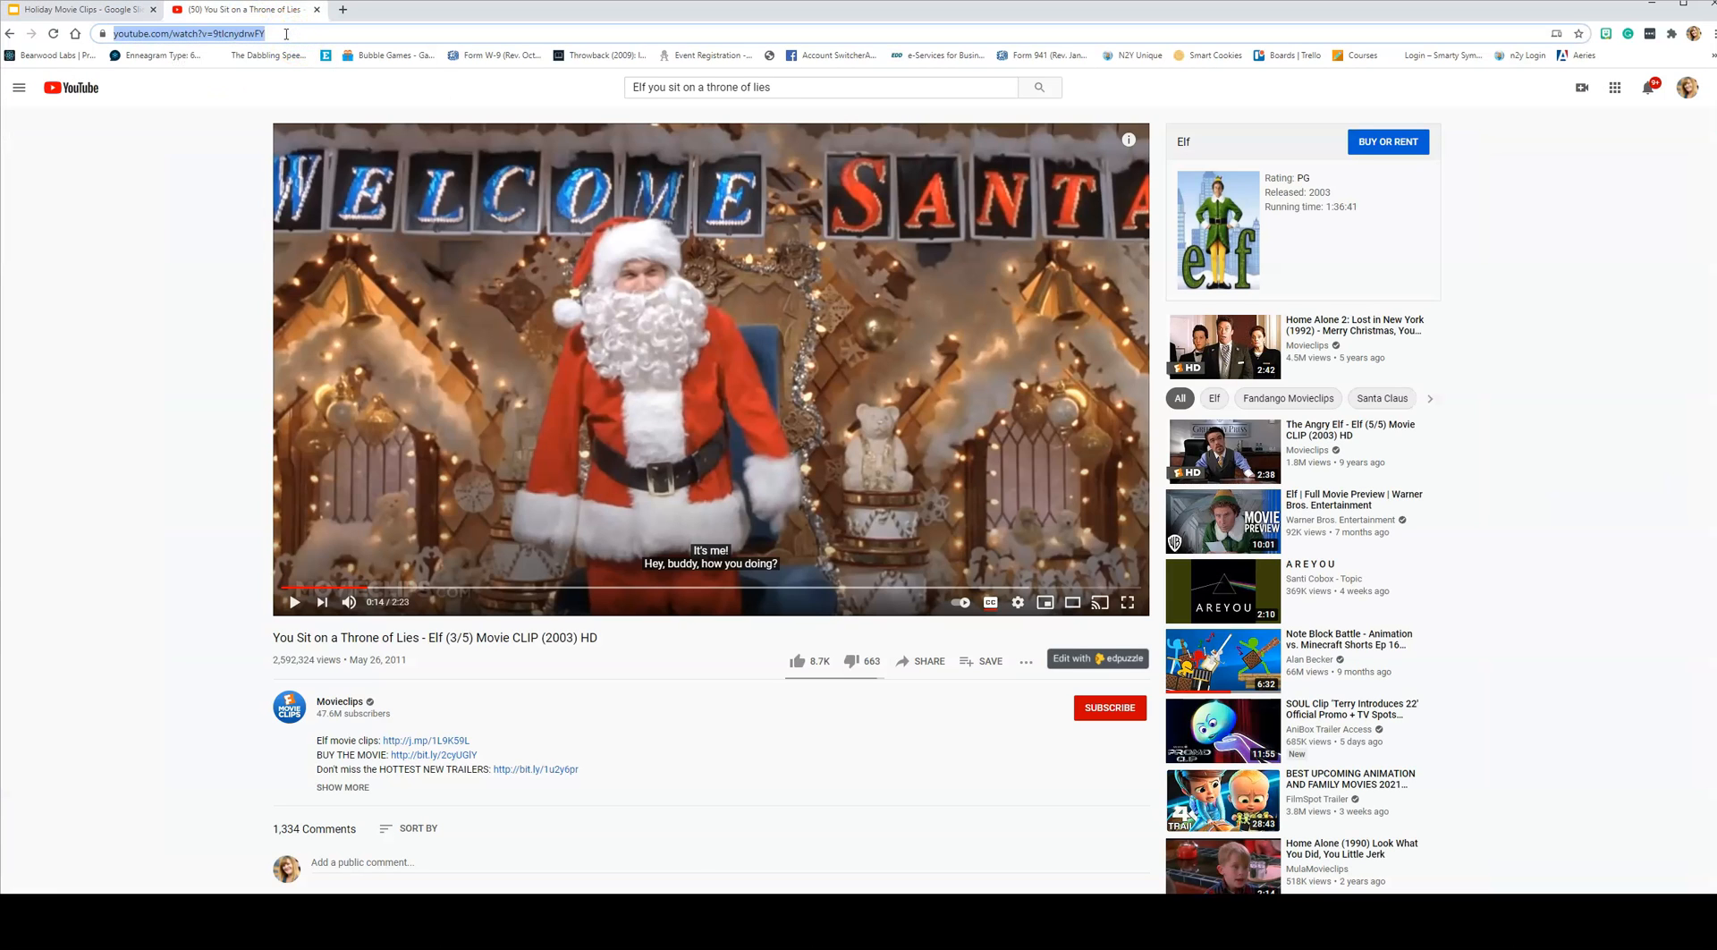
{"action": "left_click", "coordinate": [82, 10]}
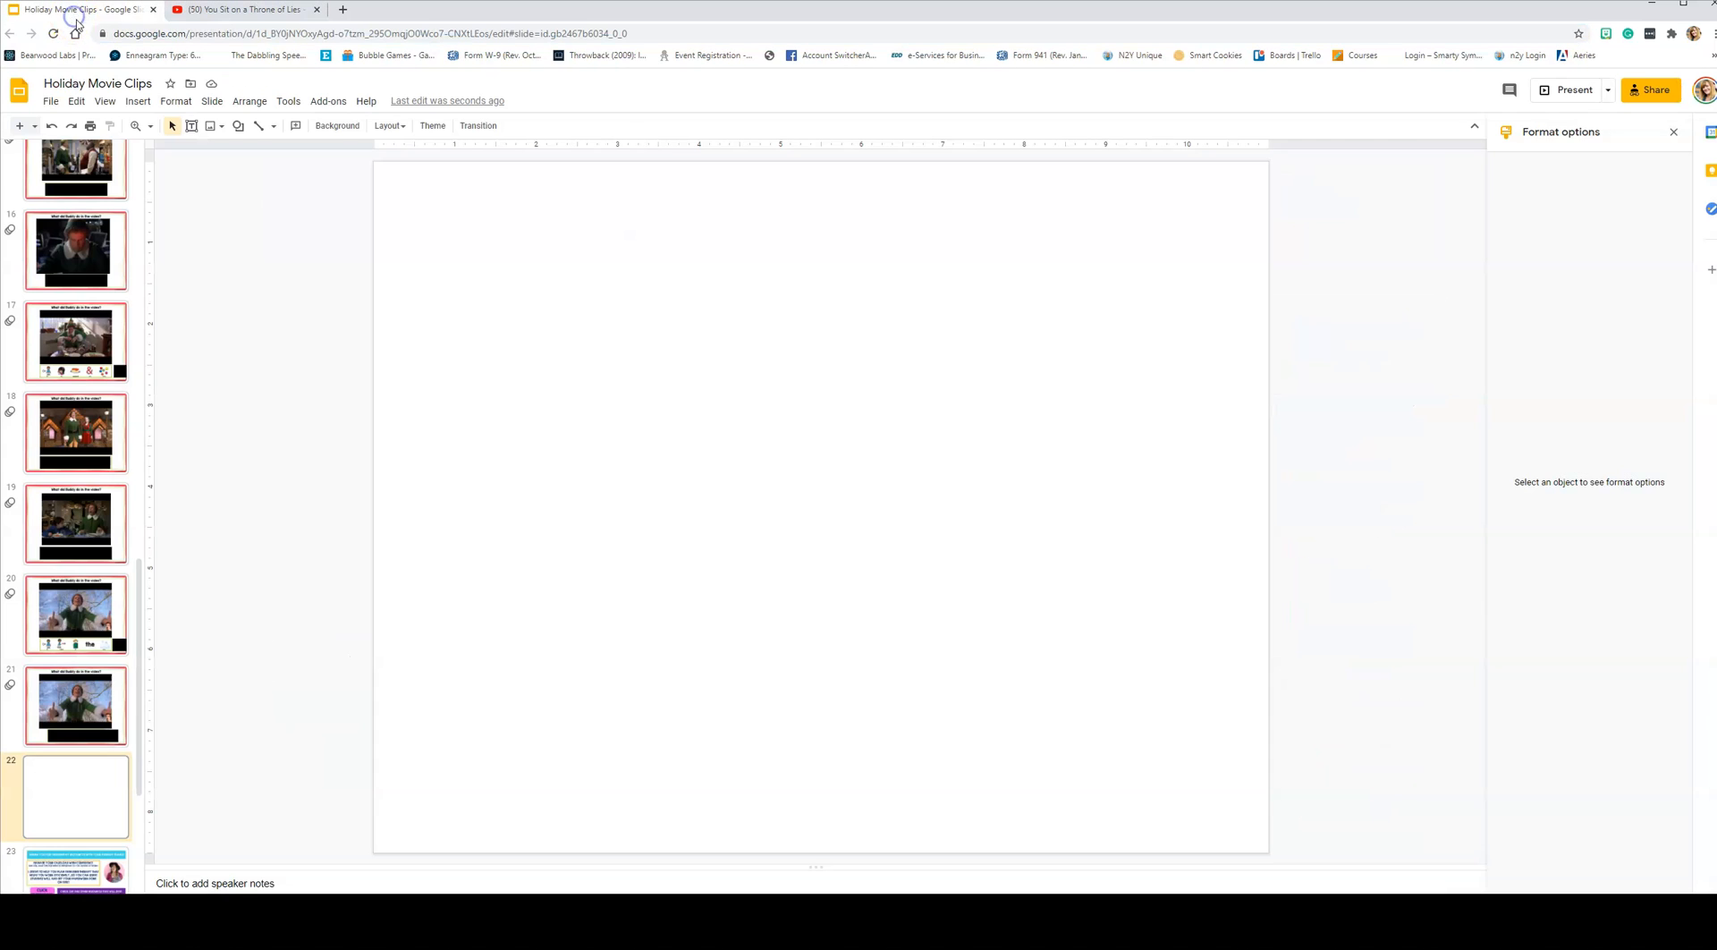
{"action": "left_click", "coordinate": [137, 101]}
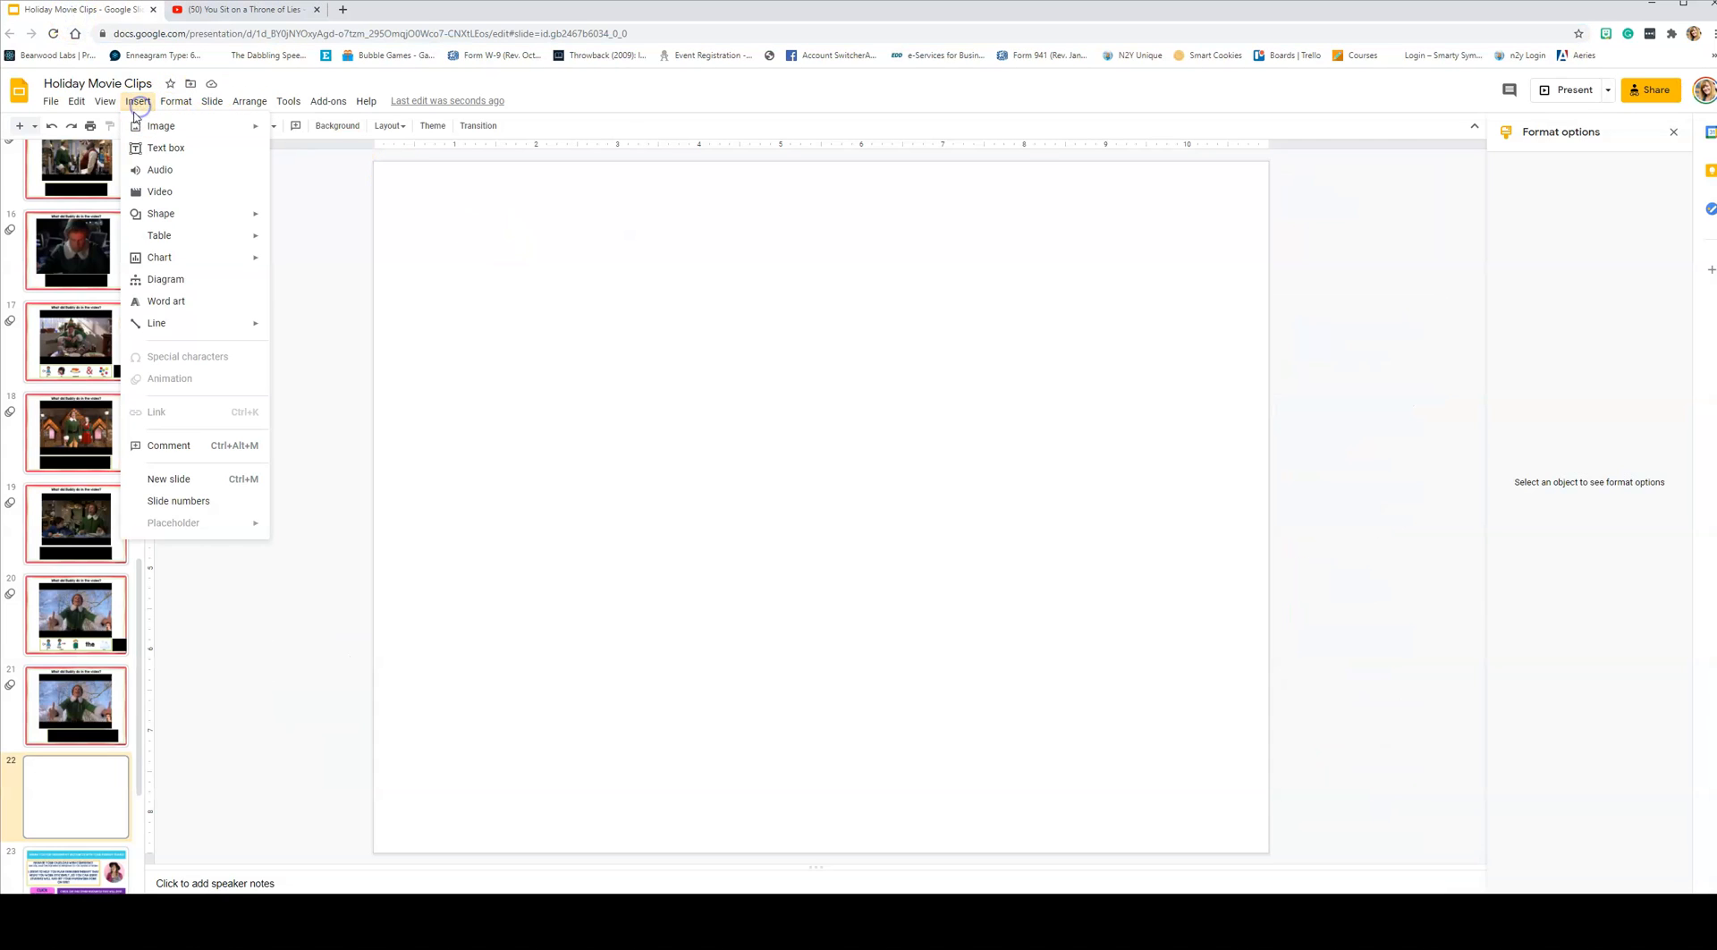
{"action": "mouse_move", "coordinate": [160, 190]}
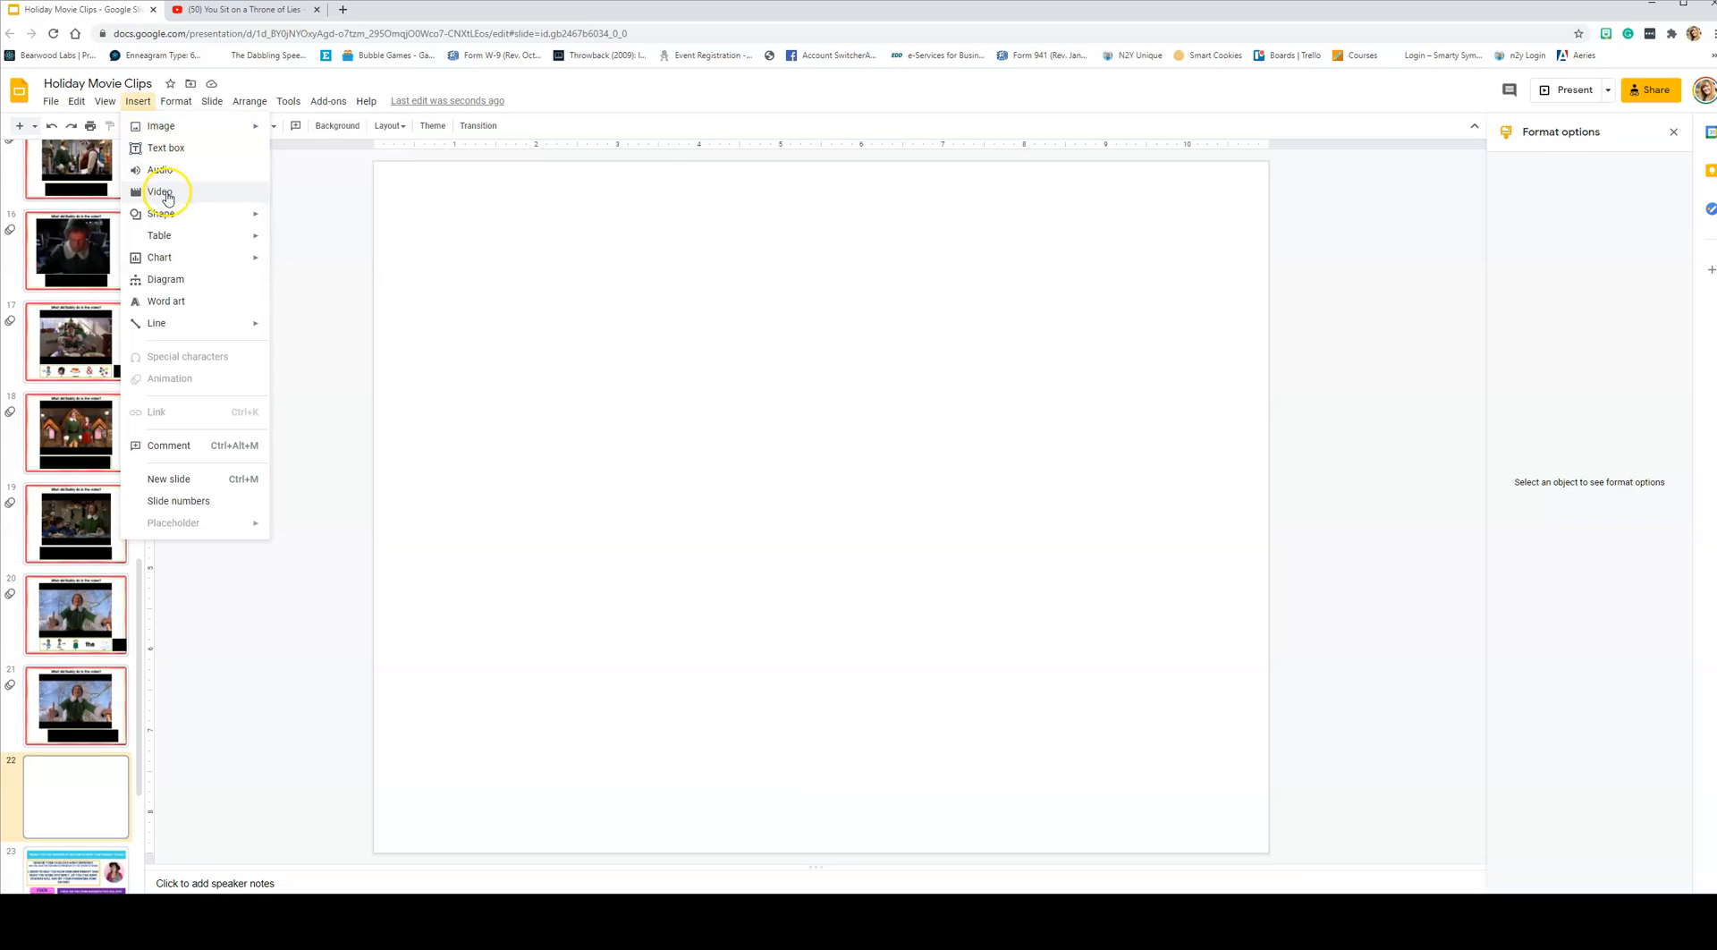
{"action": "left_click", "coordinate": [160, 192]}
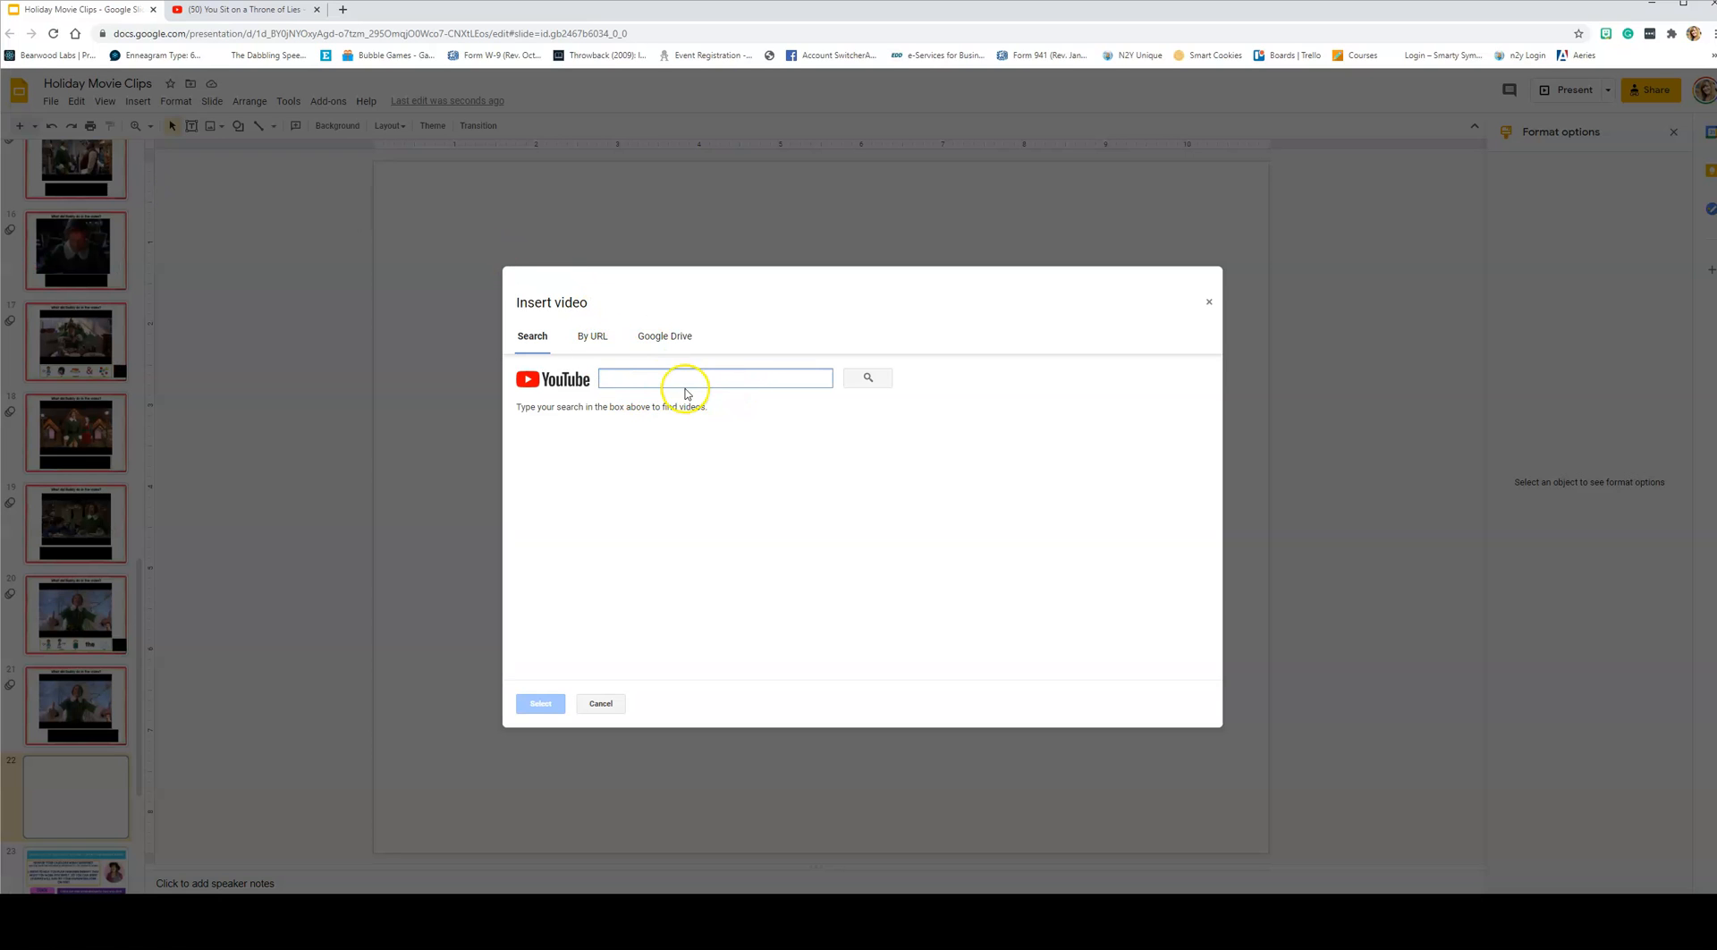
{"action": "left_click", "coordinate": [591, 335]}
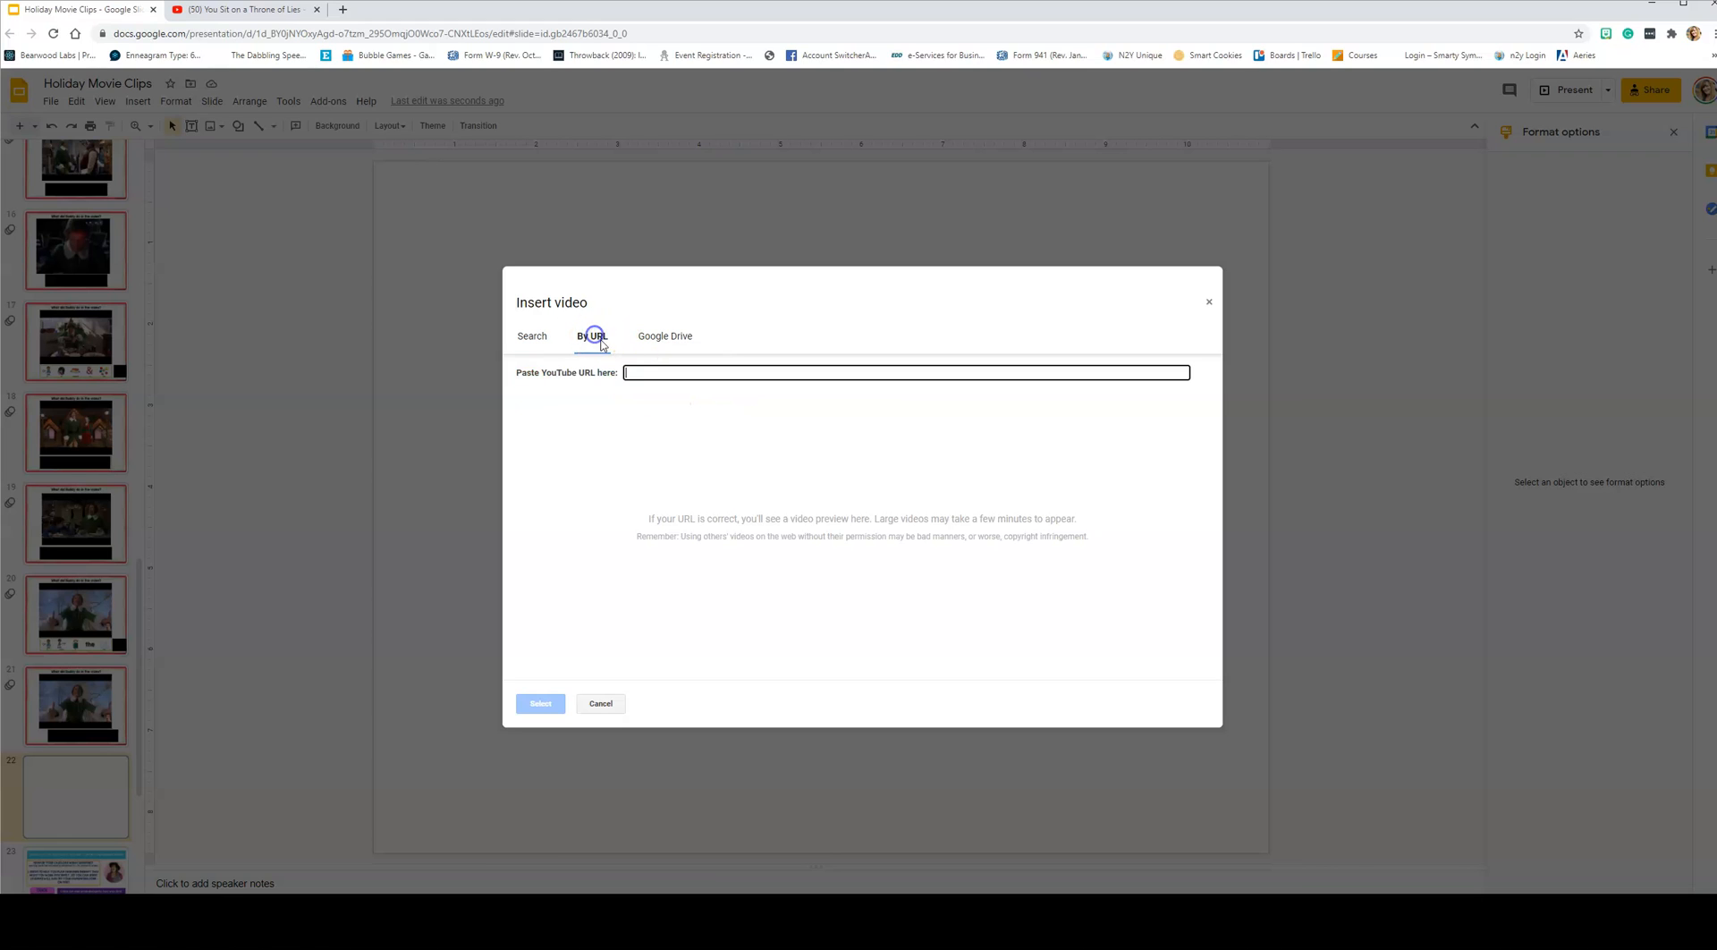
{"action": "type", "text": "https://www.youtube.com/watch?v=9tIcnydrwFY"}
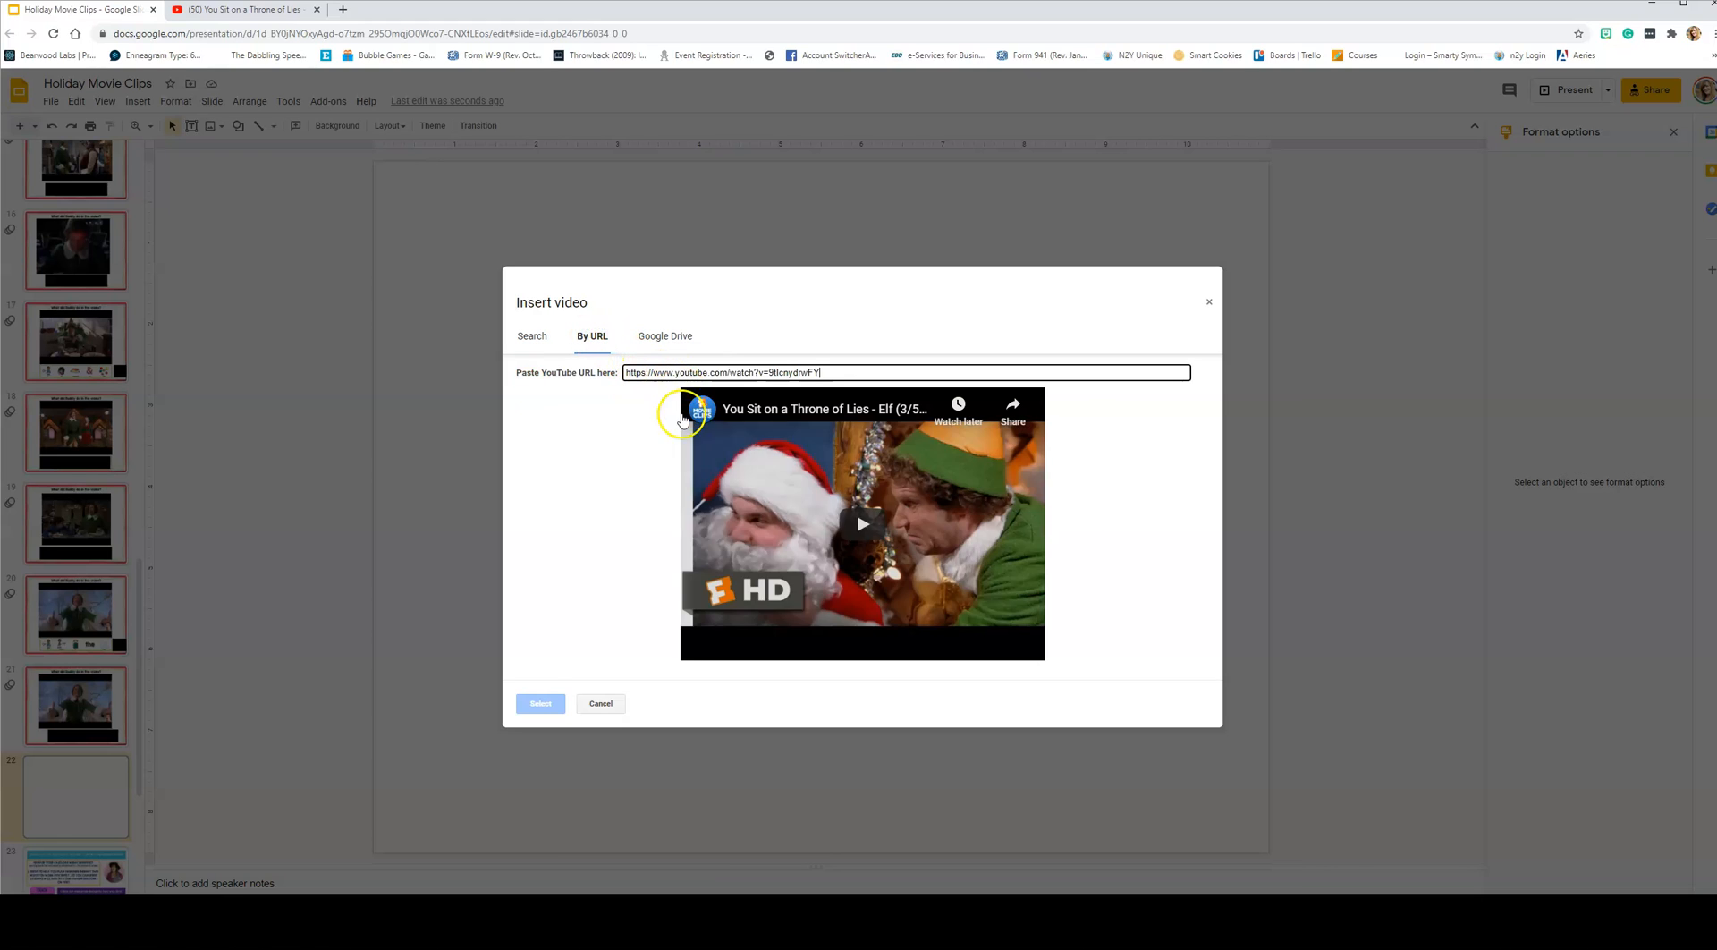
{"action": "left_click", "coordinate": [540, 703]}
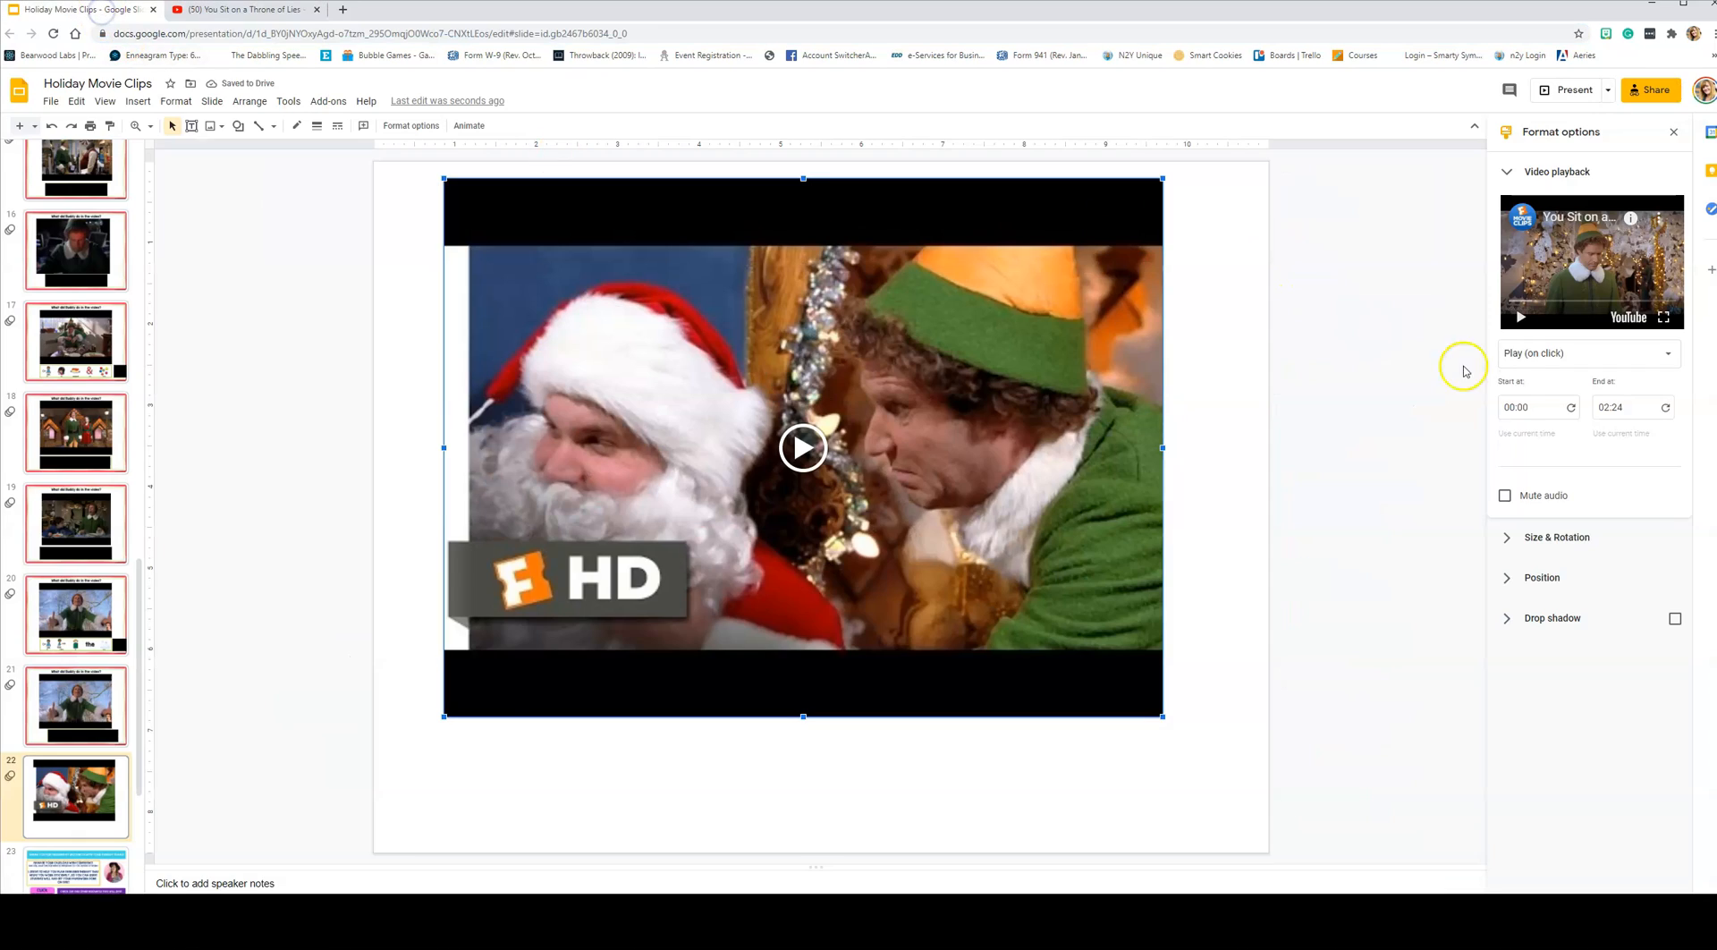
Step: Check the clip's 0:14 start and 2:24 end times, then preview the Throne of Lies clip
{"action": "left_click", "coordinate": [1531, 406]}
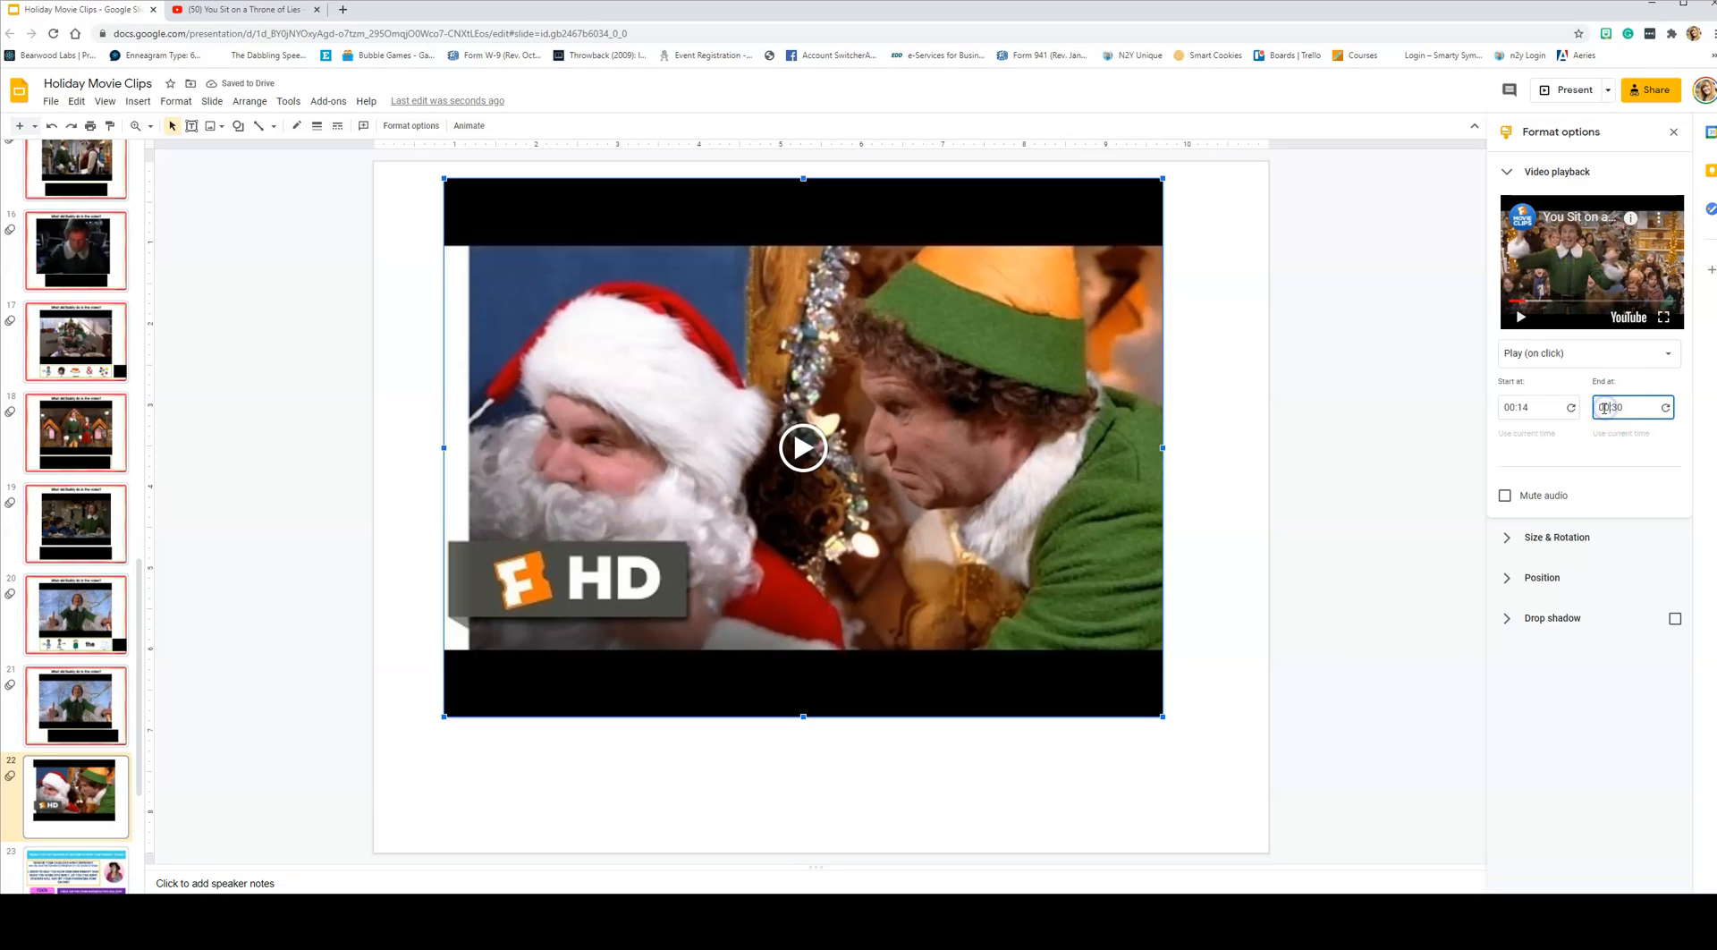
{"action": "left_click", "coordinate": [1427, 482]}
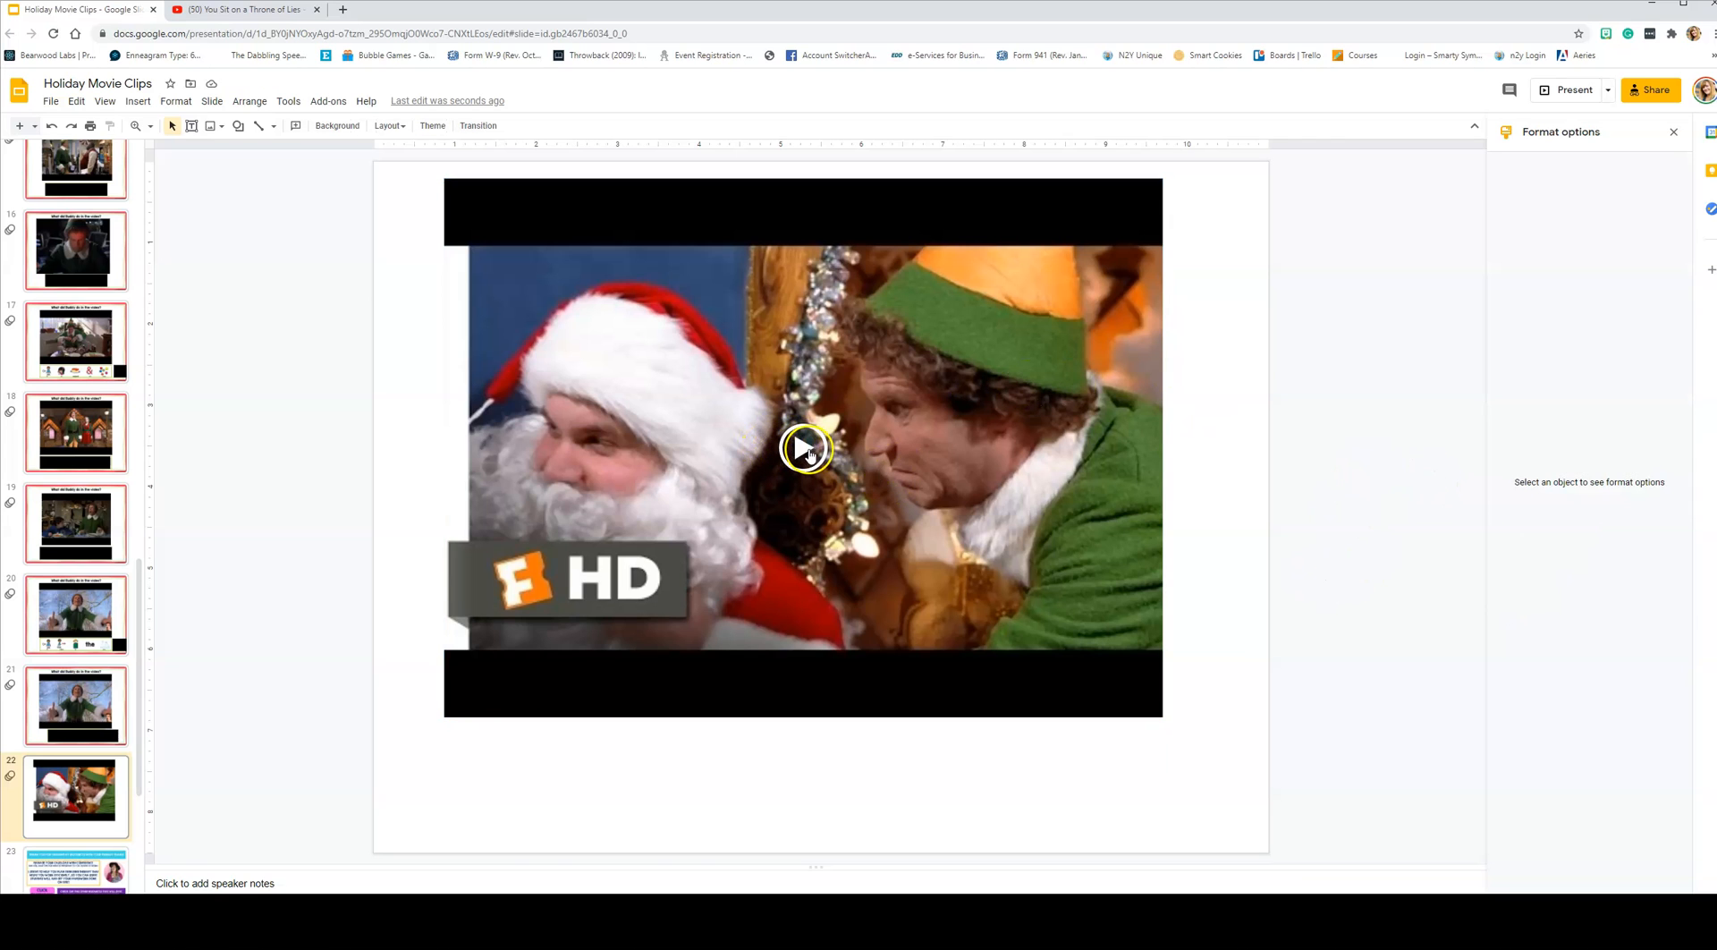
{"action": "left_click", "coordinate": [804, 449]}
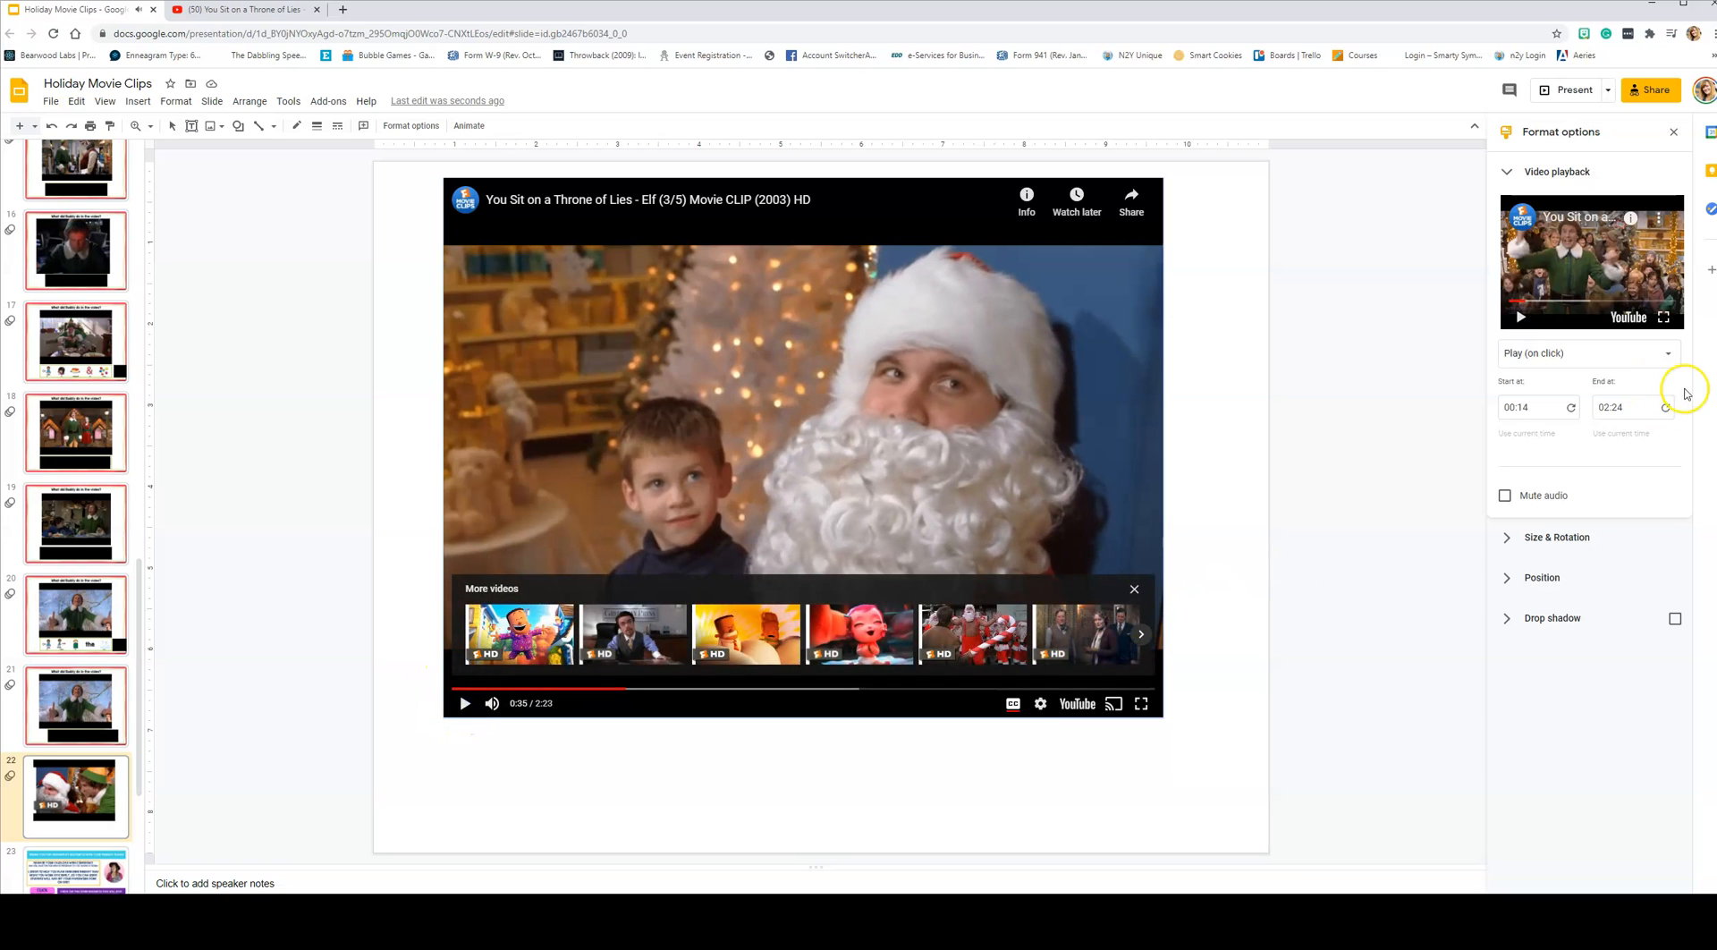
Step: Change the slide 22 clip's End at time to 00:35
{"action": "left_click", "coordinate": [1625, 406]}
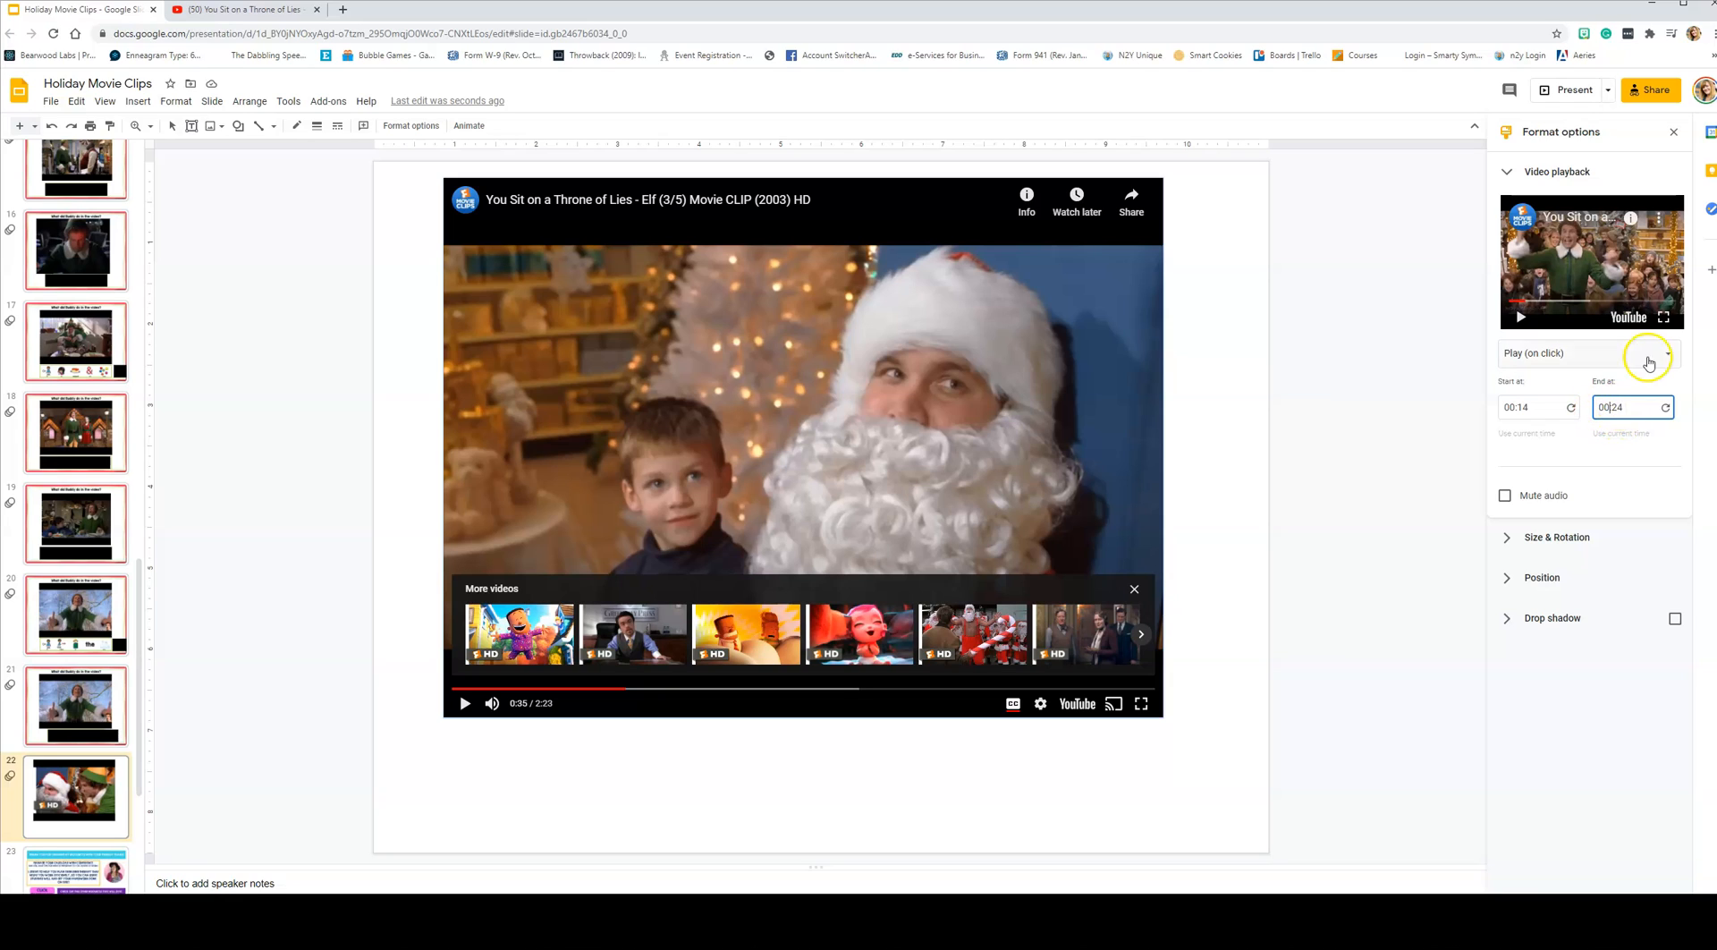
{"action": "type", "text": "00:35"}
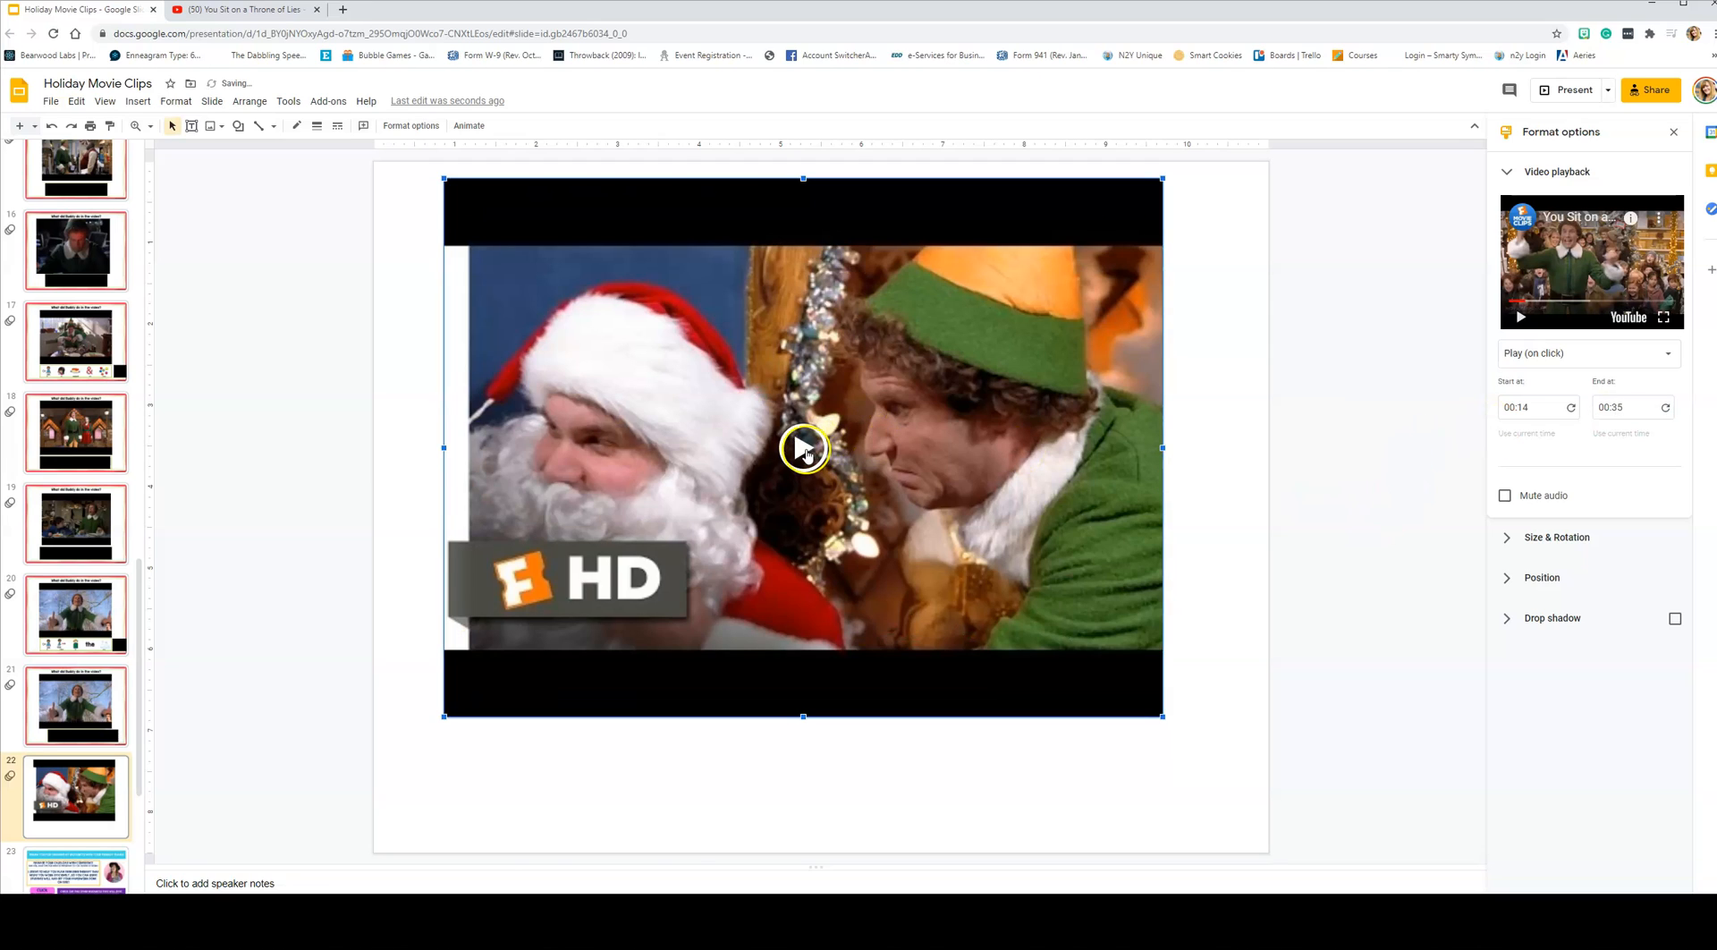
{"action": "mouse_move", "coordinate": [683, 673]}
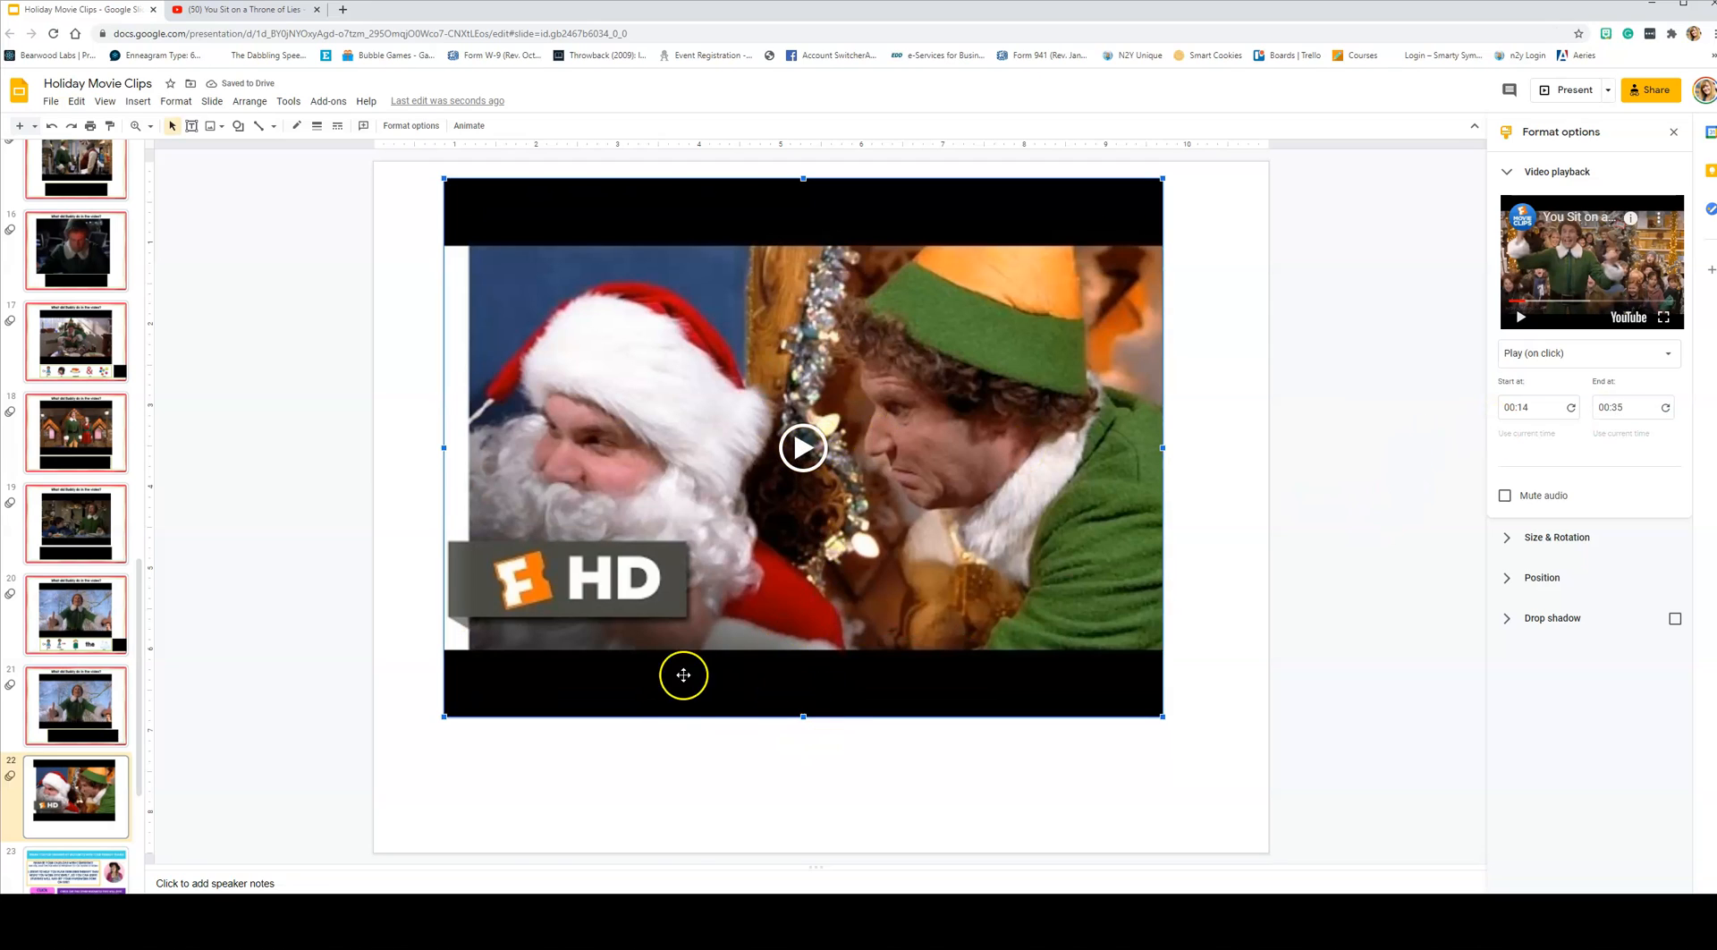
{"action": "mouse_move", "coordinate": [848, 647]}
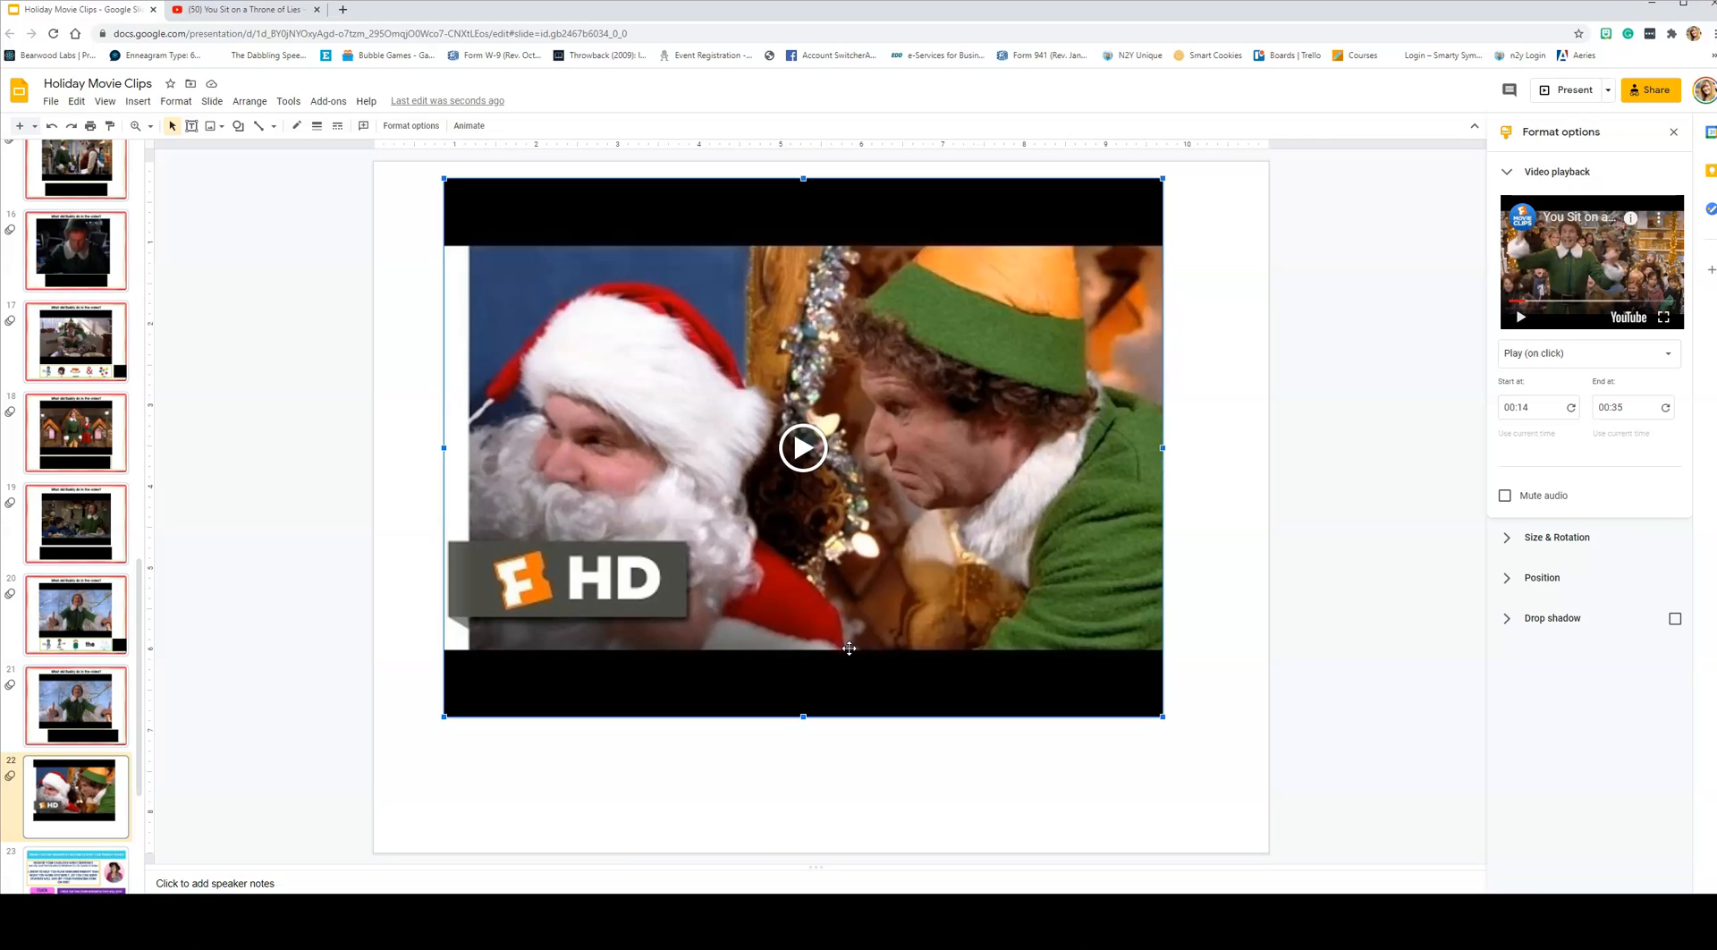
{"action": "mouse_move", "coordinate": [807, 448]}
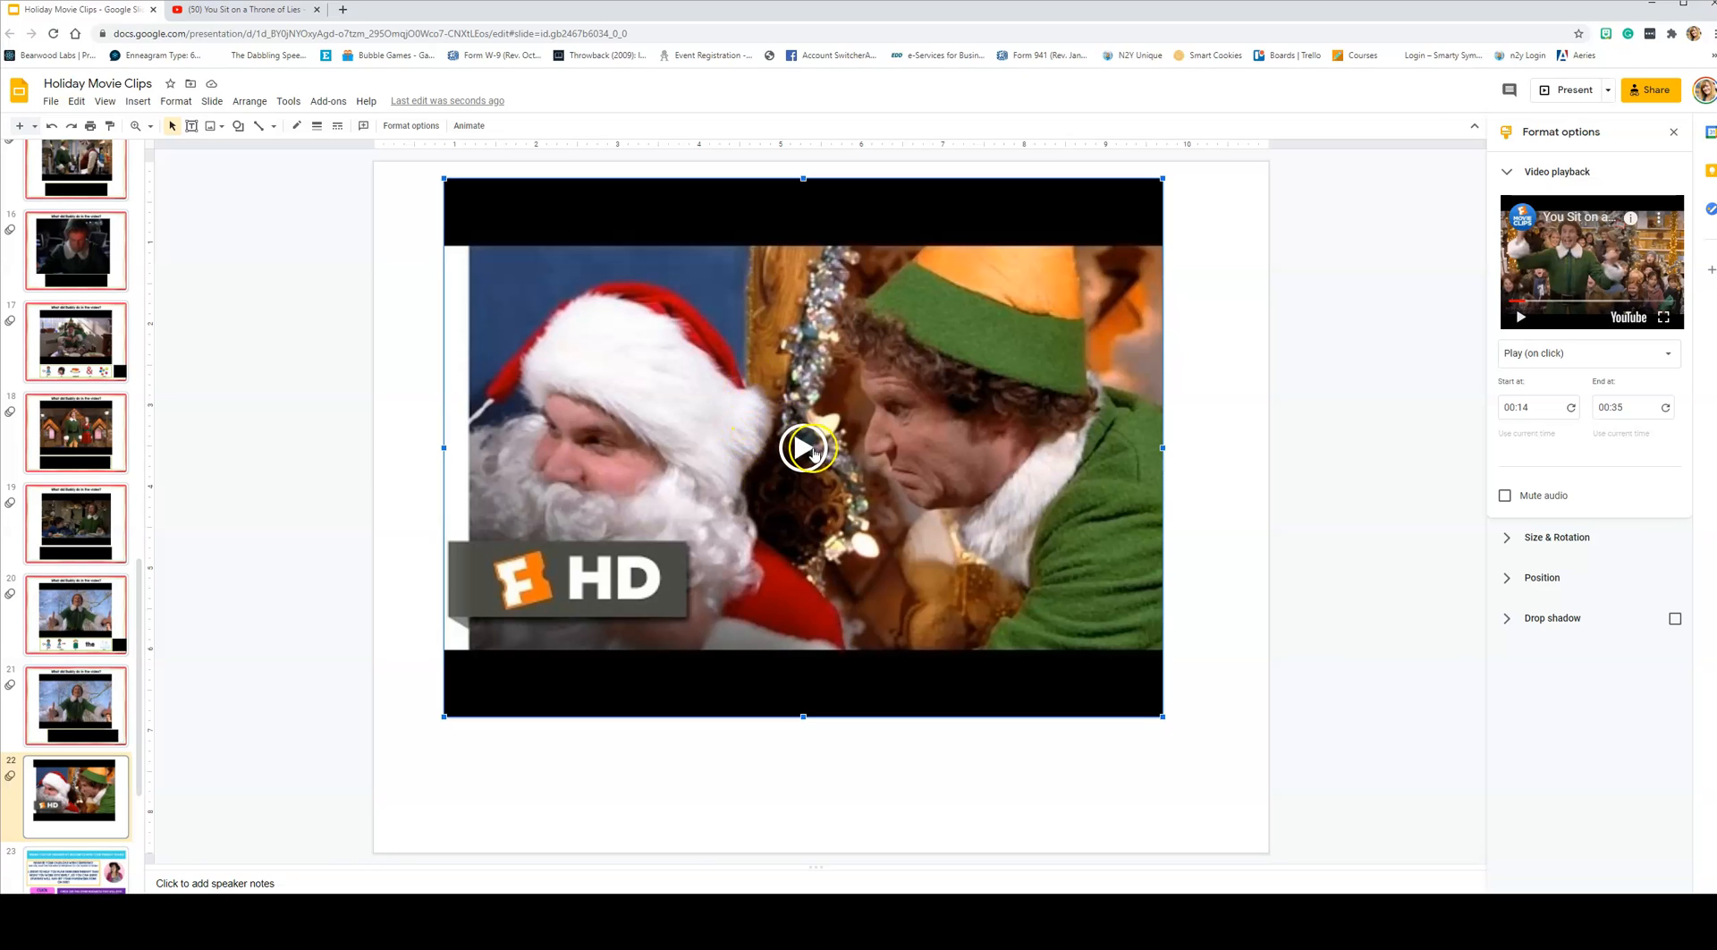
{"action": "mouse_move", "coordinate": [77, 789]}
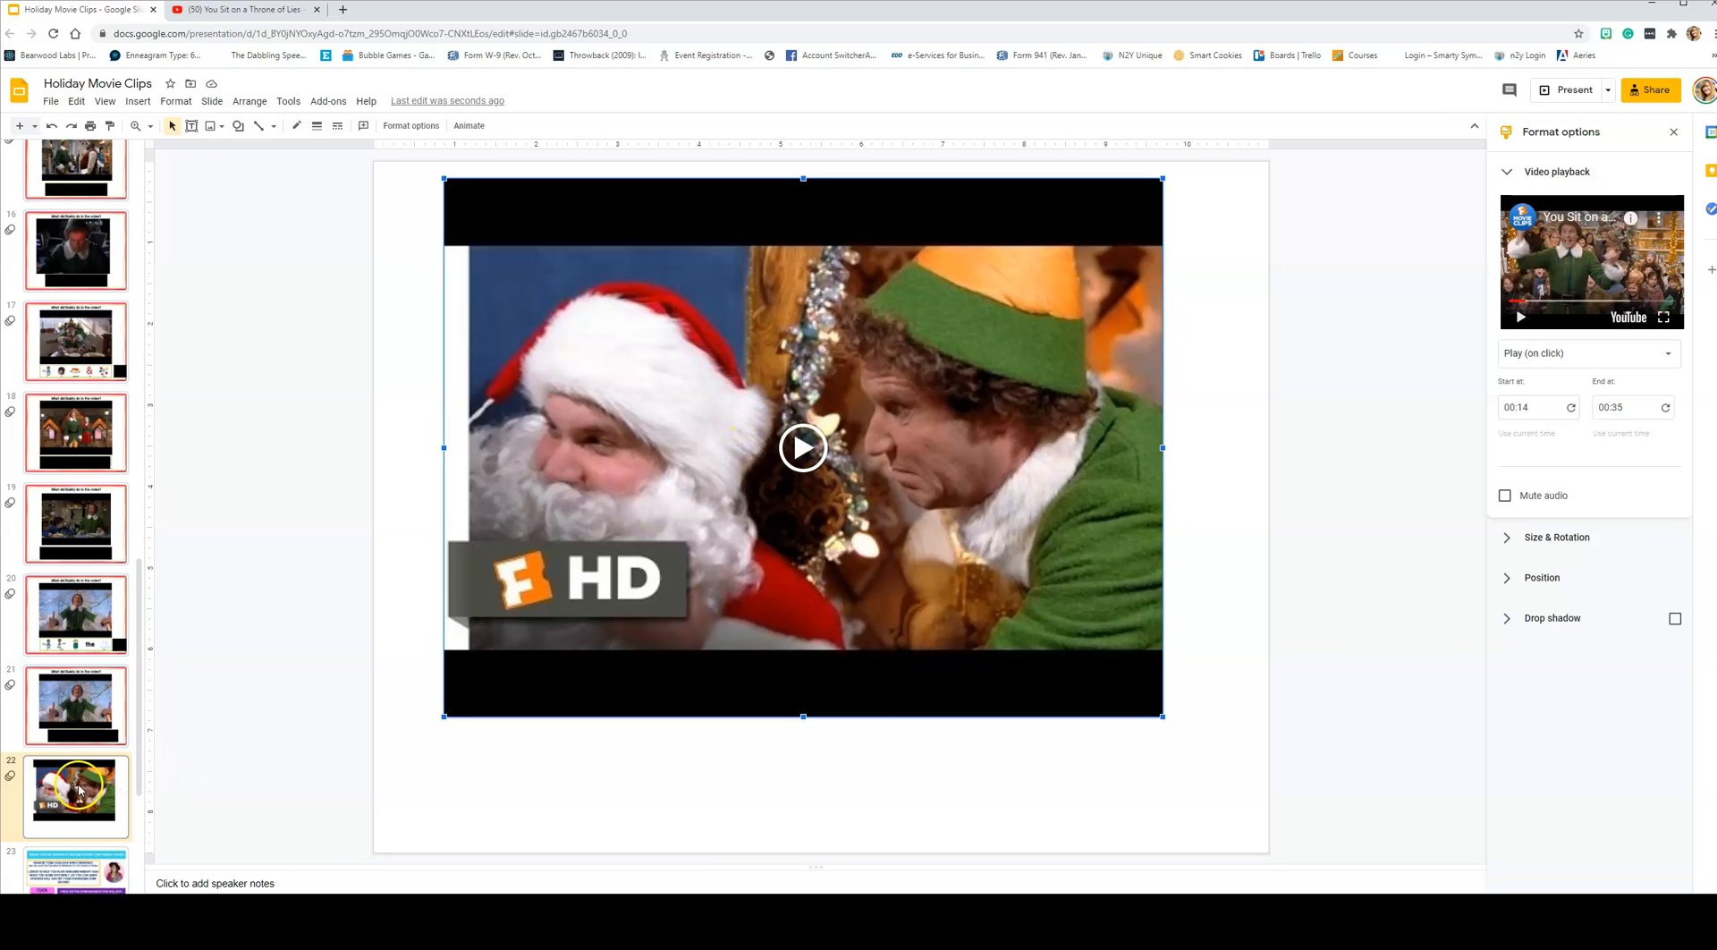
Step: Duplicate slide 22 and set the copy's clip to start at 00:45
{"action": "right_click", "coordinate": [75, 796]}
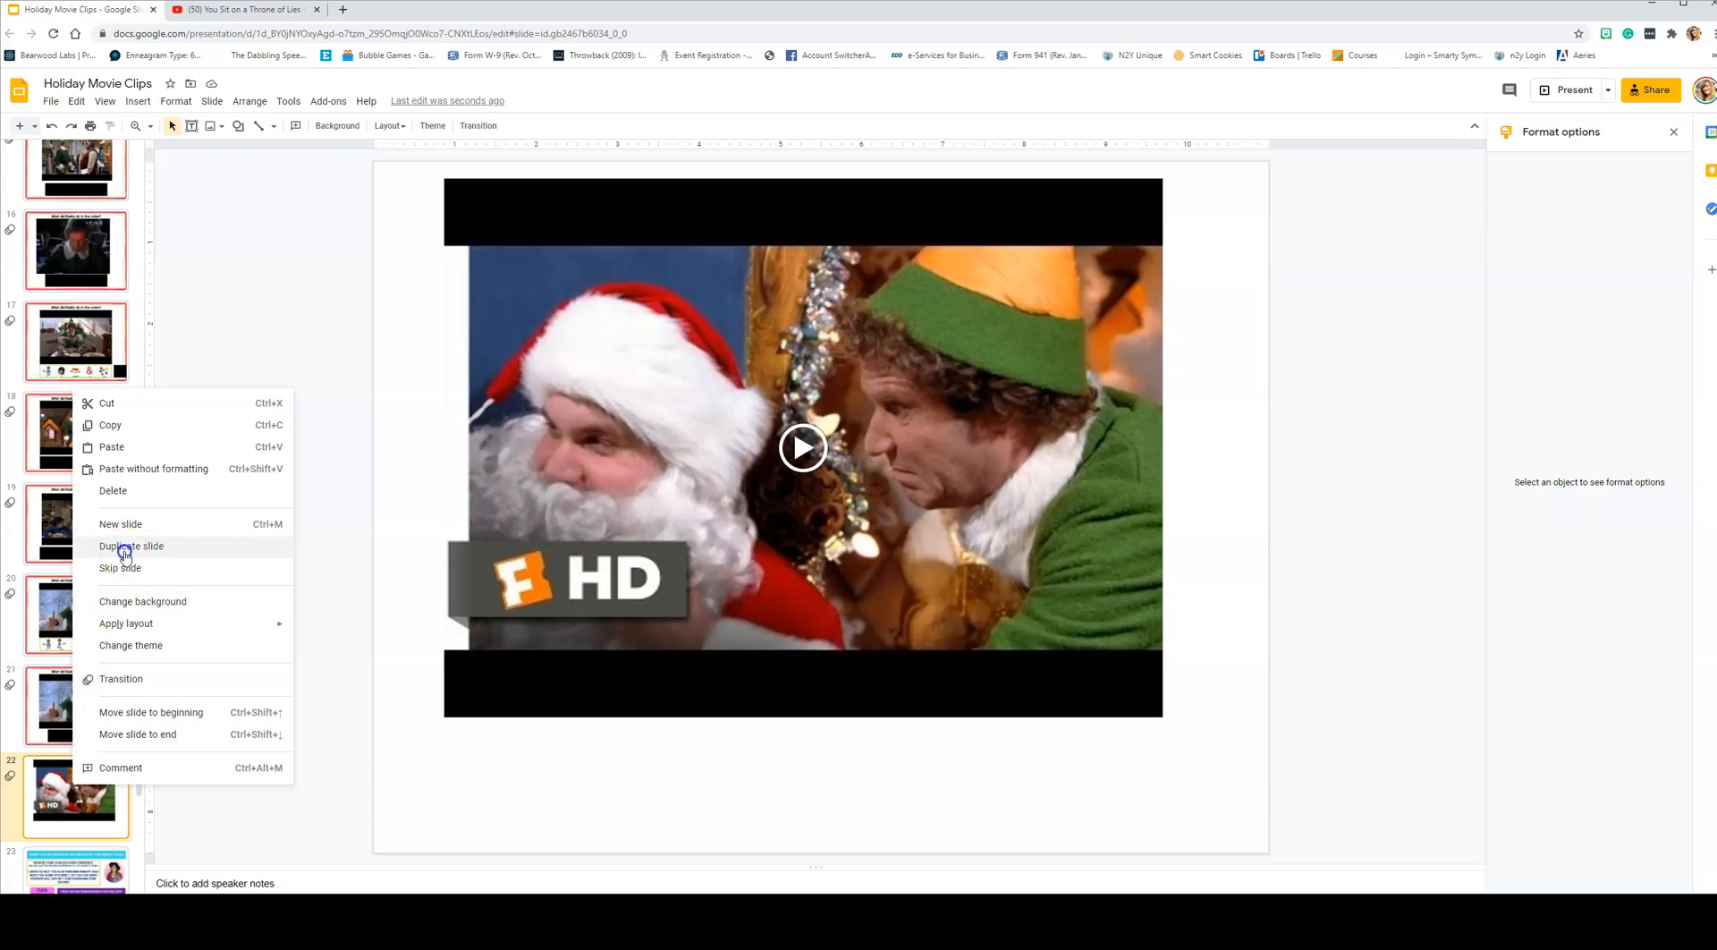
{"action": "left_click", "coordinate": [132, 545]}
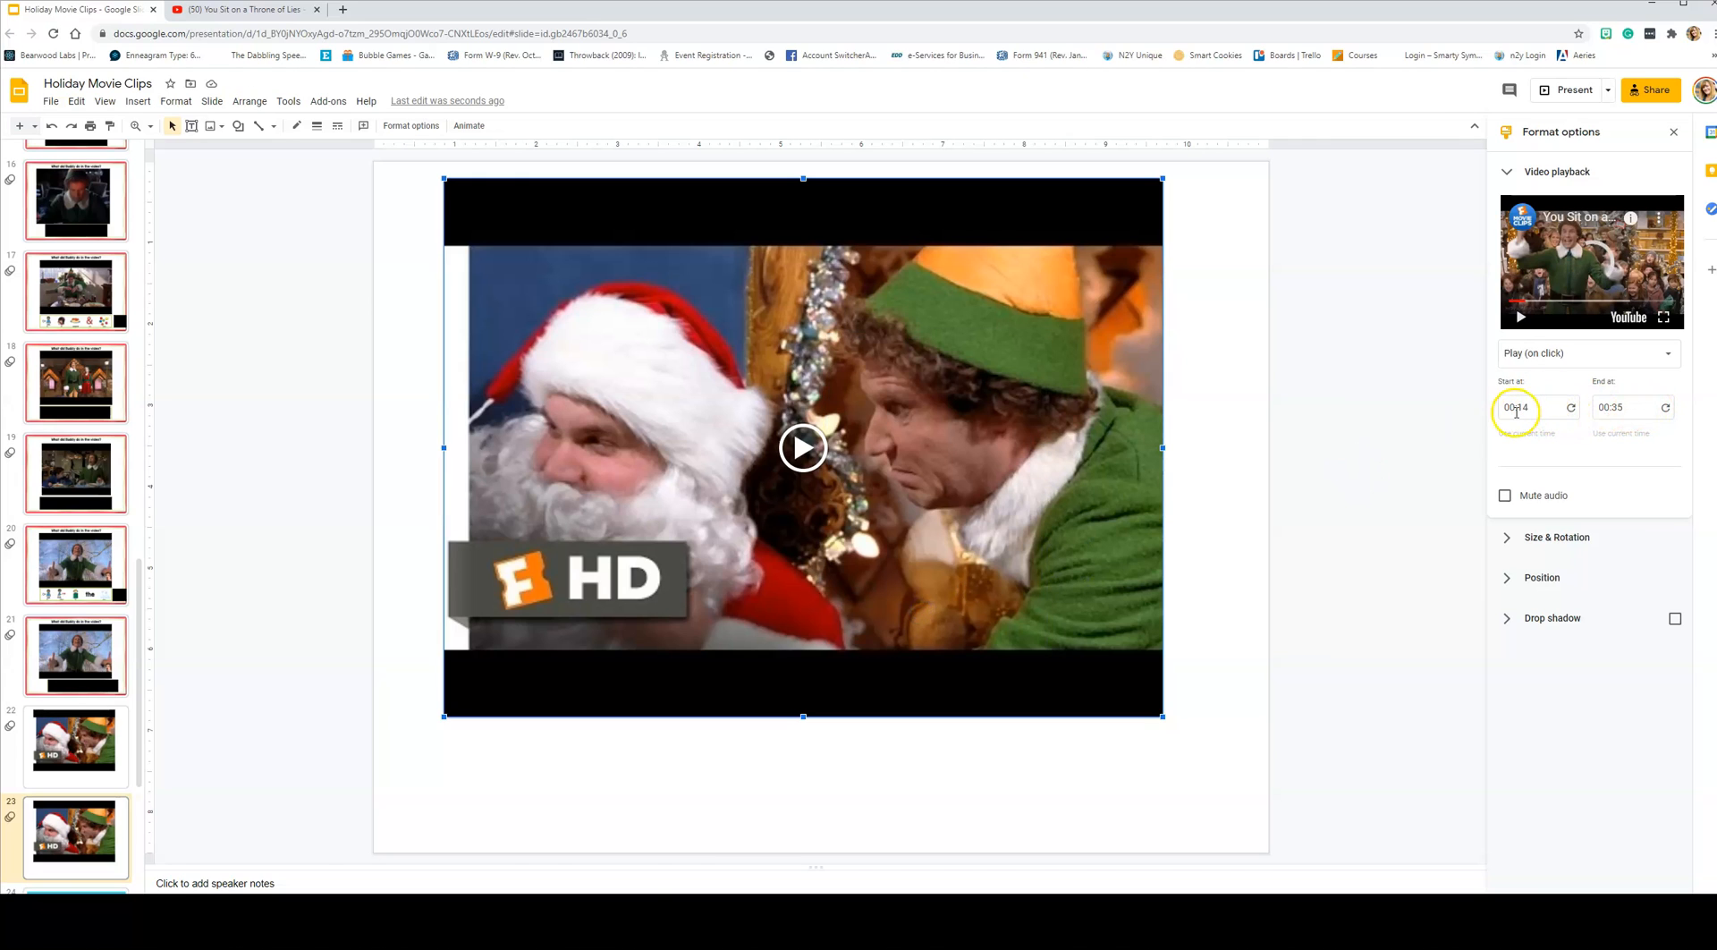
{"action": "type", "text": "00:45"}
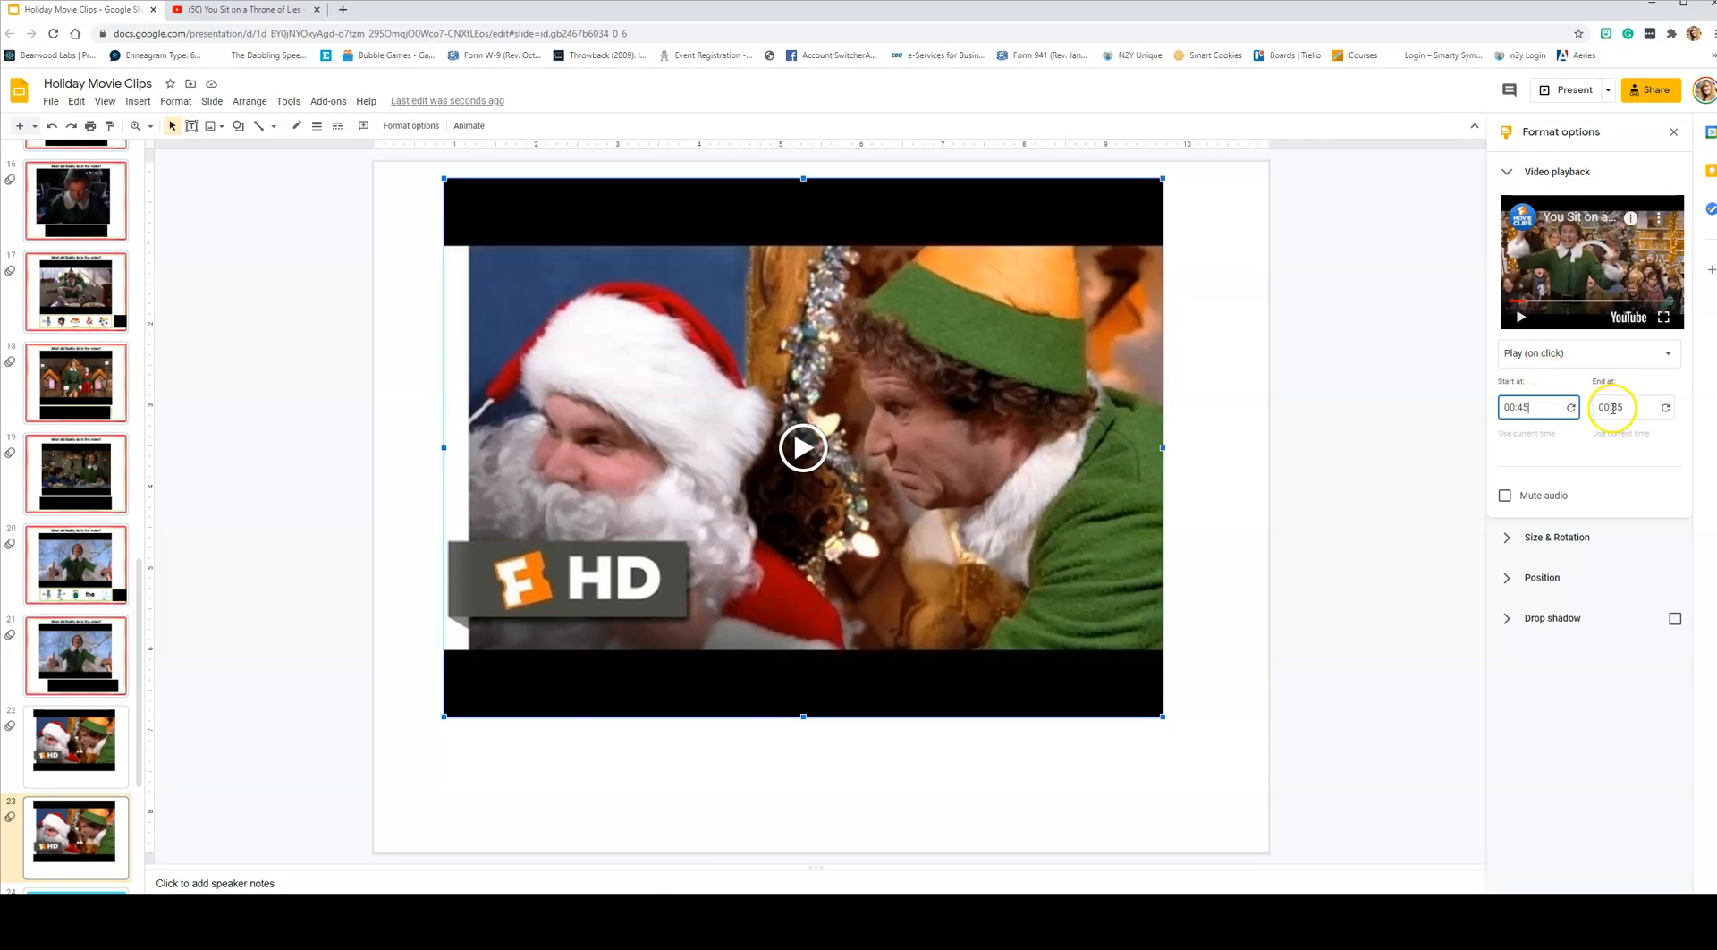
Step: Set the copied clip's end time to 01:00, previewing to confirm the end point
{"action": "type", "text": "01:35"}
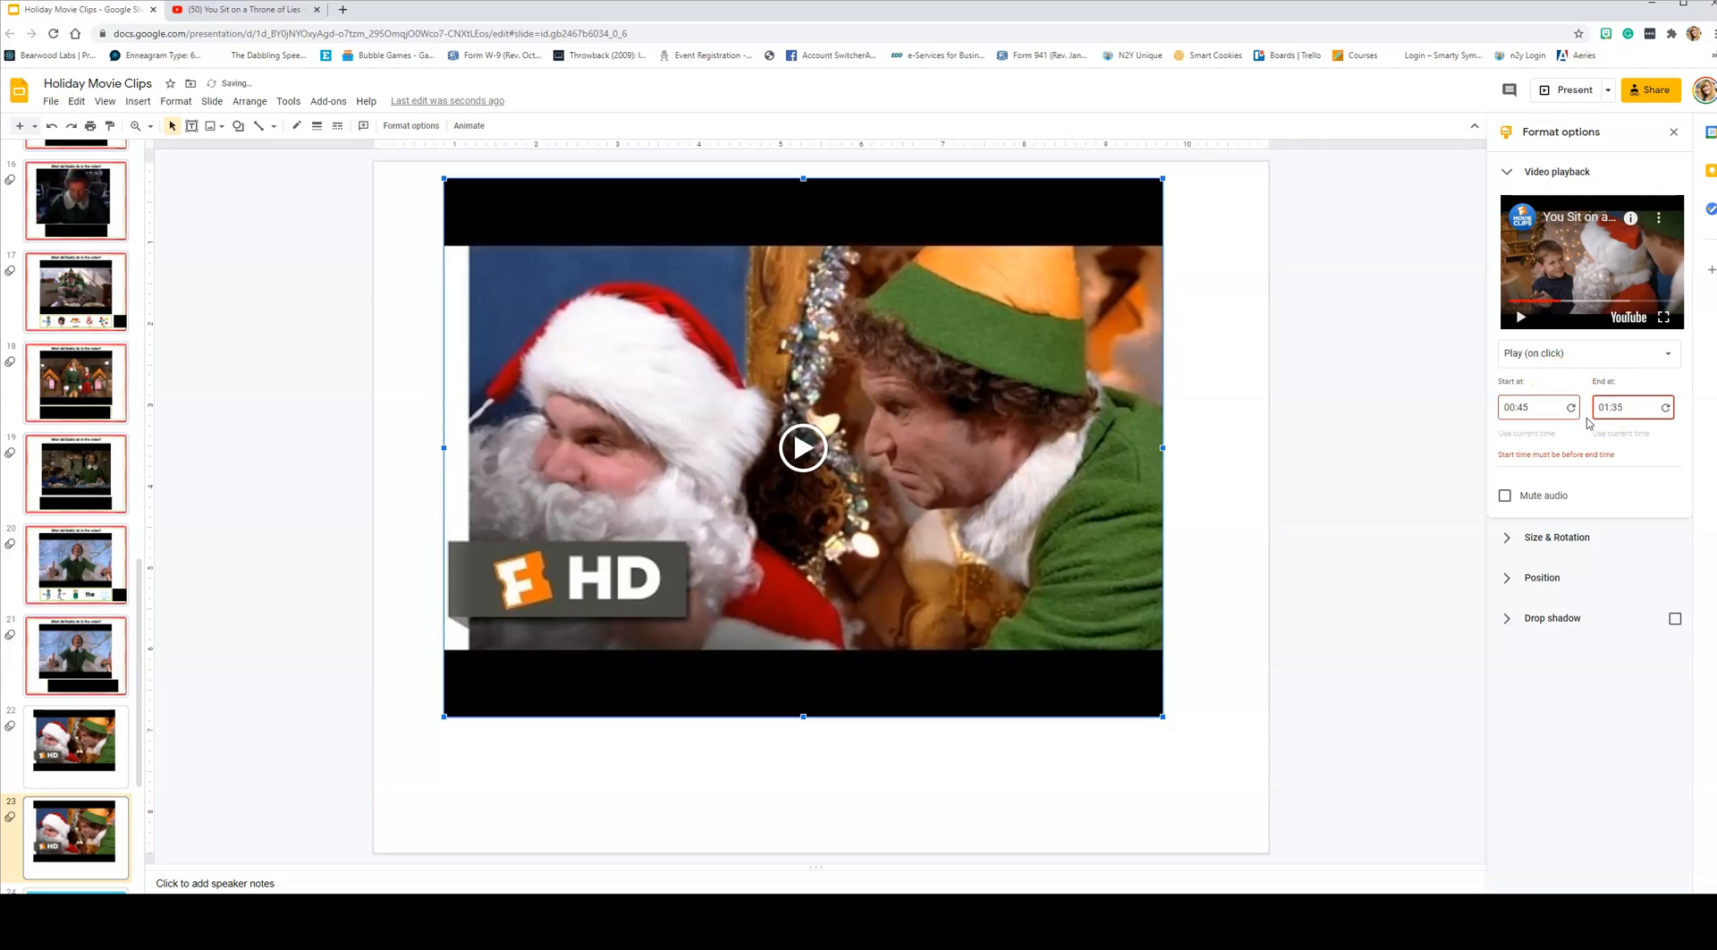
{"action": "type", "text": "01:00"}
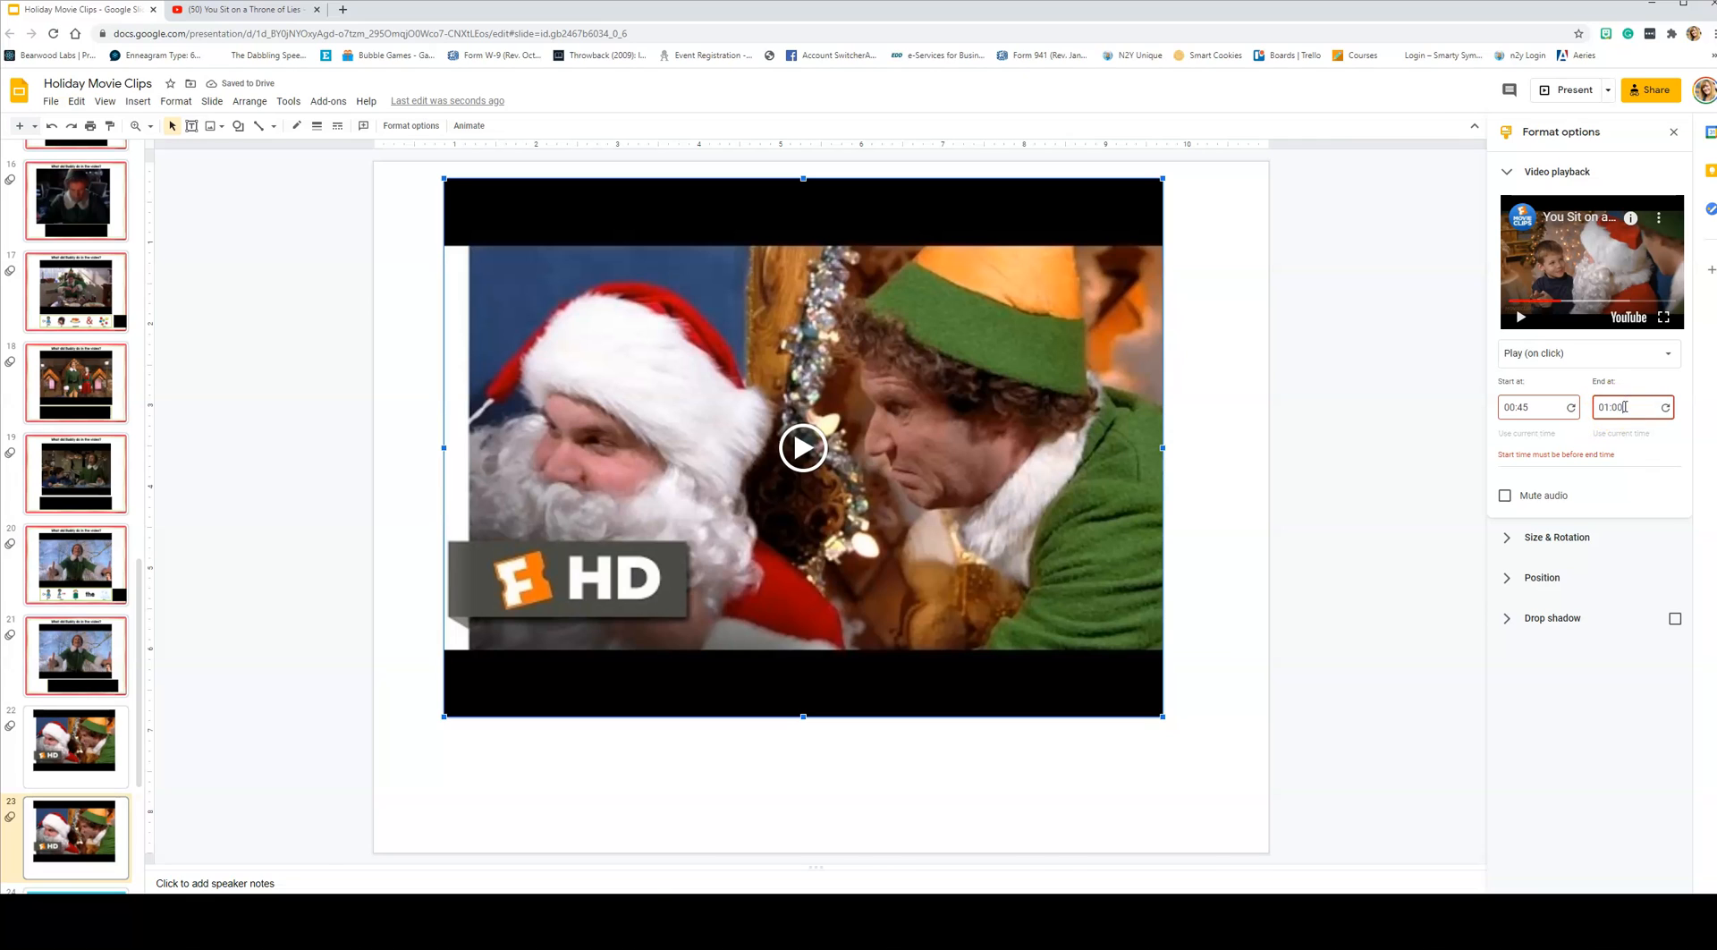
{"action": "type", "text": "00:35"}
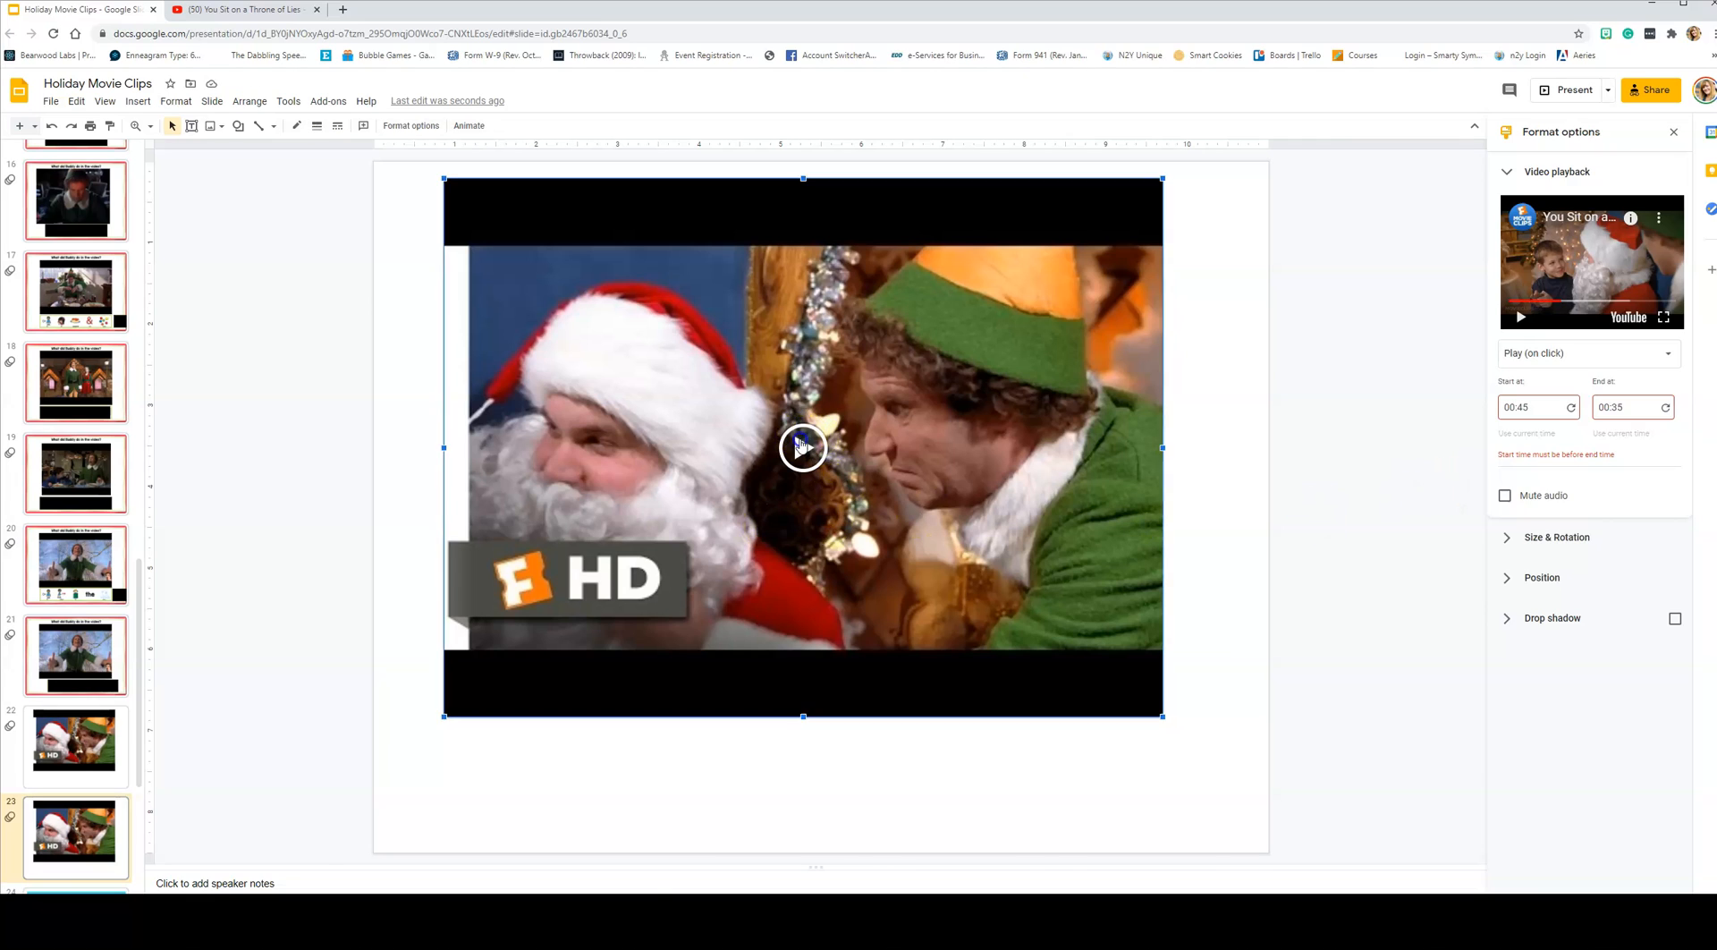
{"action": "left_click", "coordinate": [803, 447]}
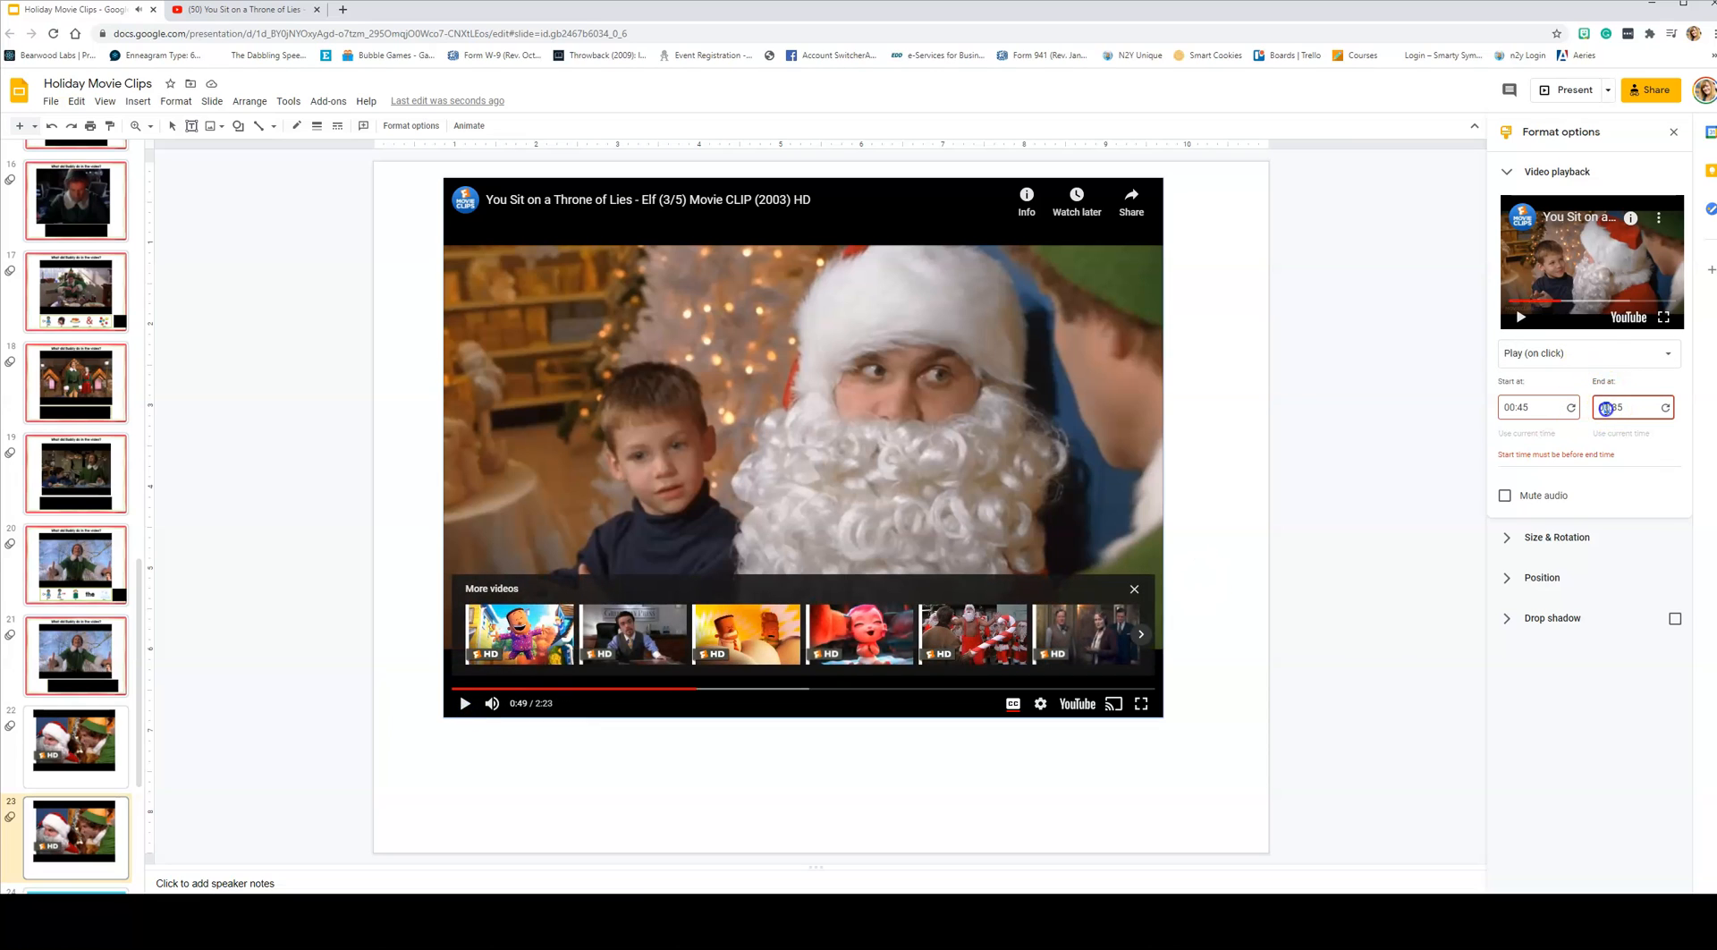
{"action": "type", "text": "01:00"}
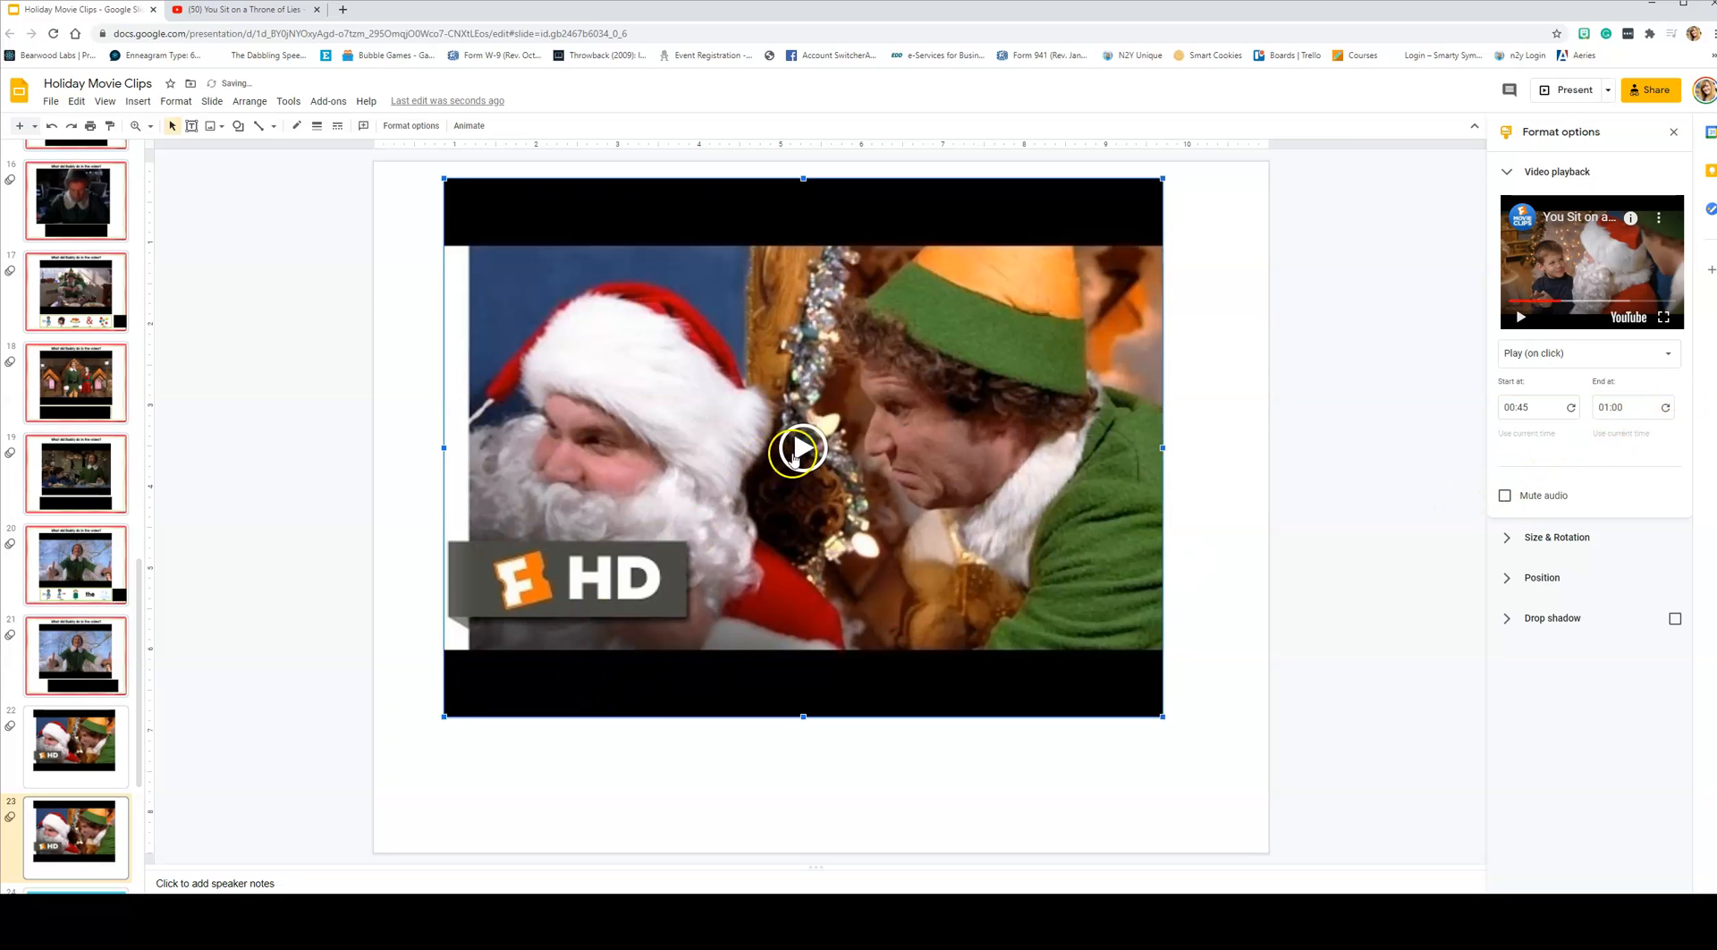
{"action": "left_click", "coordinate": [798, 449]}
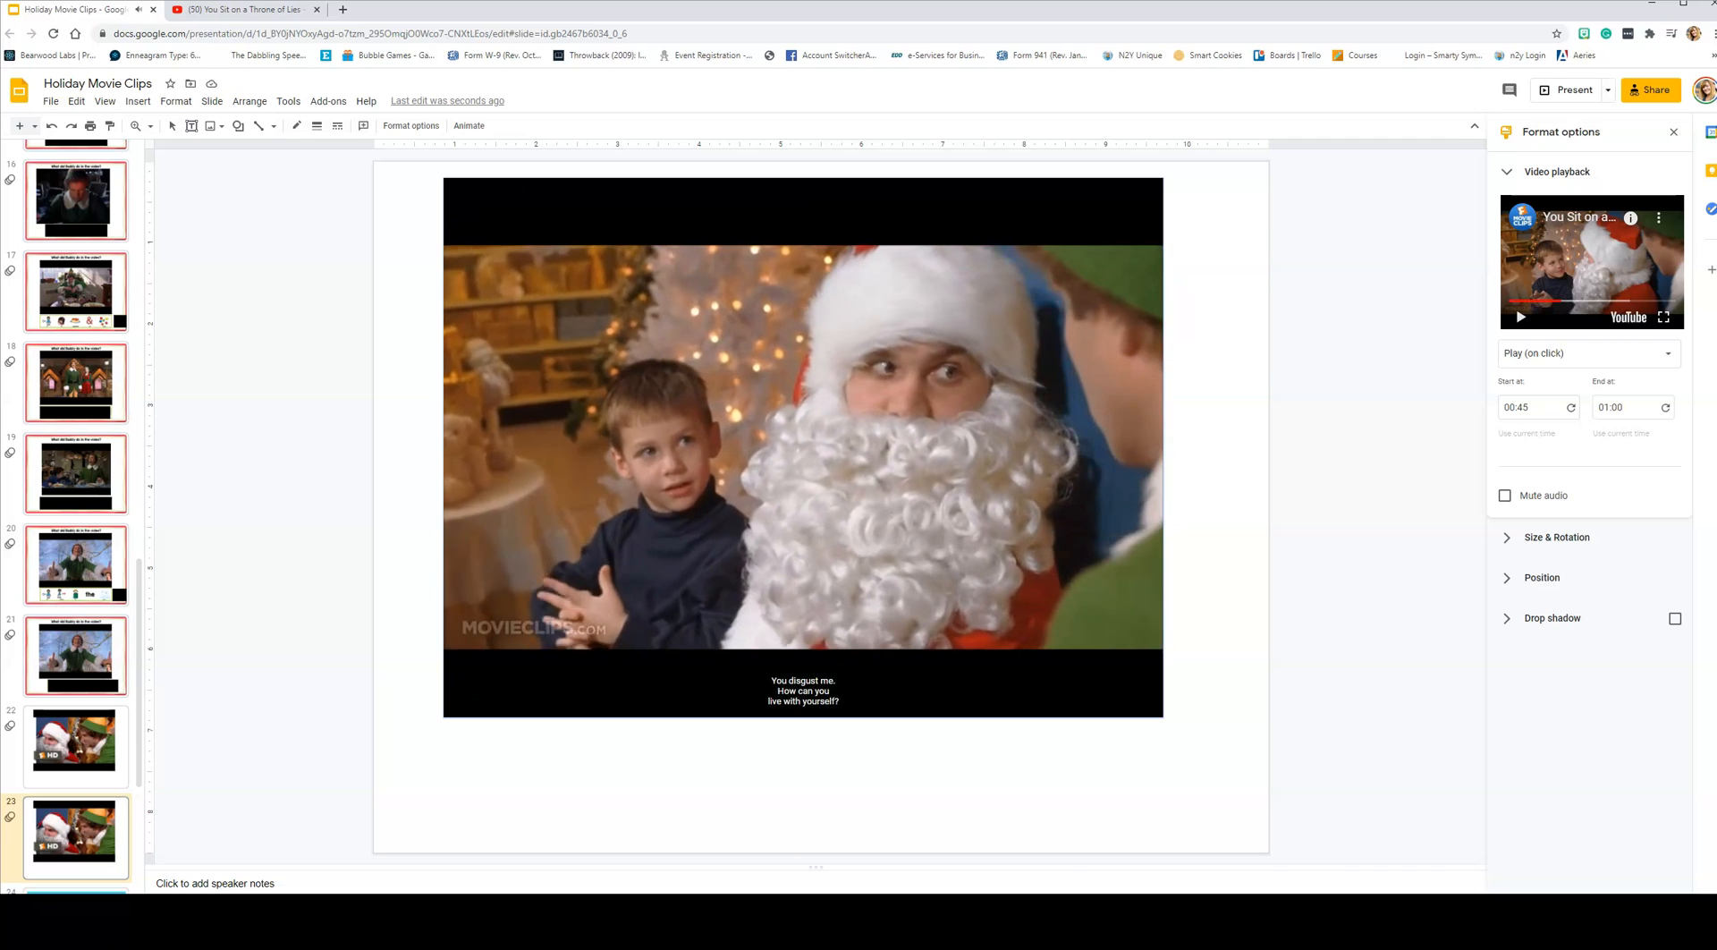
{"action": "left_click", "coordinate": [801, 447]}
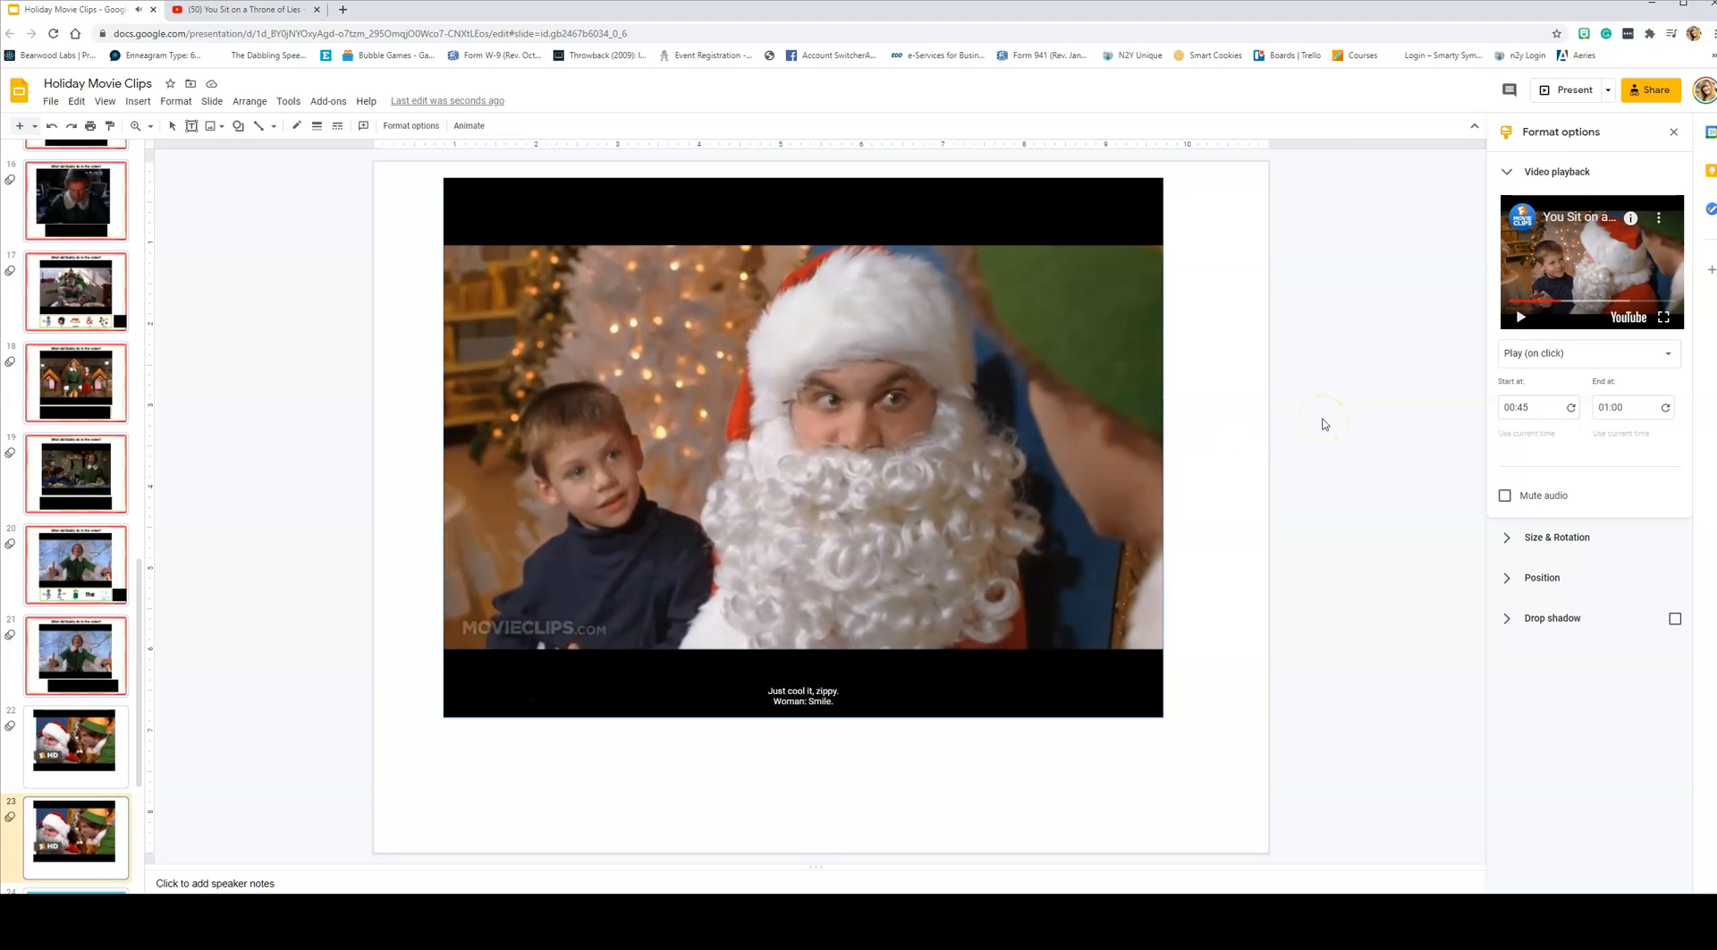
{"action": "left_click", "coordinate": [803, 444]}
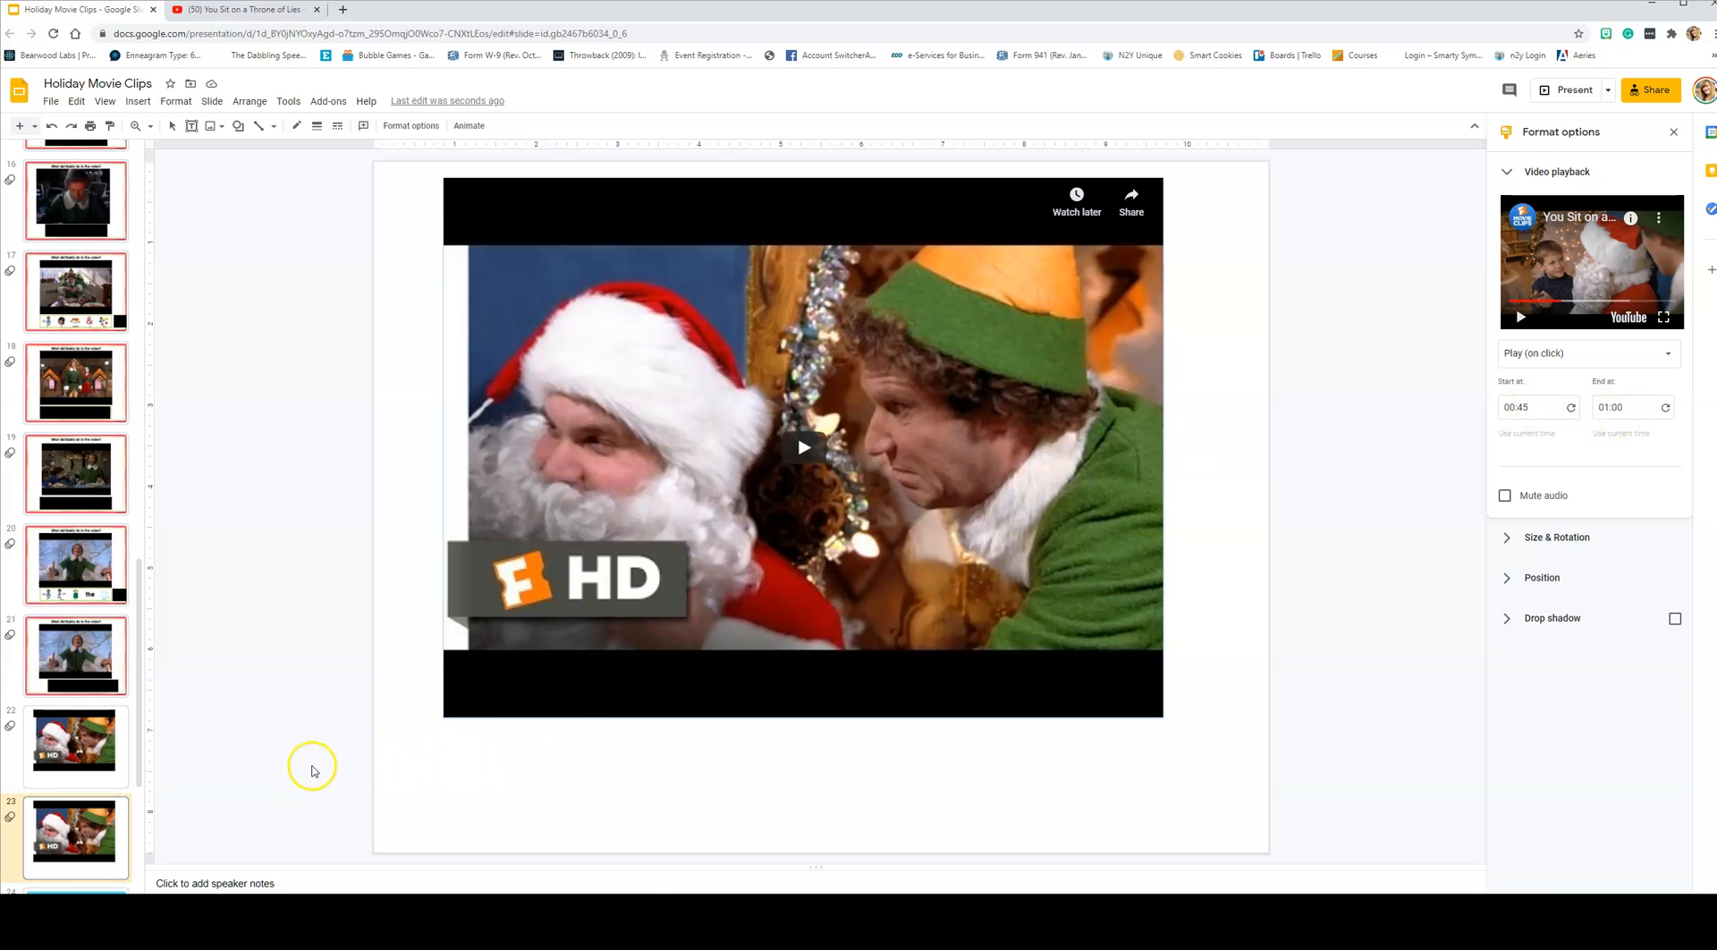
{"action": "mouse_move", "coordinate": [239, 798]}
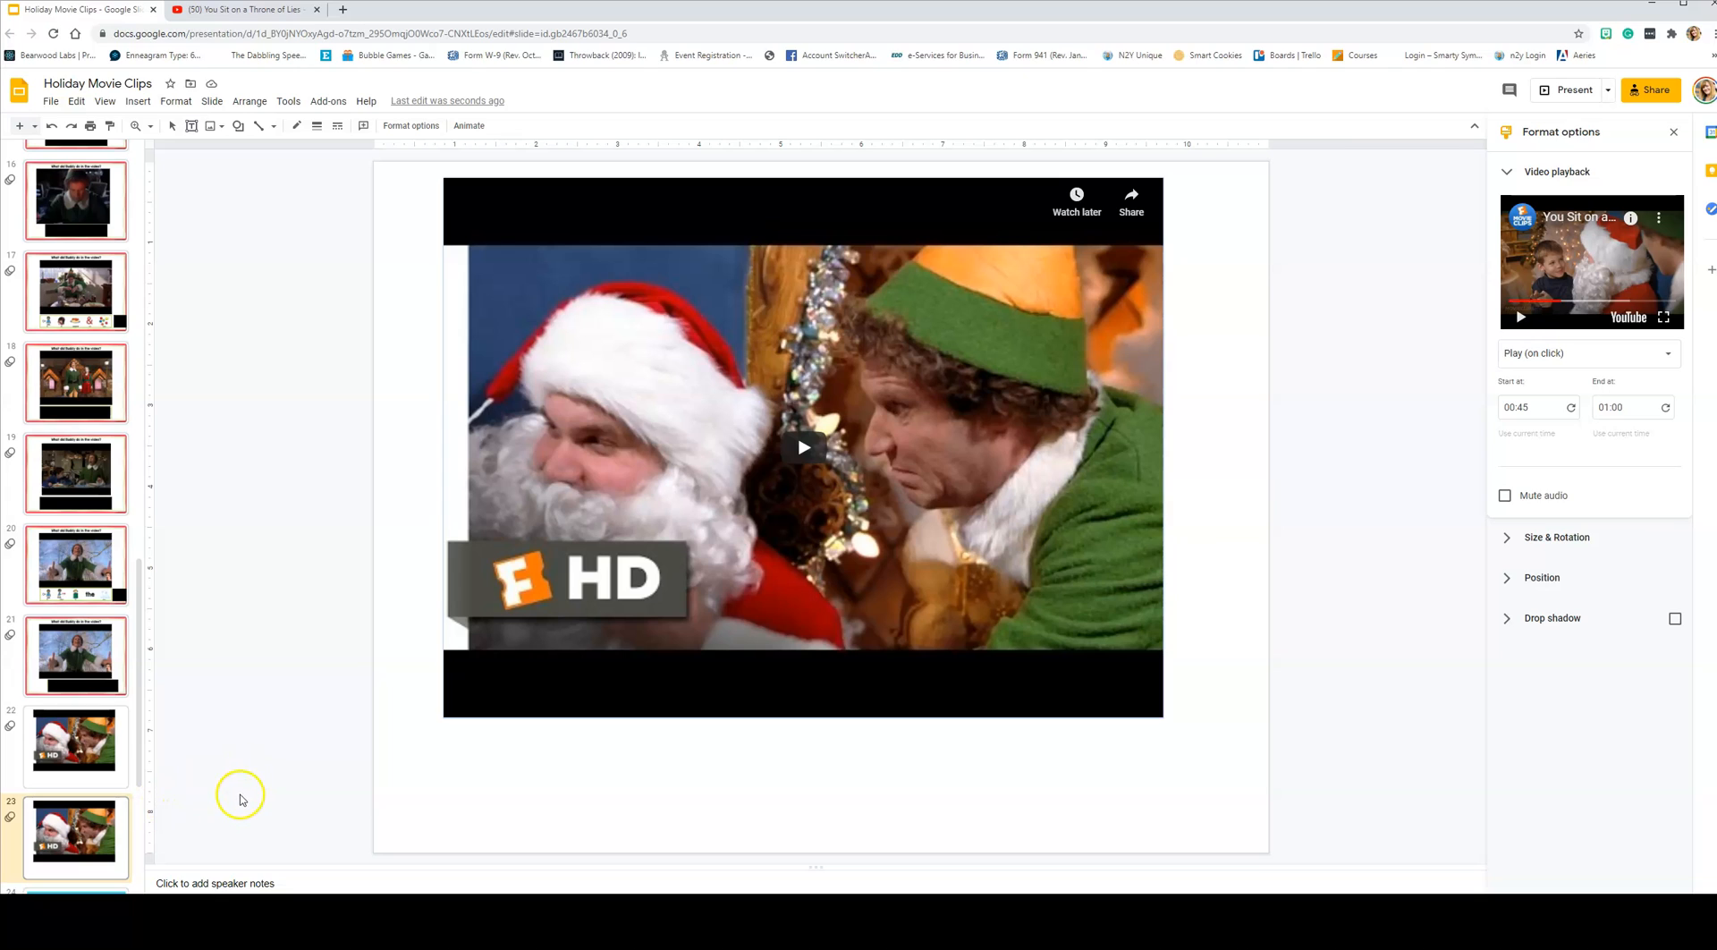
{"action": "mouse_move", "coordinate": [235, 802]}
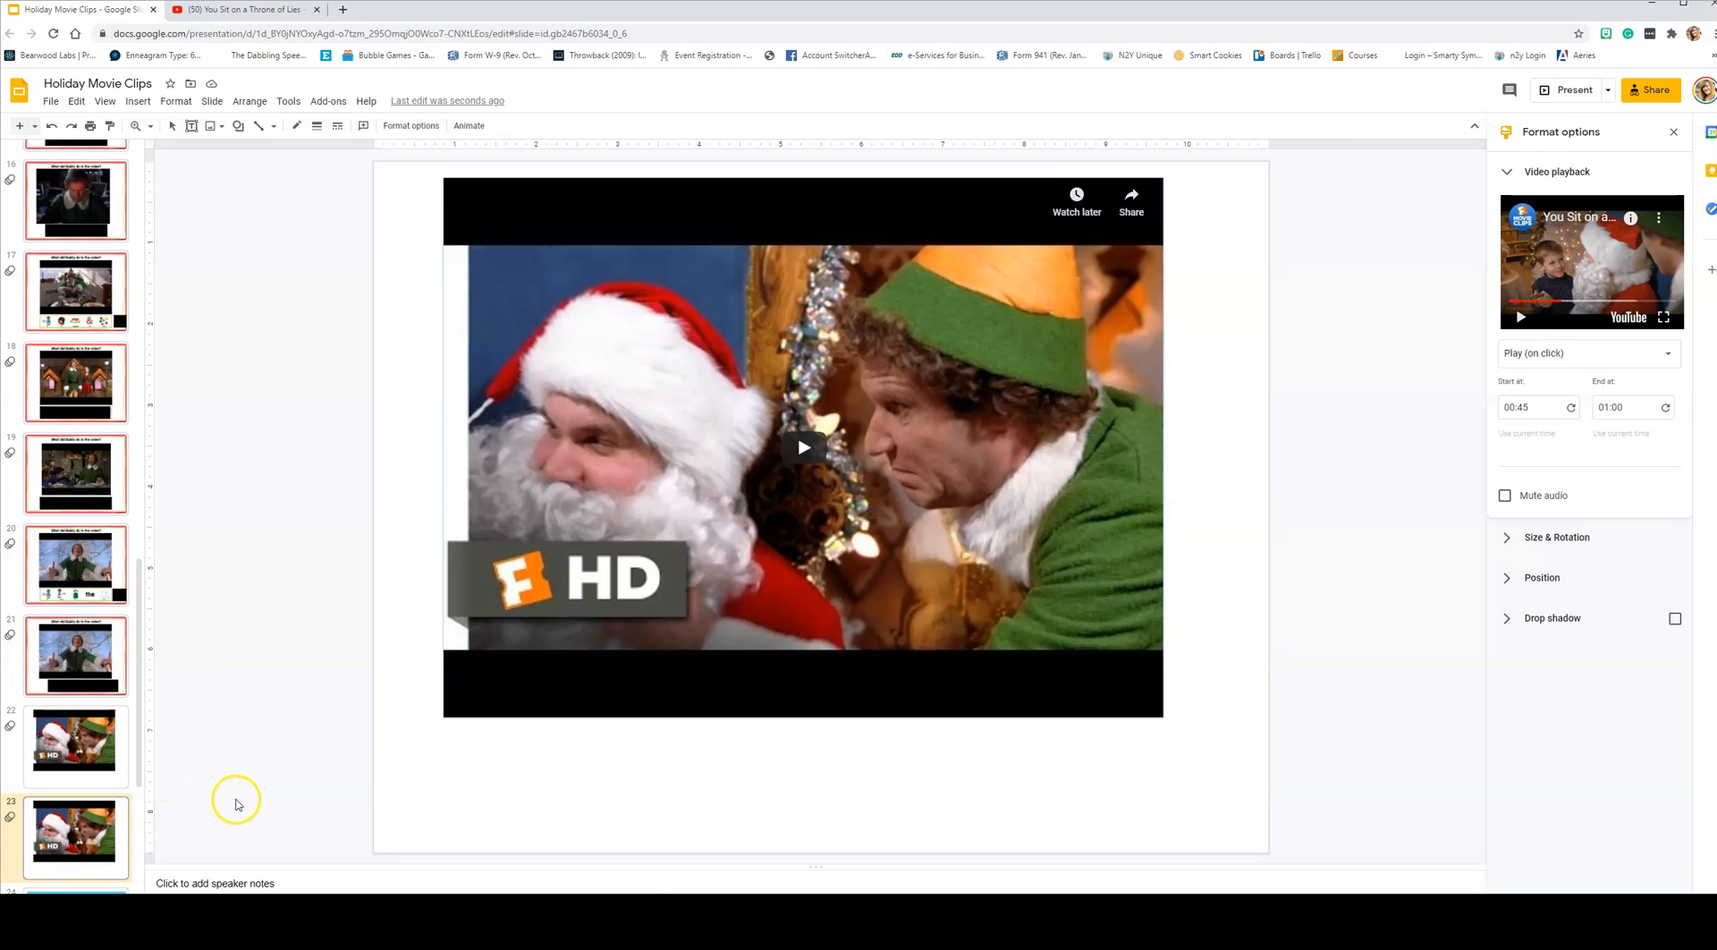
{"action": "mouse_move", "coordinate": [242, 804]}
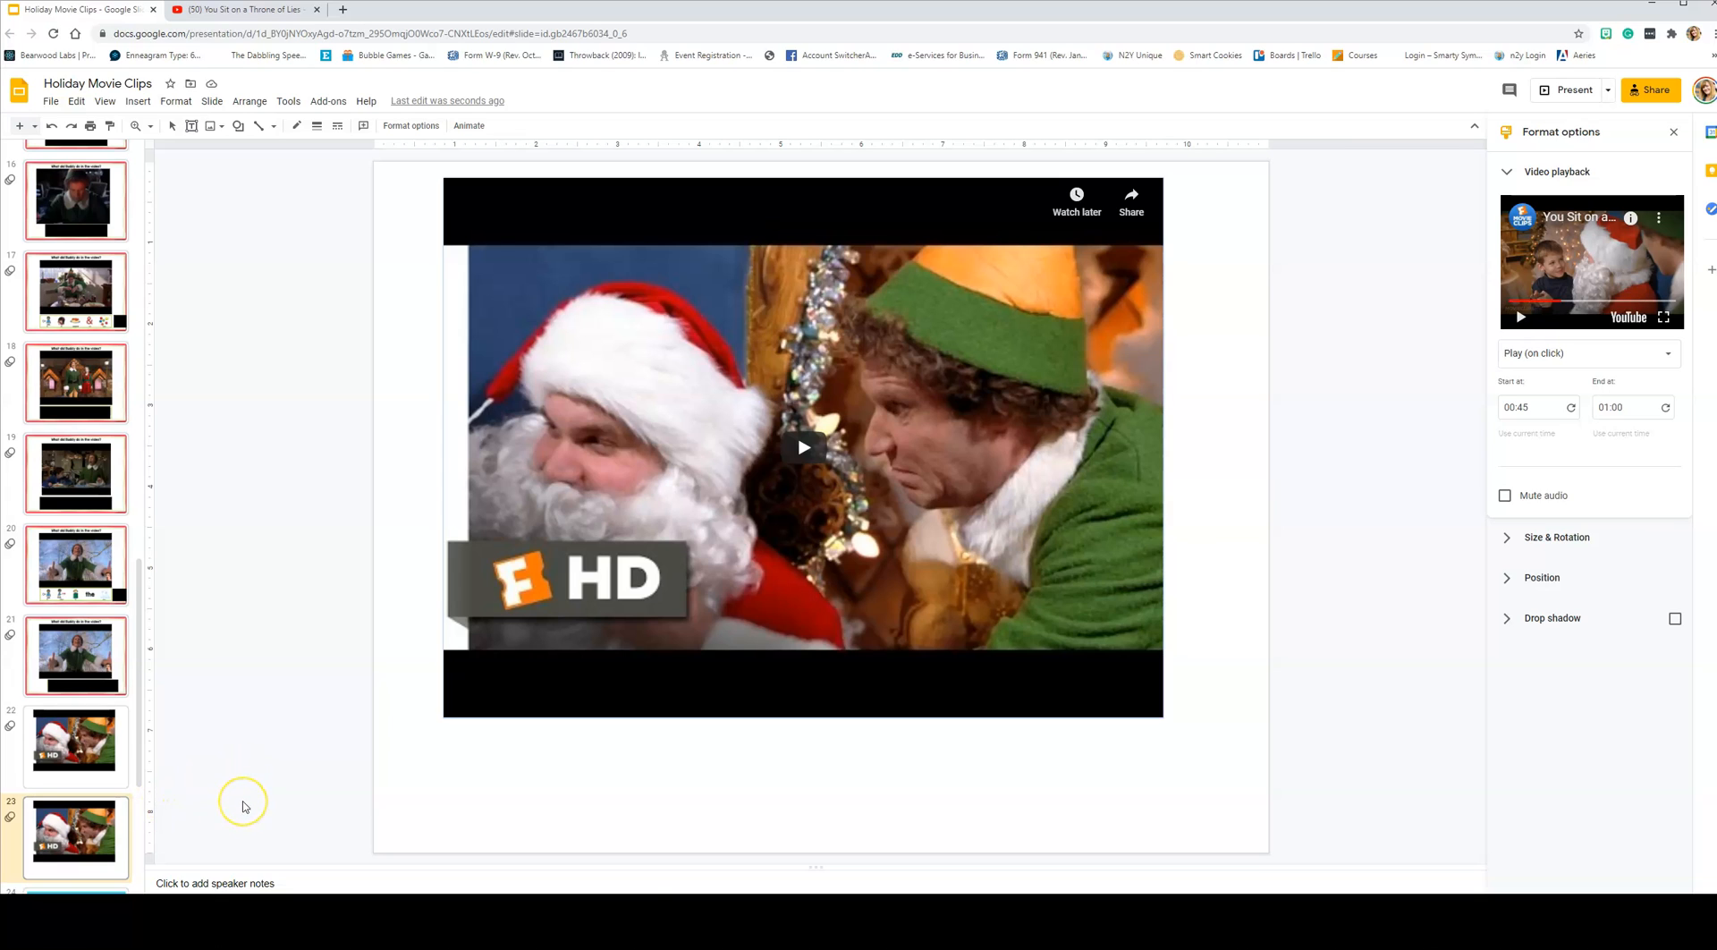
{"action": "mouse_move", "coordinate": [231, 817]}
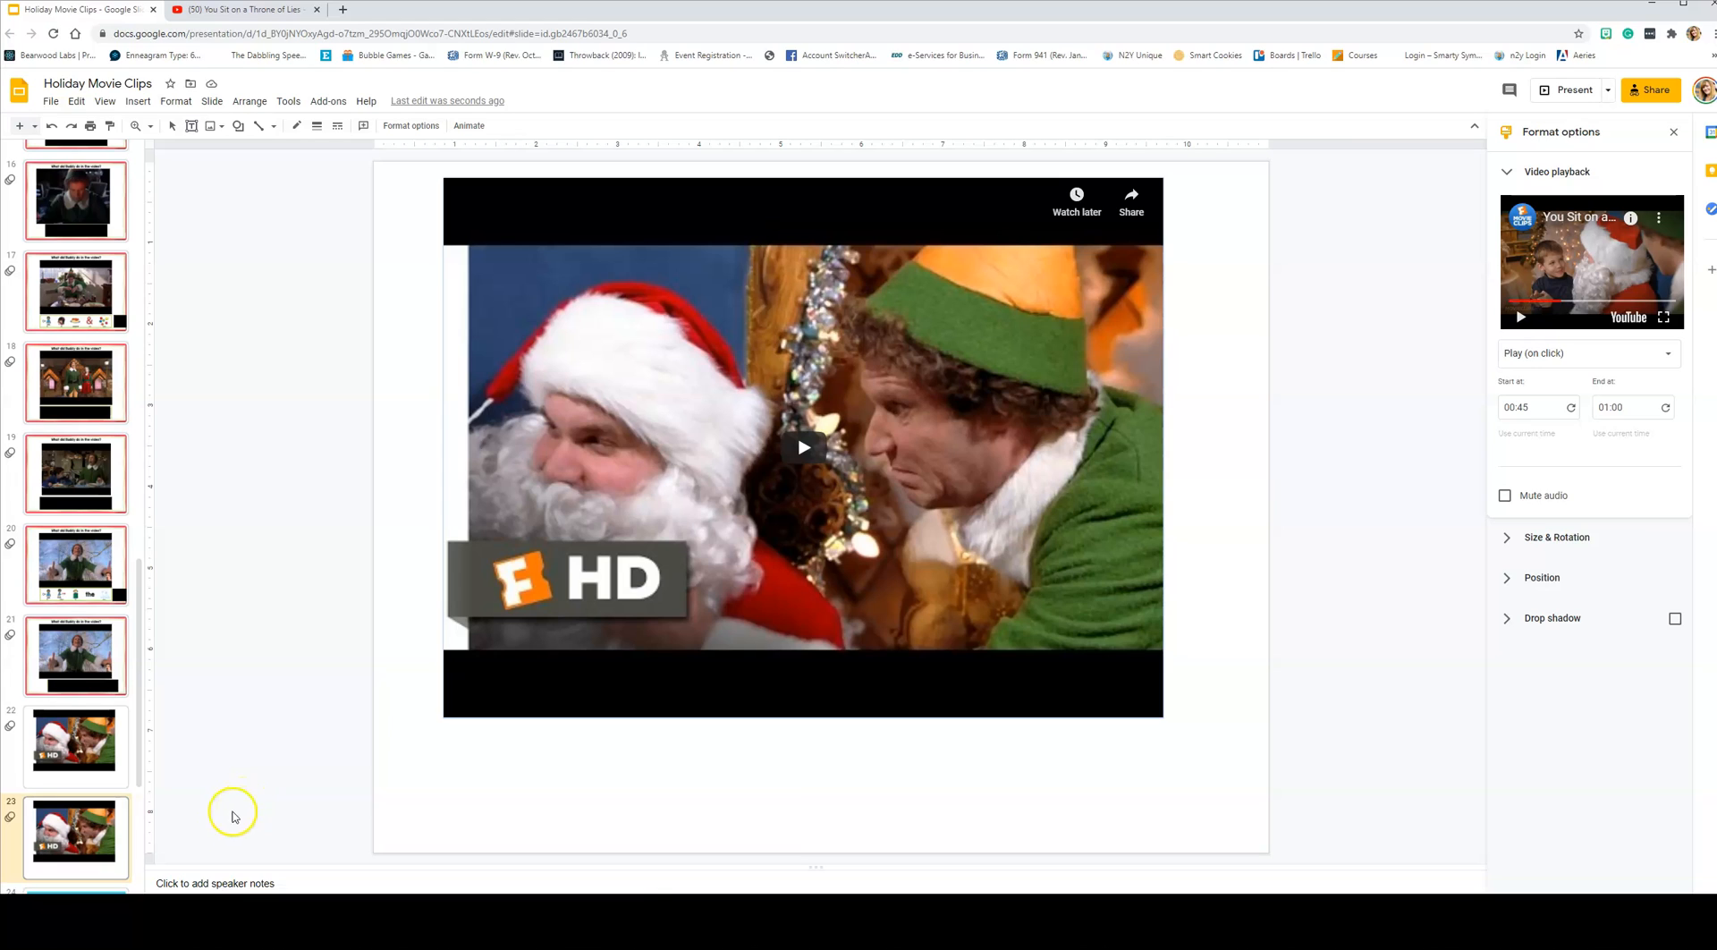